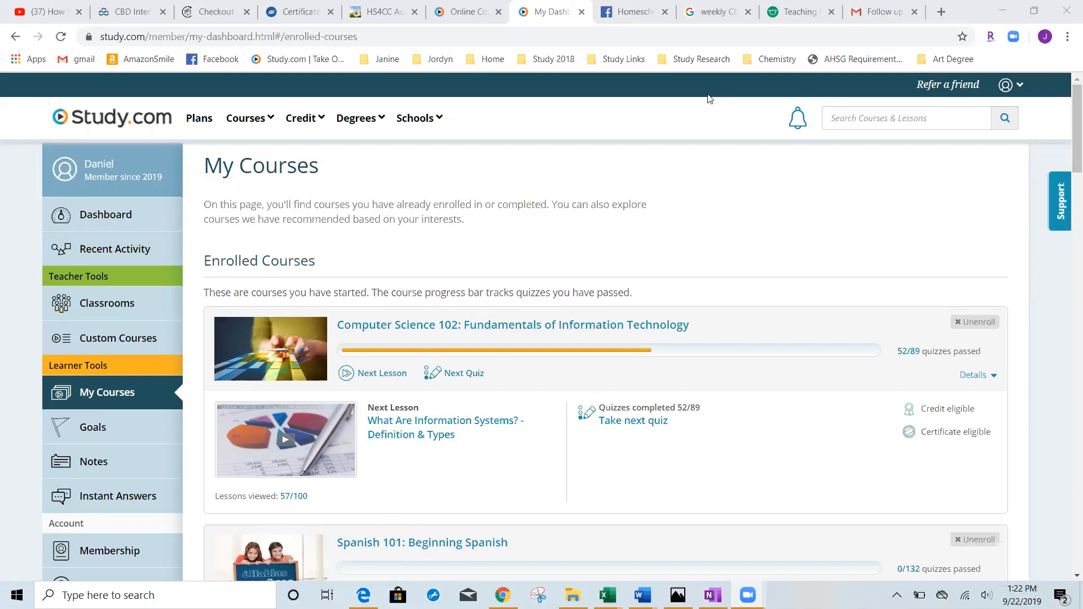
pyautogui.moveTo(887, 267)
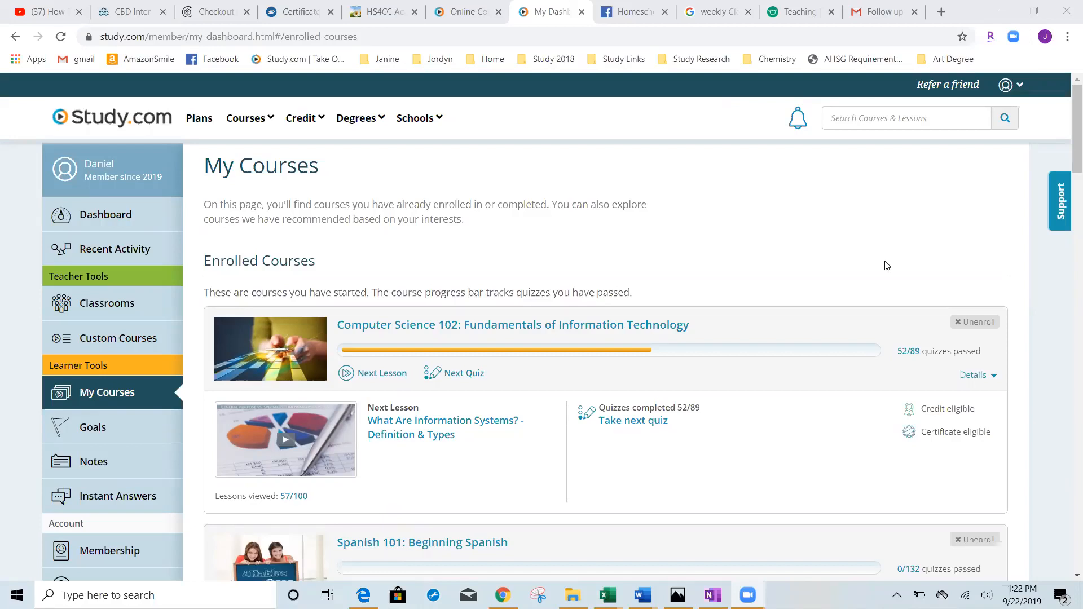
pyautogui.moveTo(1067, 140)
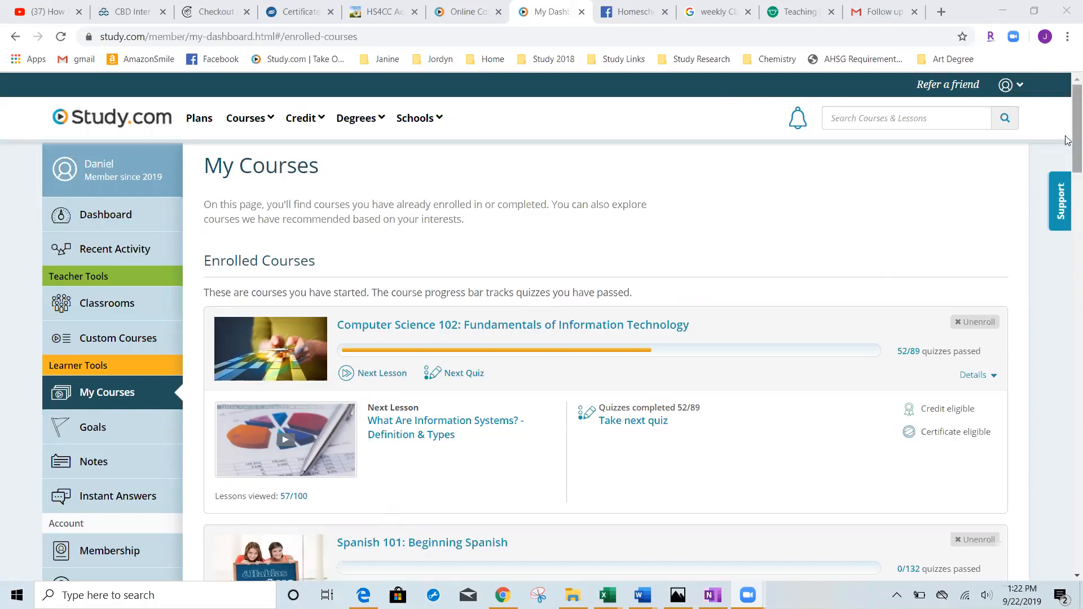
pyautogui.moveTo(688, 296)
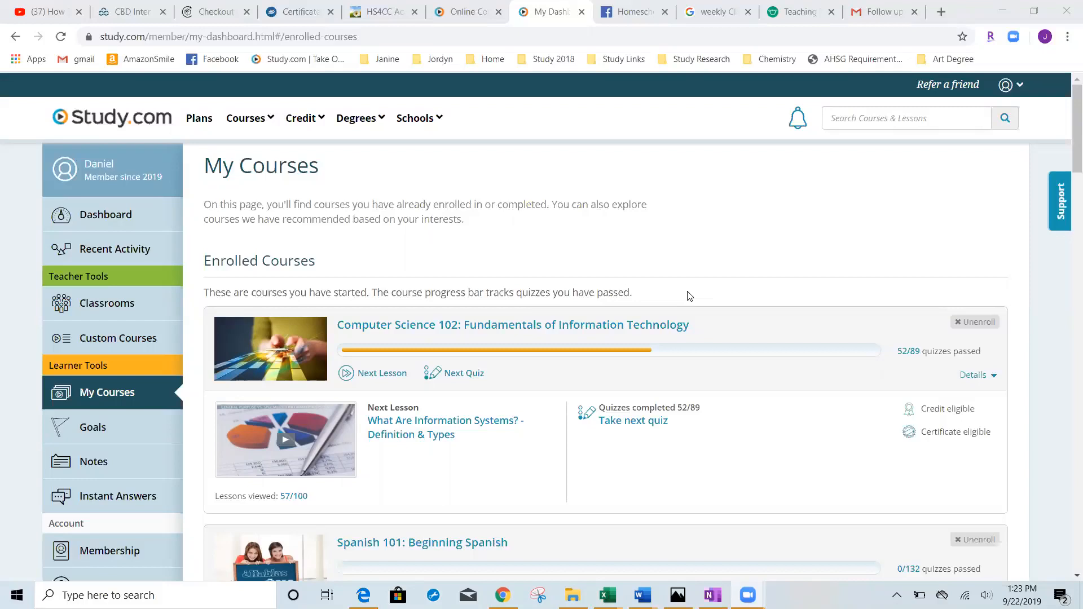
pyautogui.moveTo(680, 286)
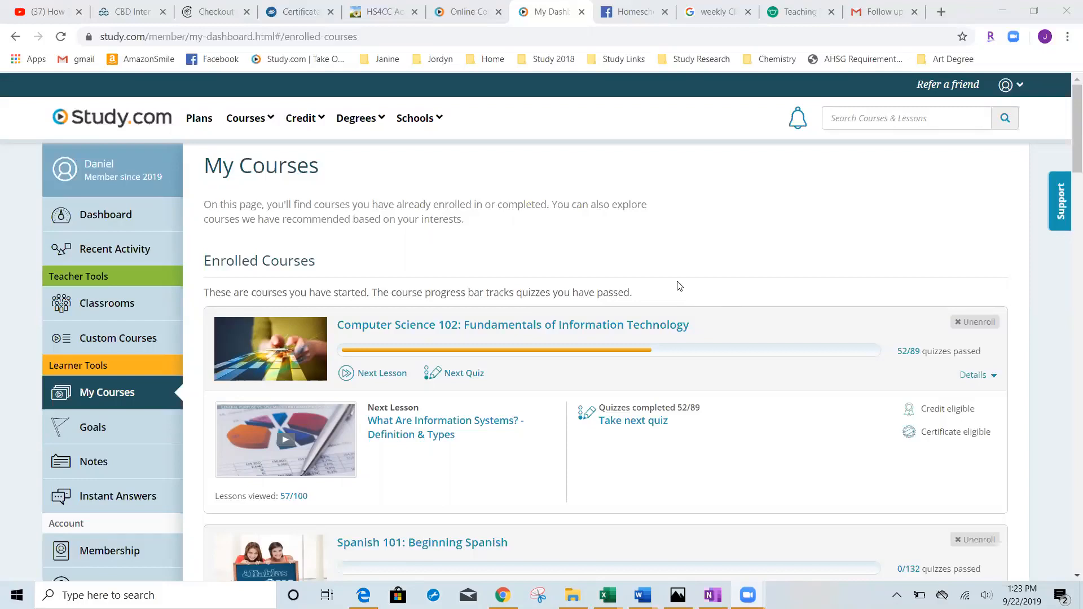
# Go to the enrolled courses from the account shortcuts and browse the Computer Science 102 progress summary.
pyautogui.click(1009, 85)
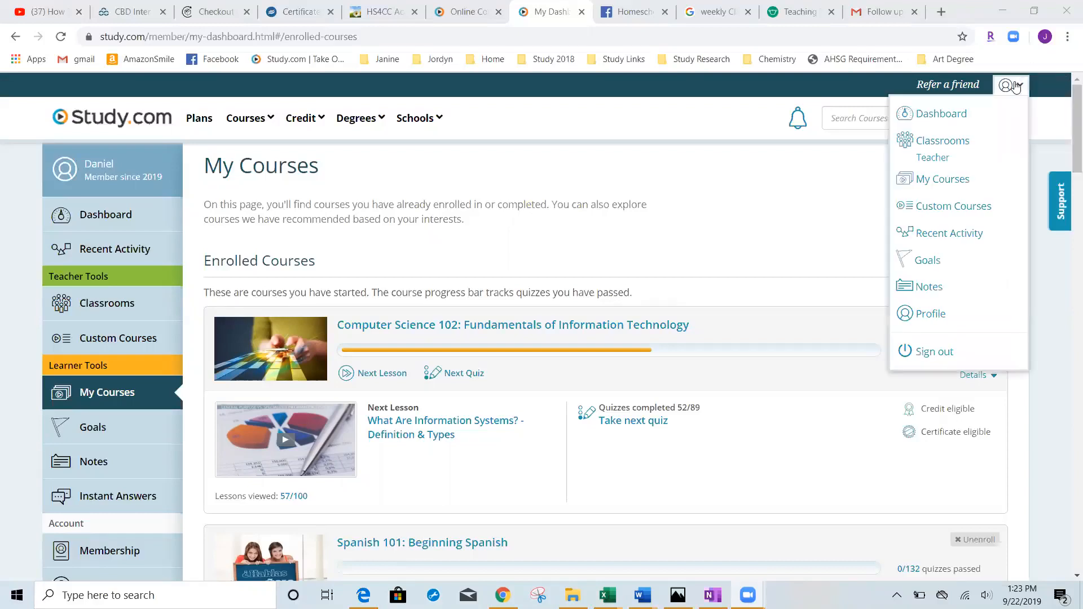
pyautogui.moveTo(942, 179)
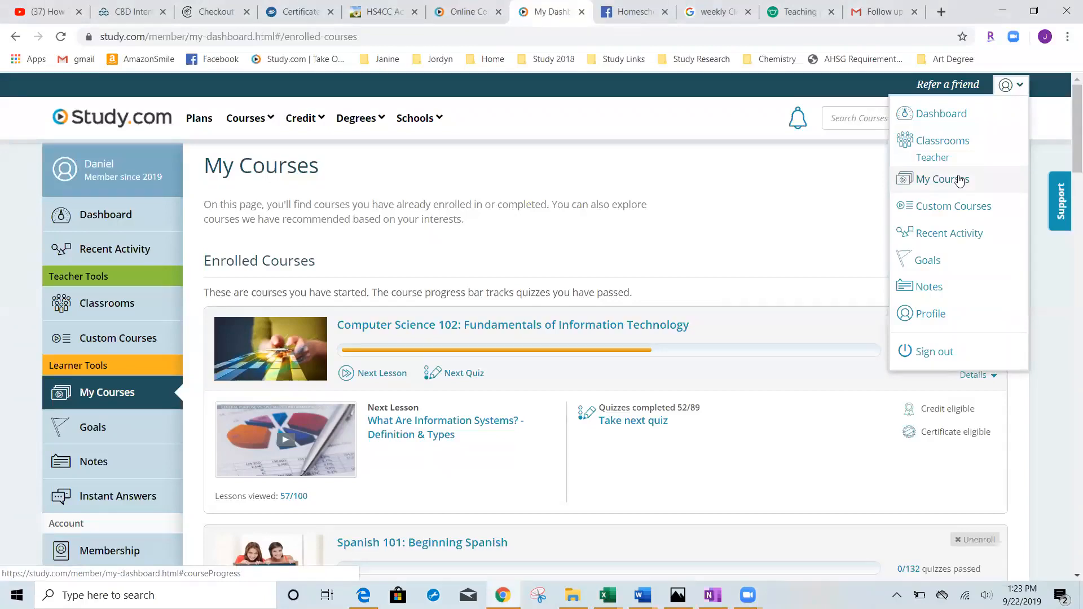
pyautogui.click(817, 206)
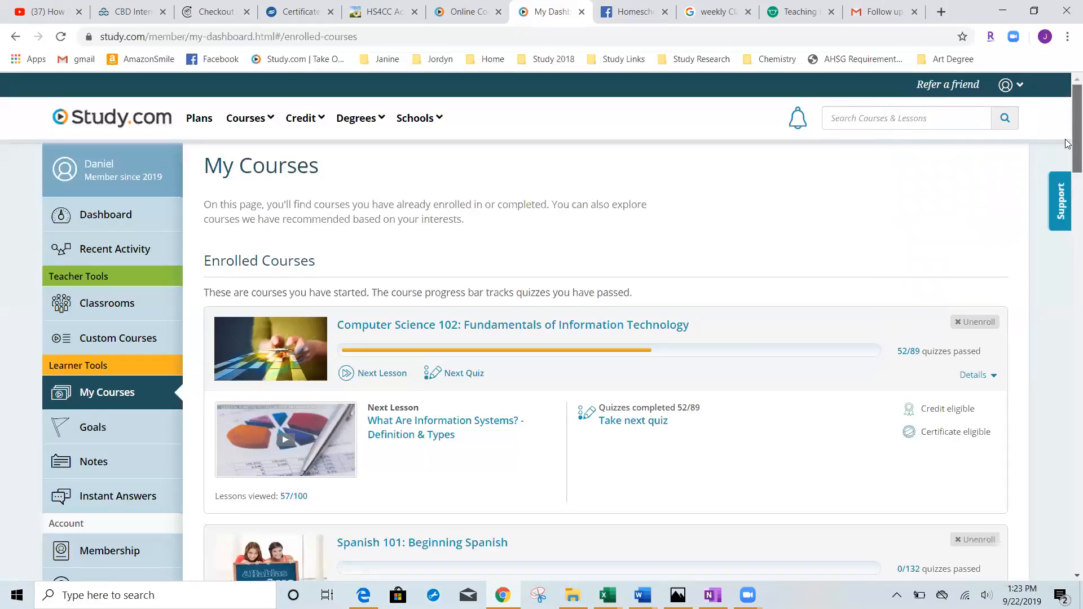
pyautogui.scroll(-3)
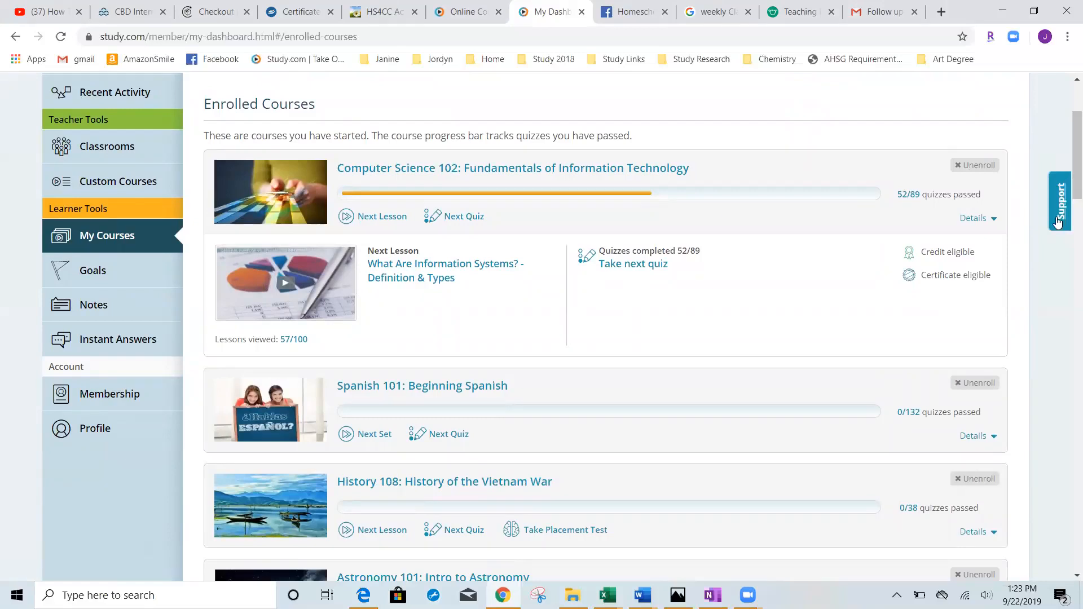
pyautogui.moveTo(798, 268)
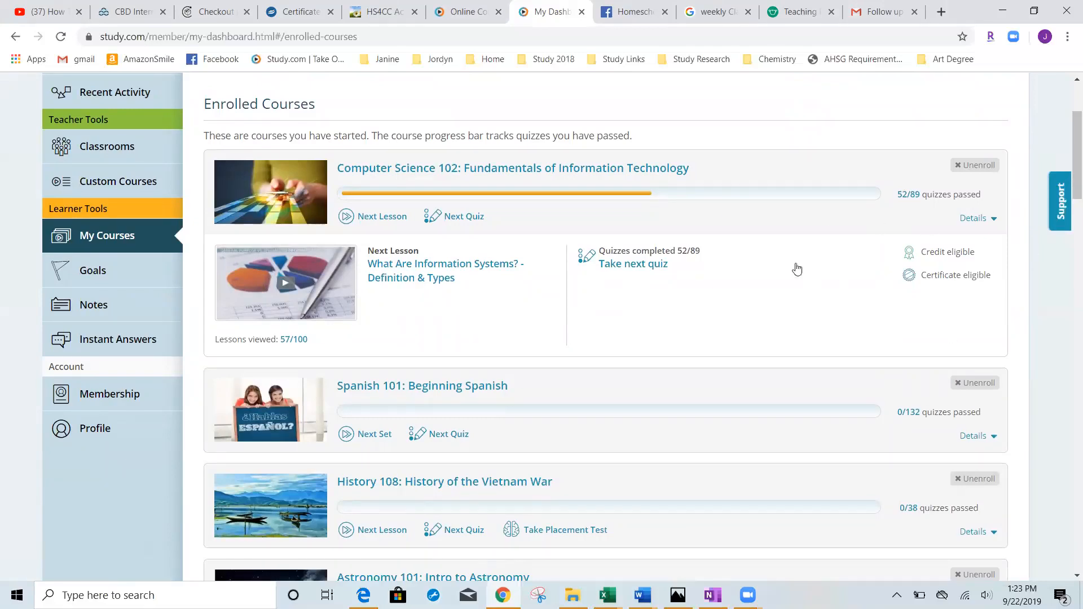
pyautogui.moveTo(992, 226)
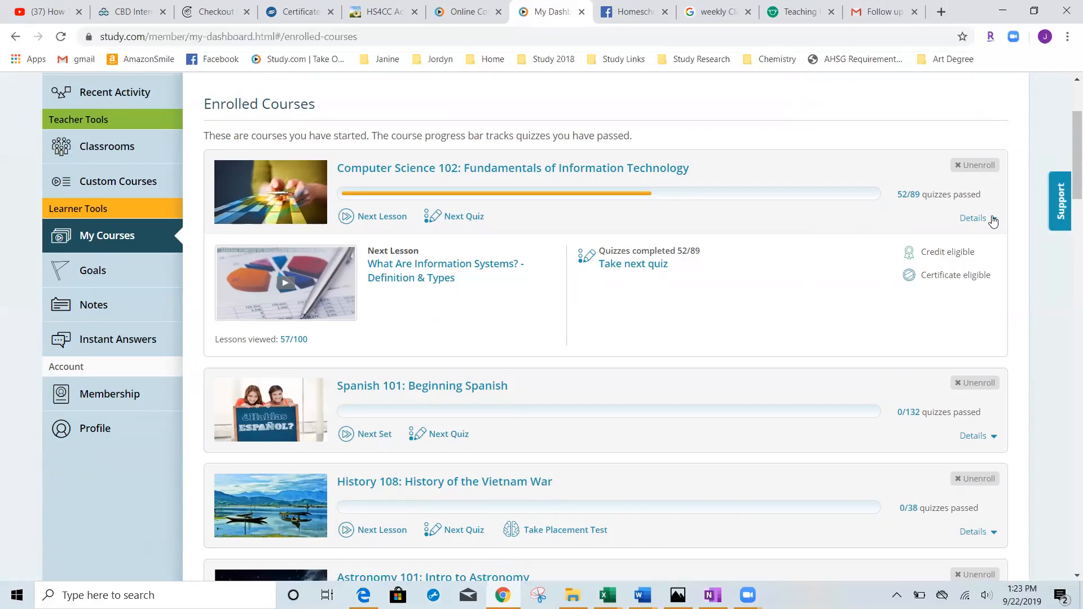
pyautogui.scroll(-3)
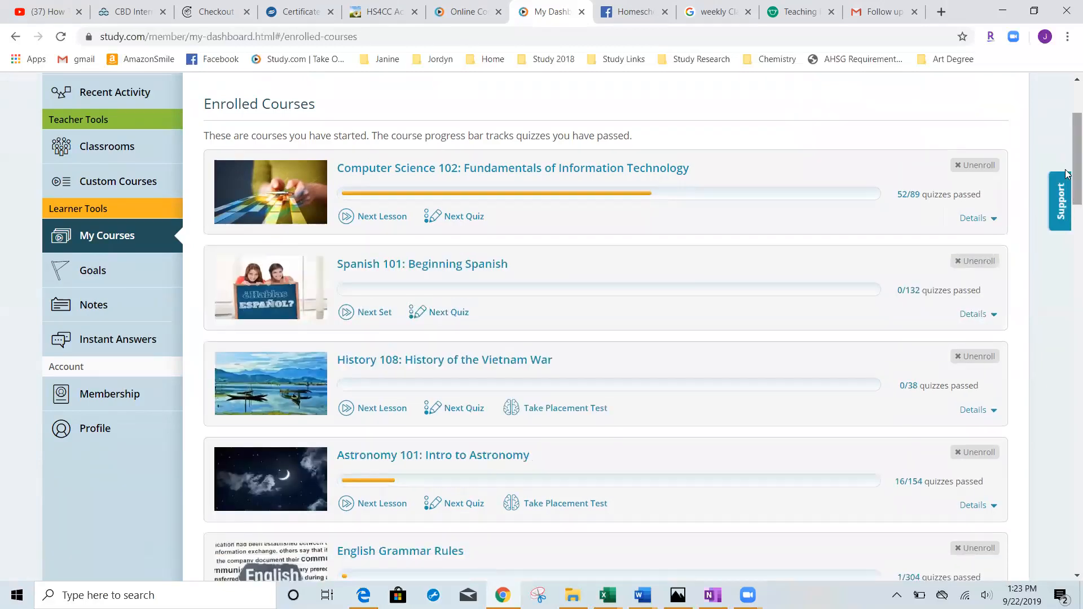
pyautogui.scroll(-3)
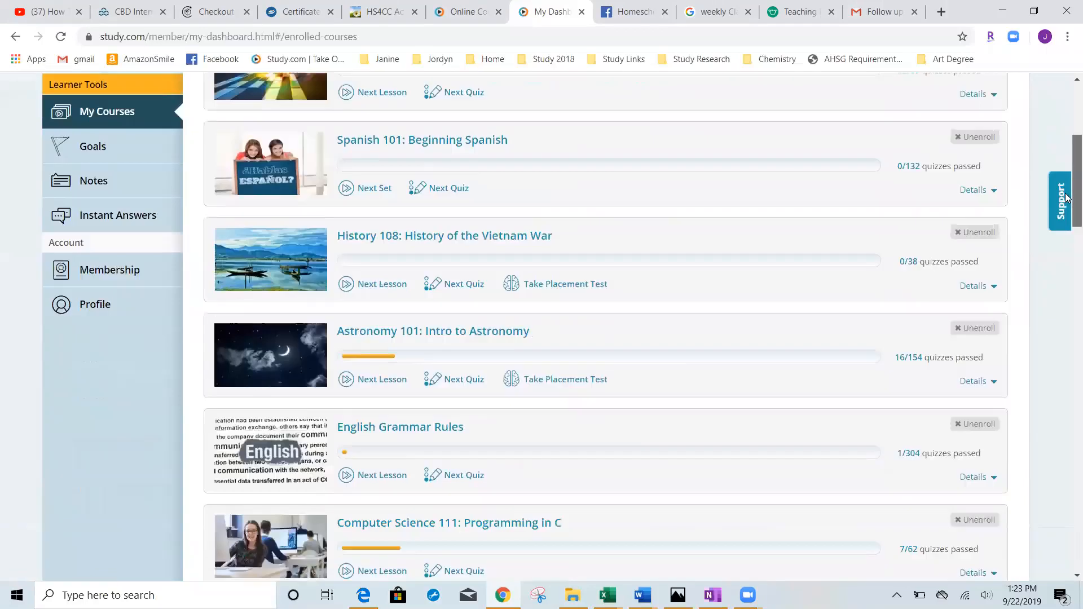
pyautogui.scroll(-3)
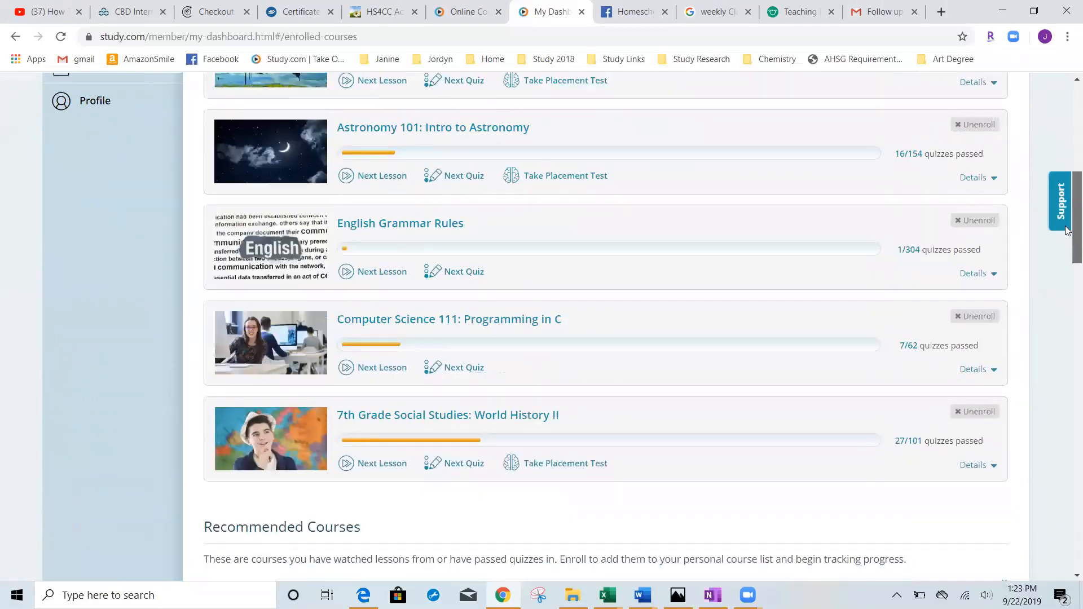
pyautogui.scroll(3)
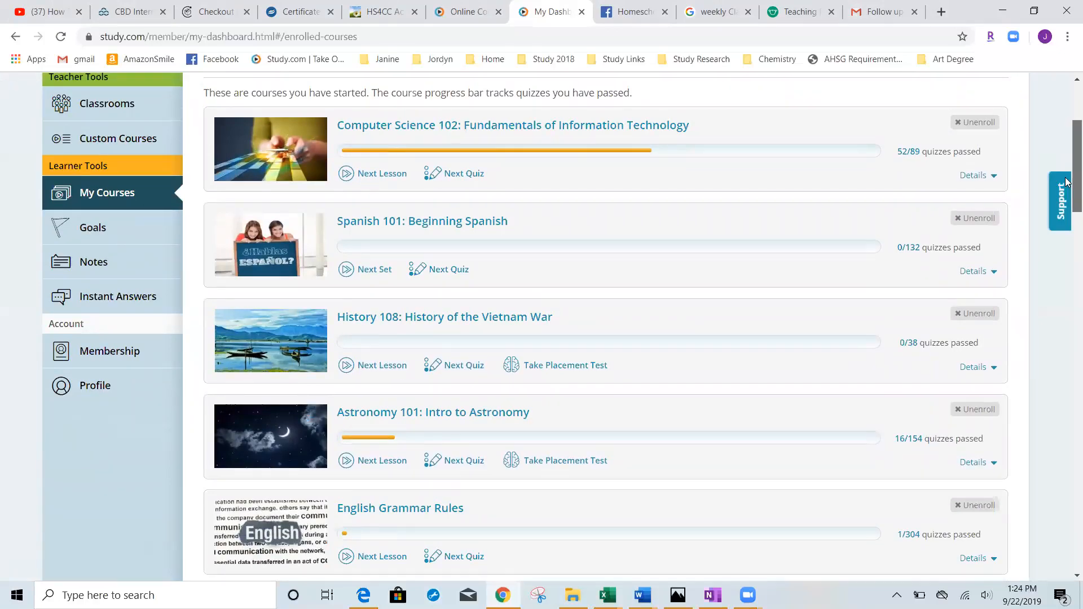
pyautogui.scroll(3)
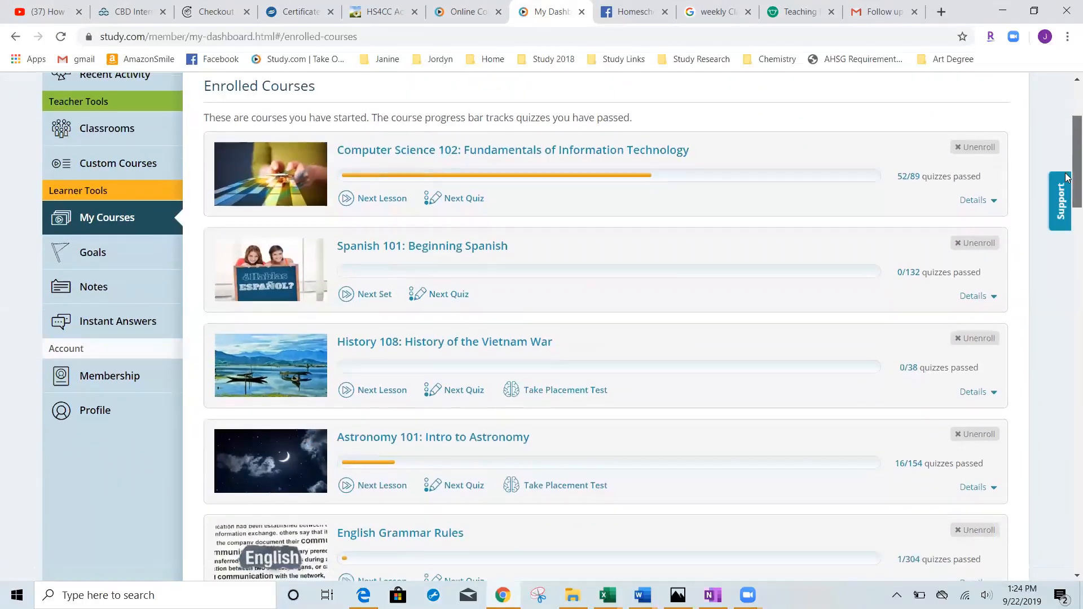
pyautogui.scroll(-3)
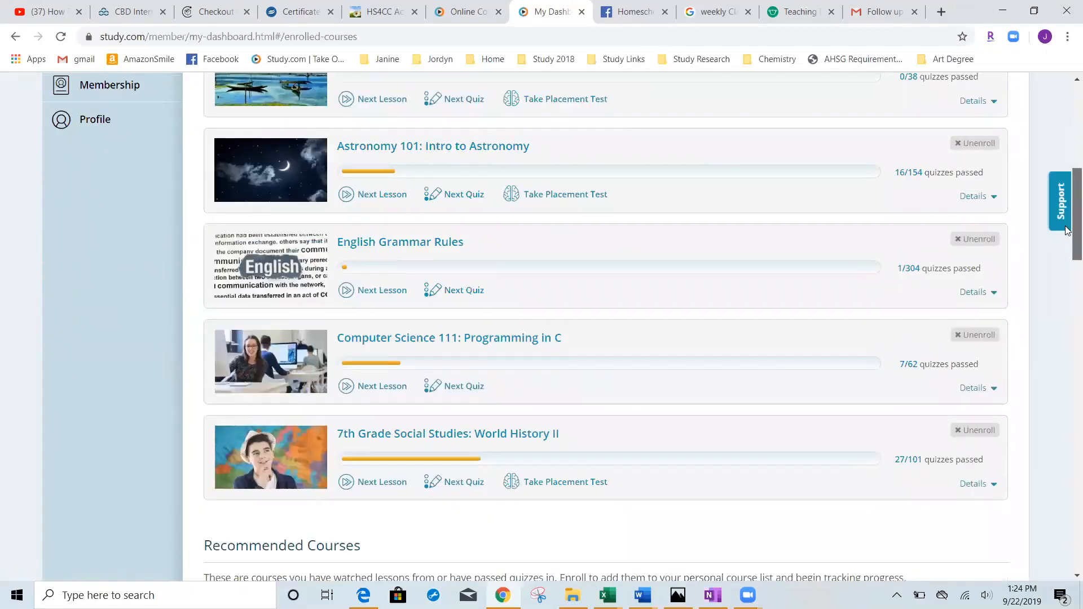
pyautogui.moveTo(977, 459)
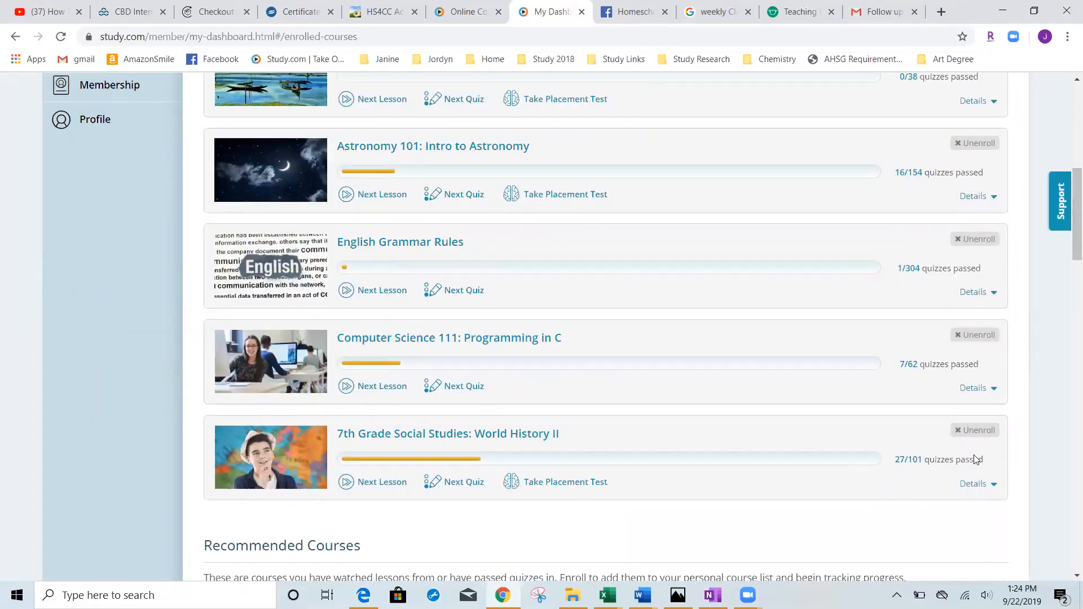
pyautogui.moveTo(911, 466)
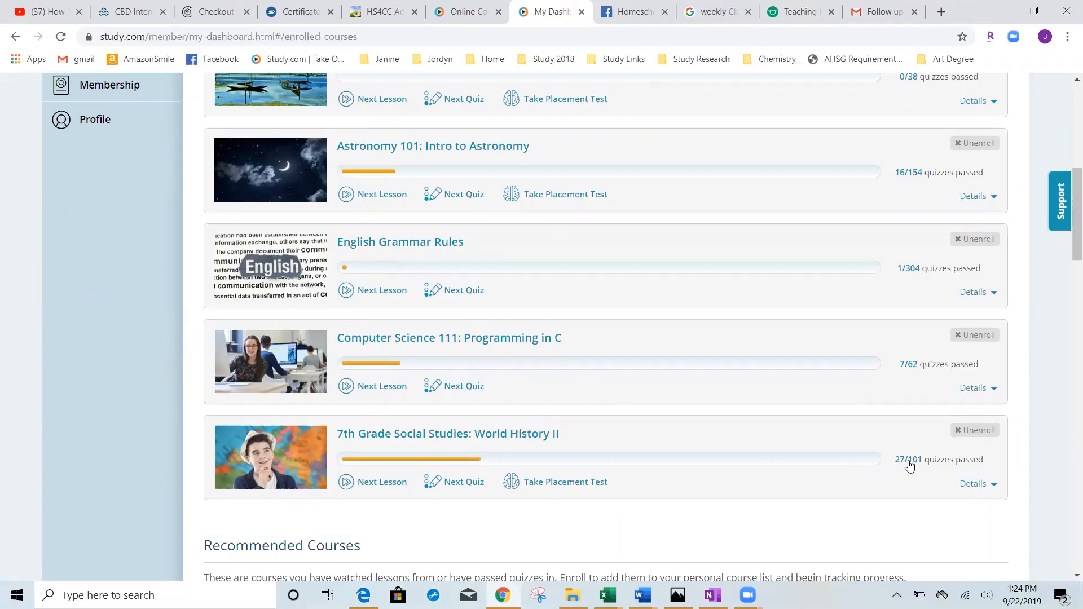
pyautogui.moveTo(920, 473)
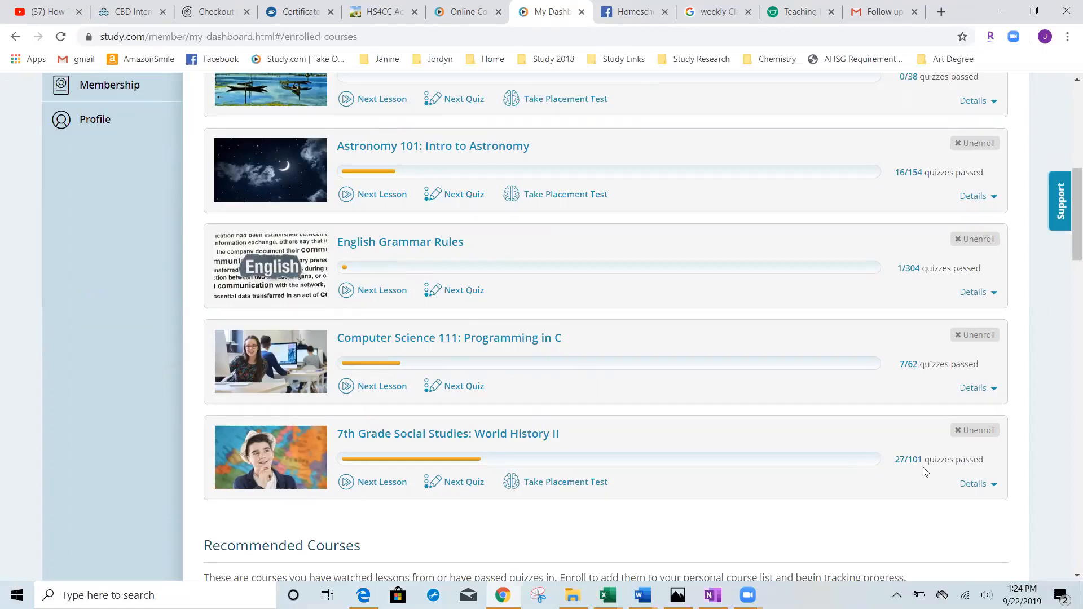
pyautogui.moveTo(912, 472)
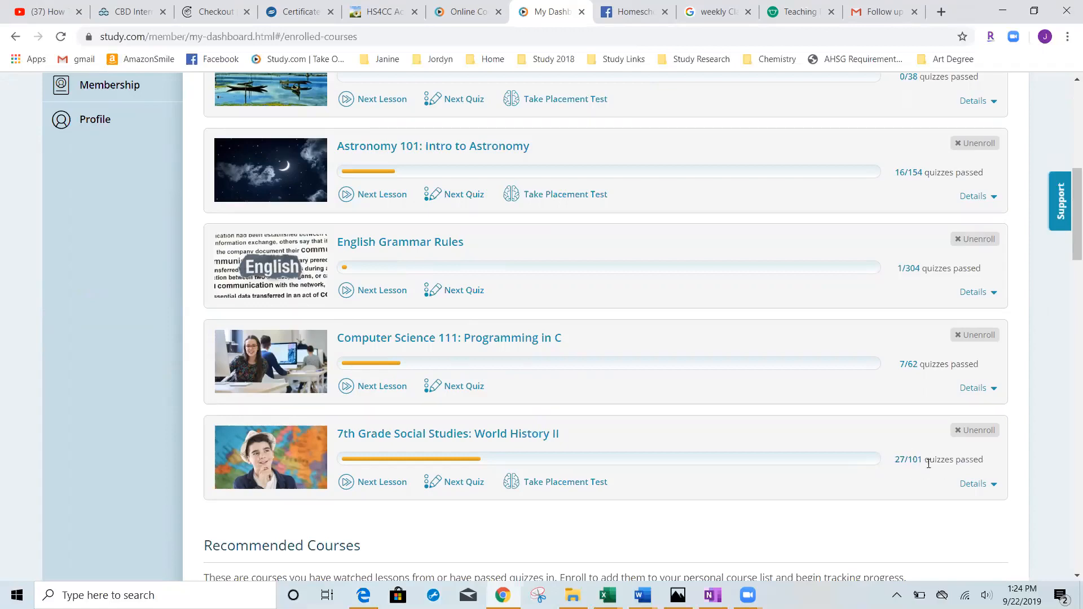
pyautogui.moveTo(410, 467)
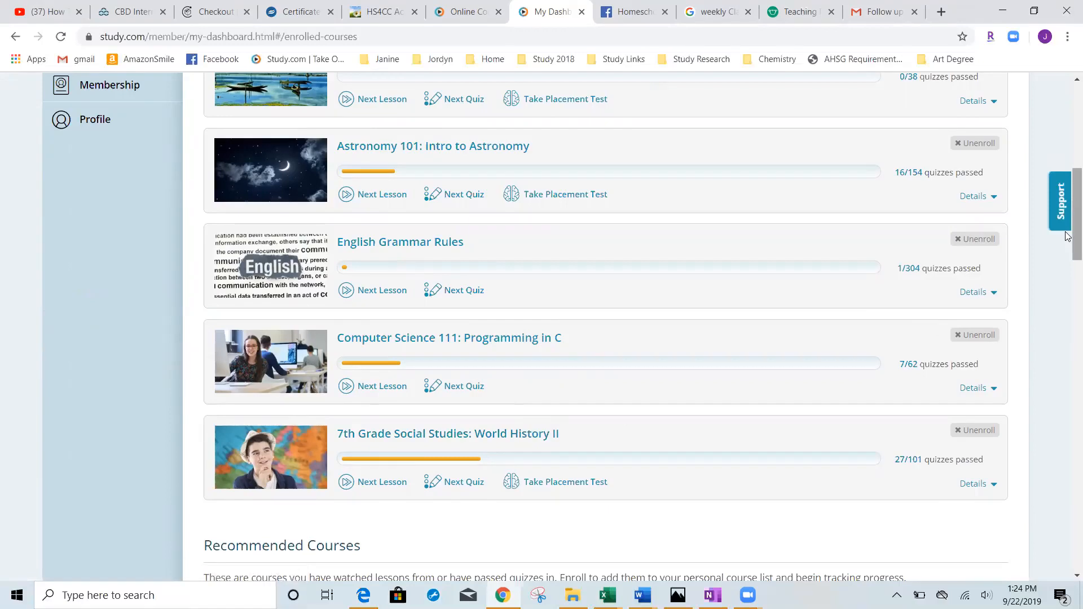
# Scroll through the Ch 1 lesson list showing completed lessons and Best Score column.
pyautogui.scroll(3)
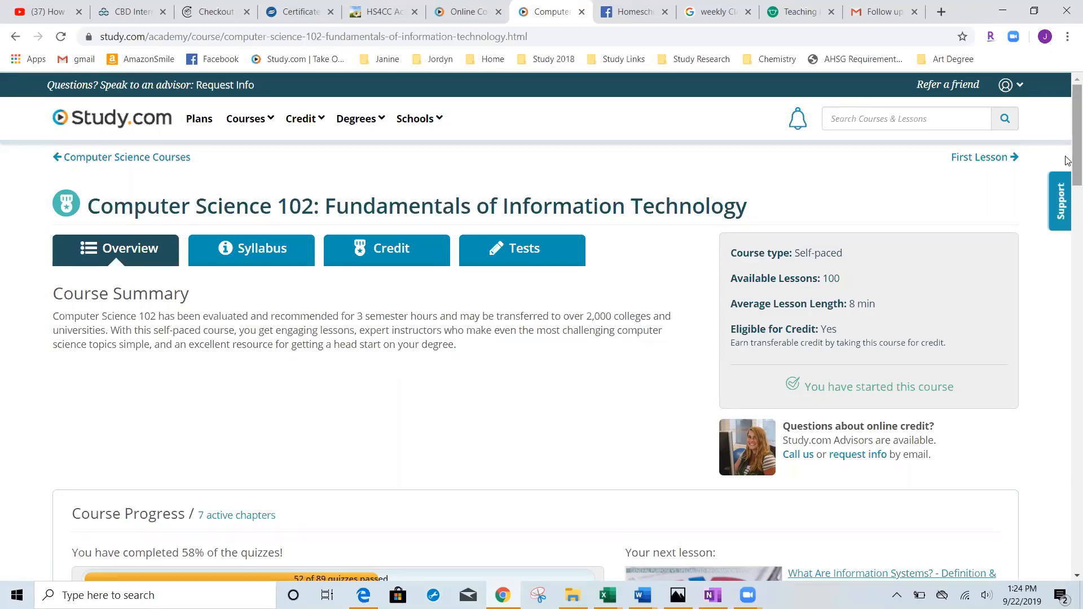
pyautogui.scroll(-3)
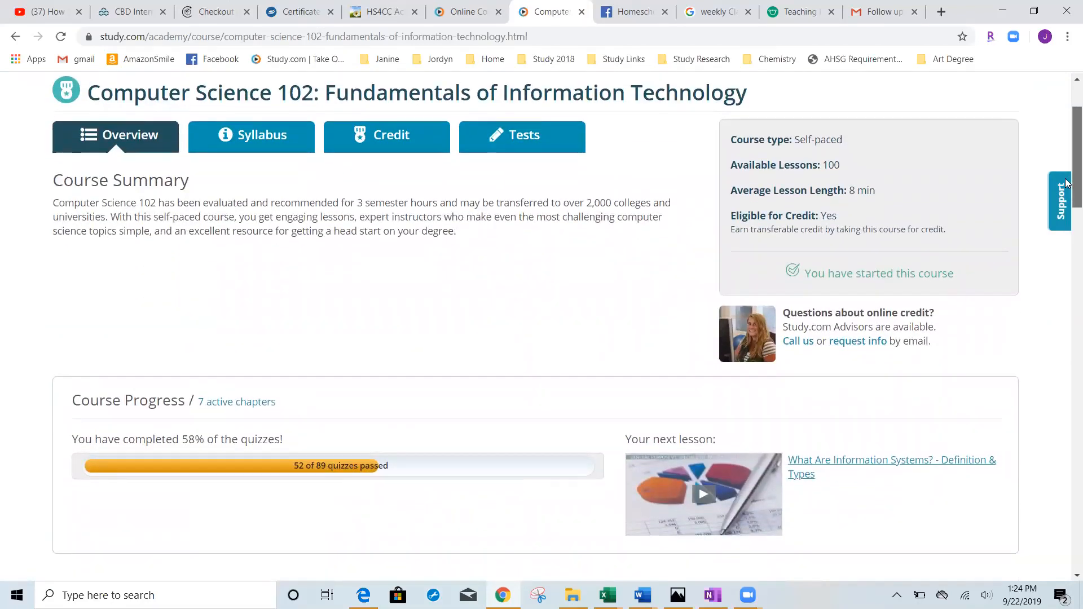
pyautogui.scroll(3)
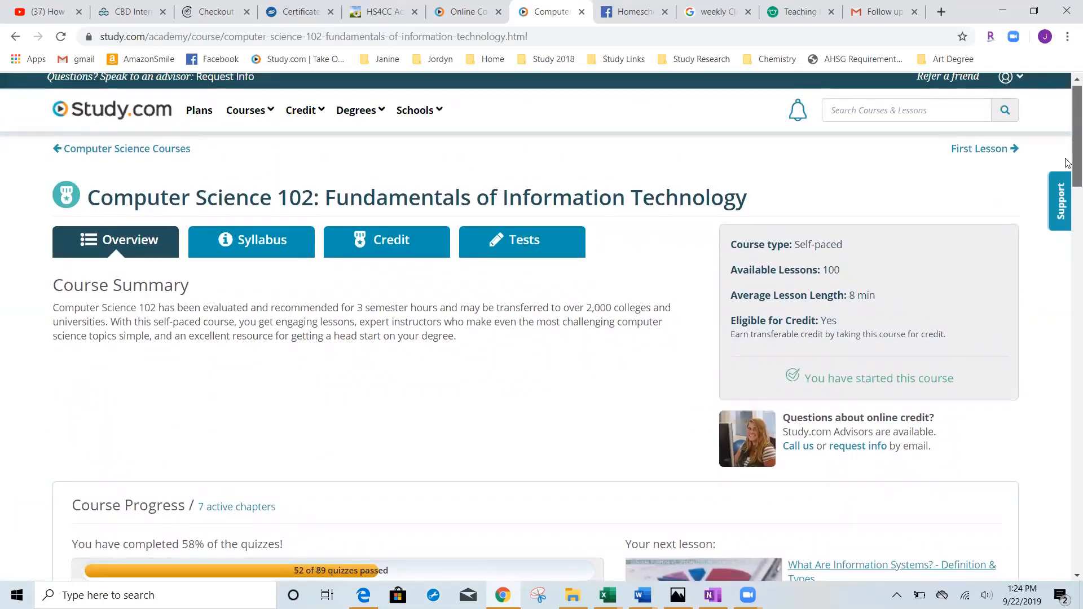
pyautogui.scroll(-3)
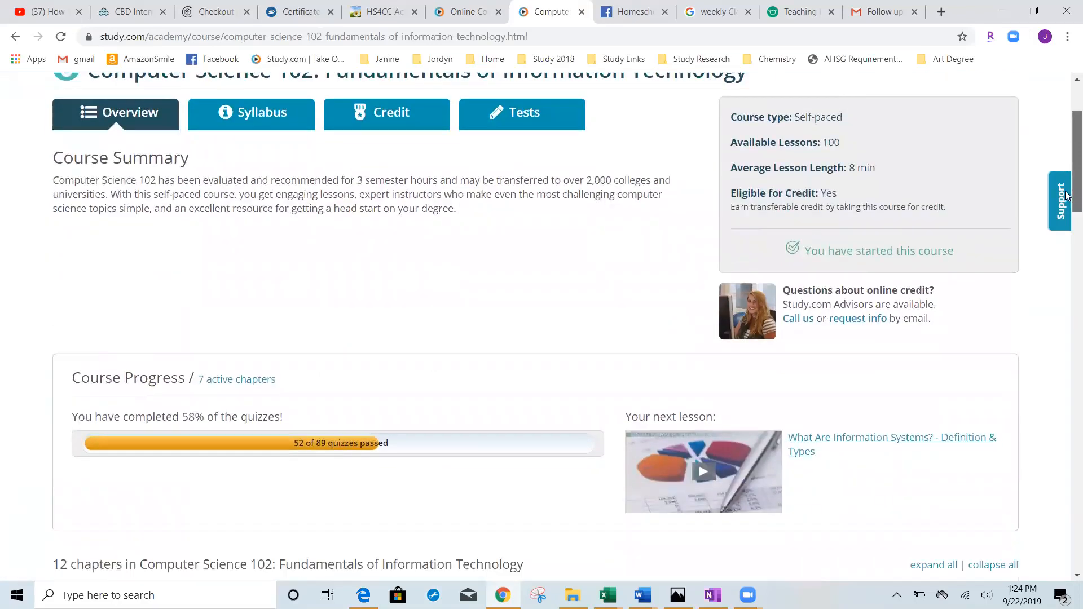
pyautogui.scroll(-3)
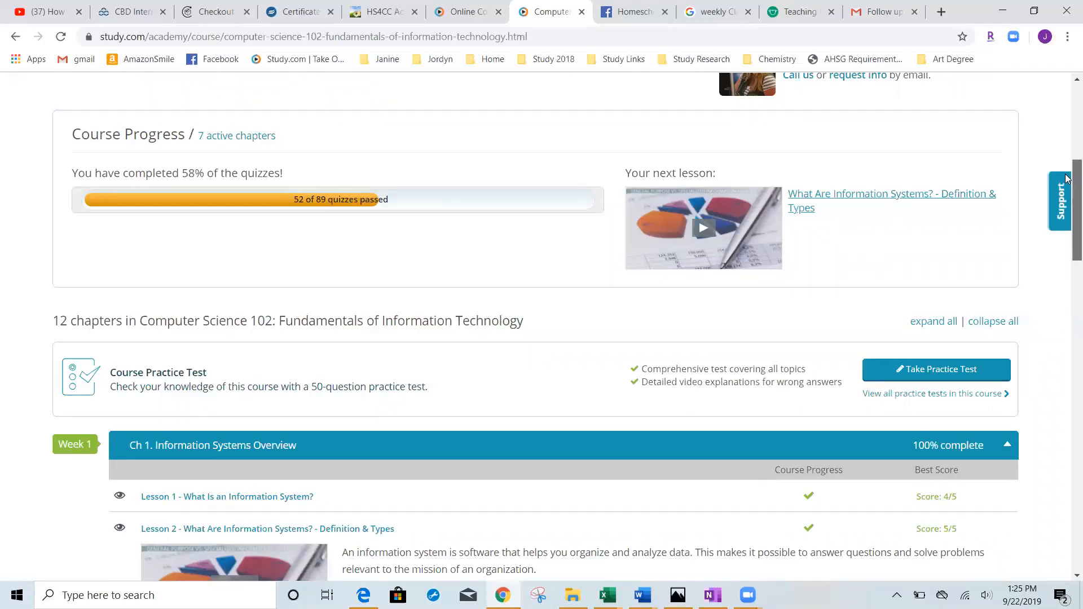
pyautogui.scroll(-3)
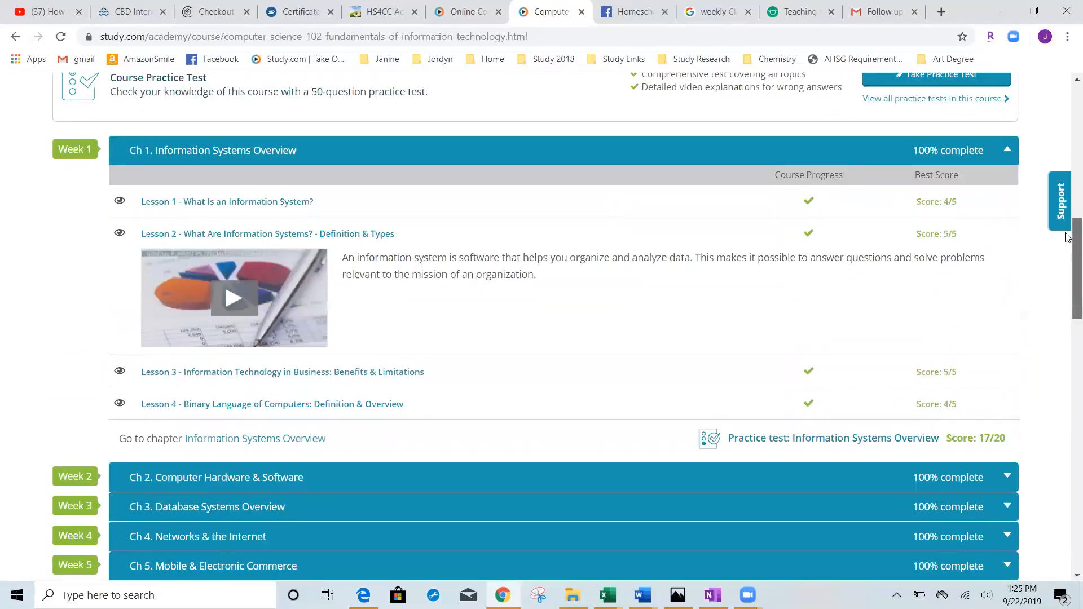
pyautogui.moveTo(947, 202)
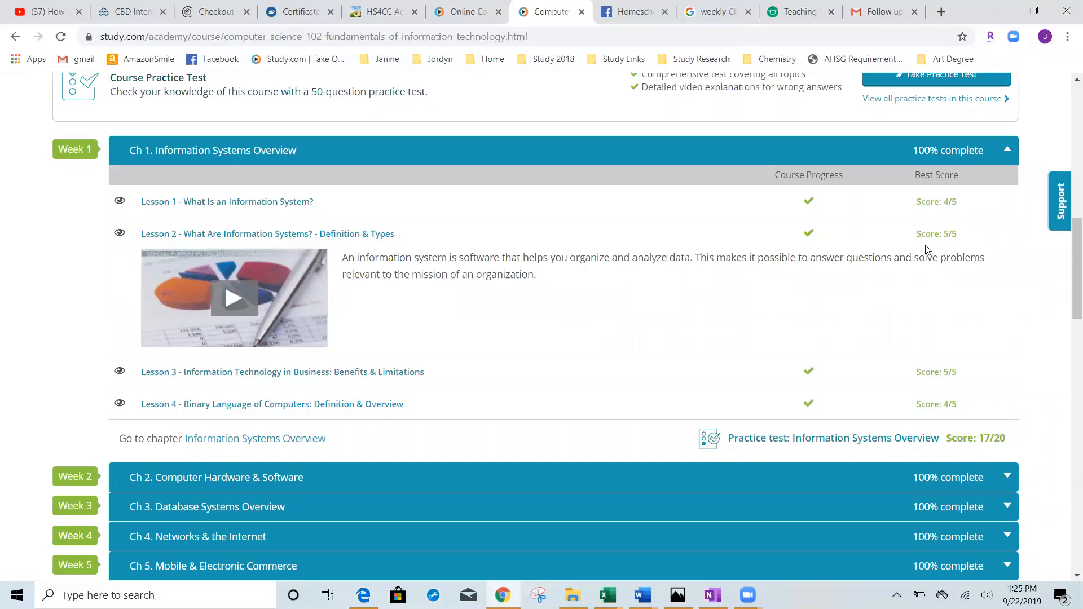
pyautogui.moveTo(937, 201)
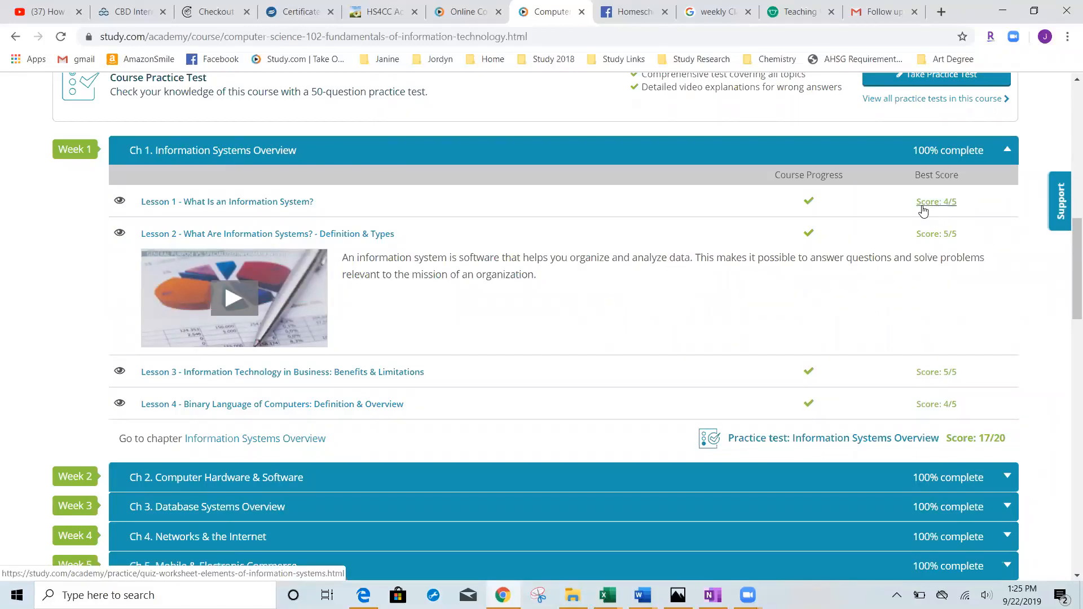
# Open the Lesson 1 quiz result and scroll past the correct answers to the missed components question.
pyautogui.click(937, 201)
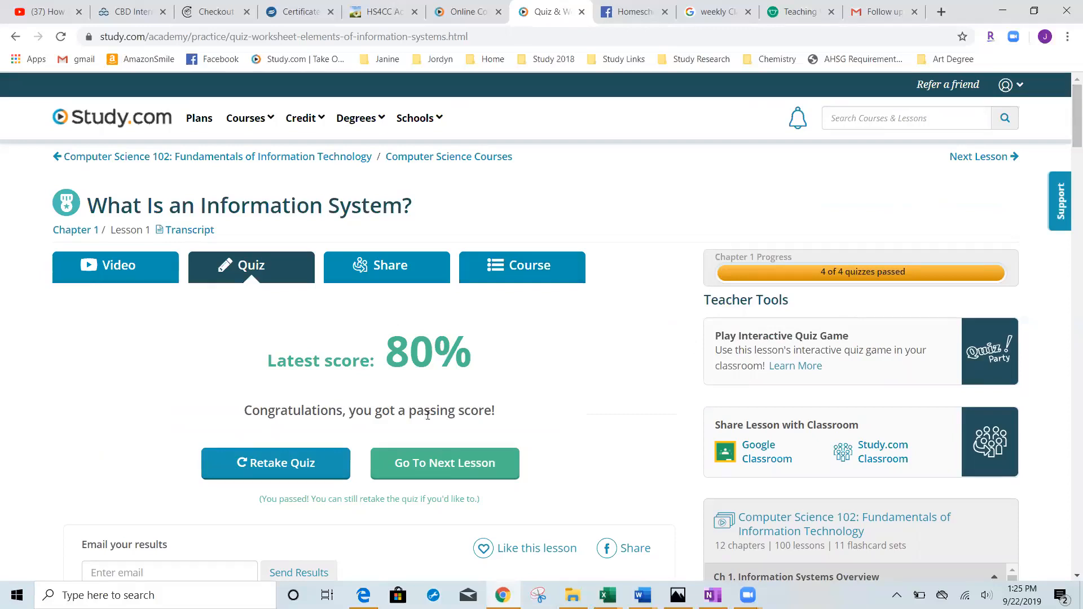
pyautogui.moveTo(1049, 148)
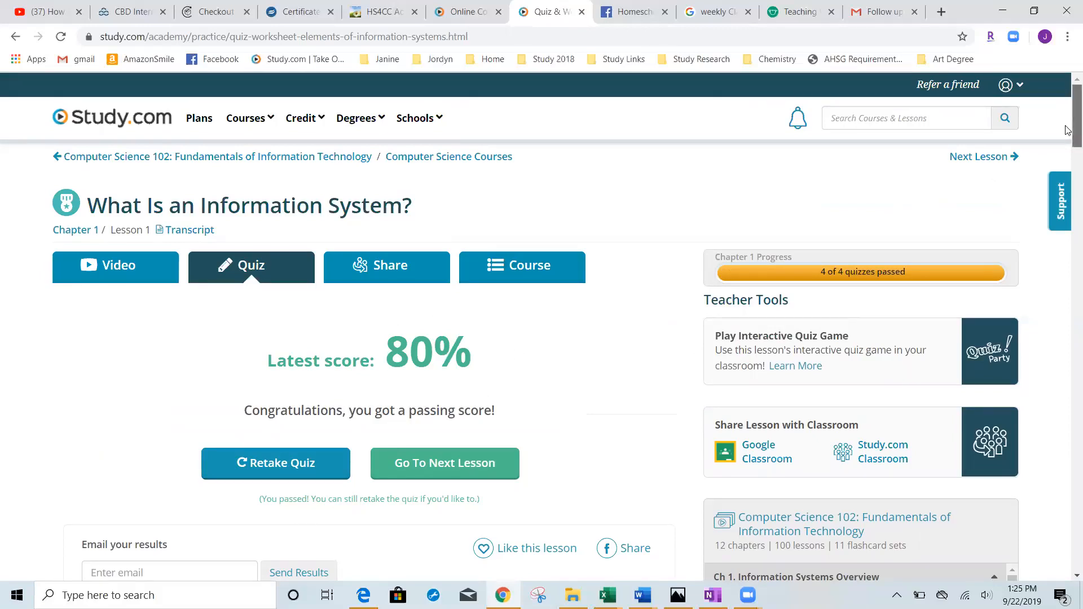
pyautogui.scroll(-3)
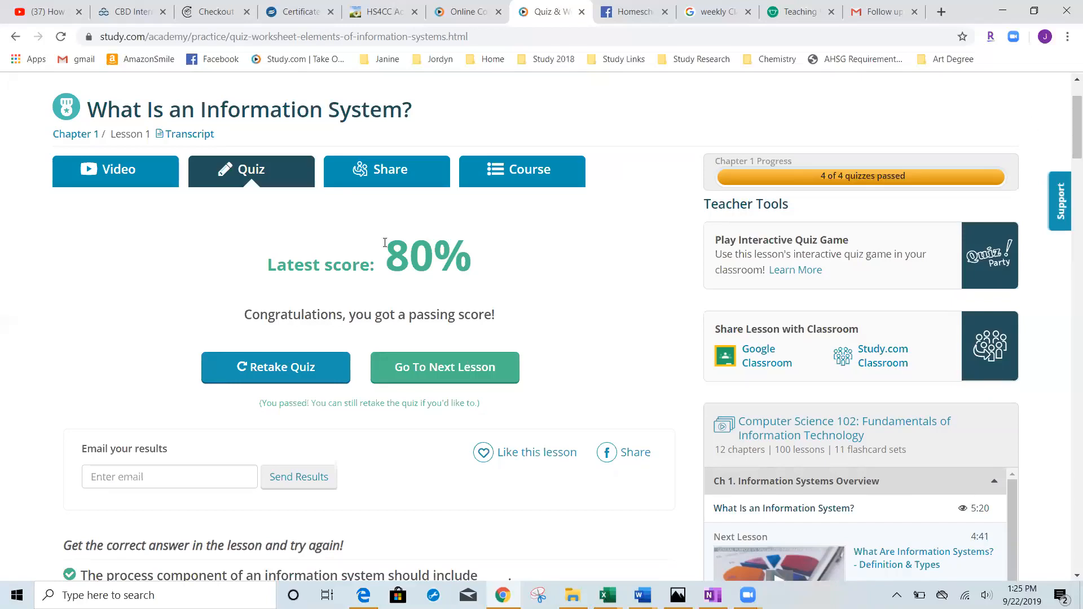
pyautogui.moveTo(539, 277)
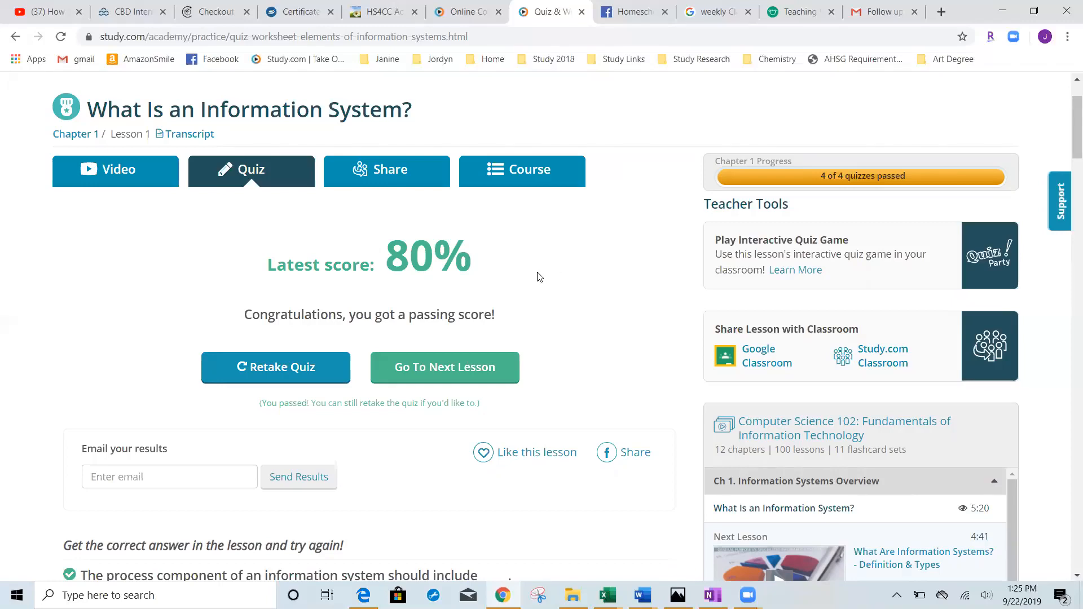
pyautogui.moveTo(440, 263)
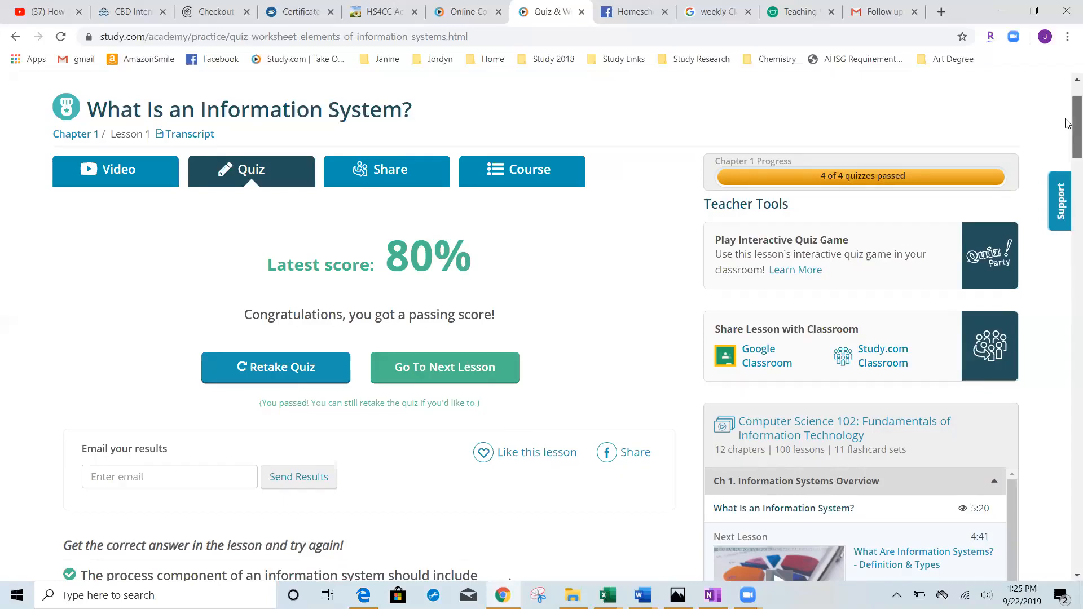
pyautogui.scroll(-3)
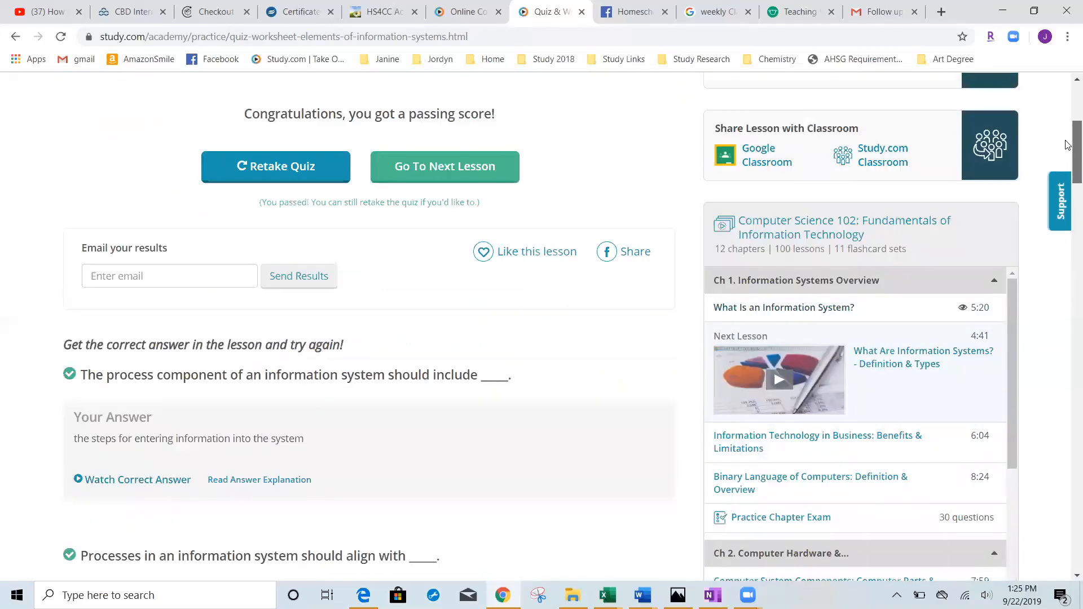
pyautogui.scroll(3)
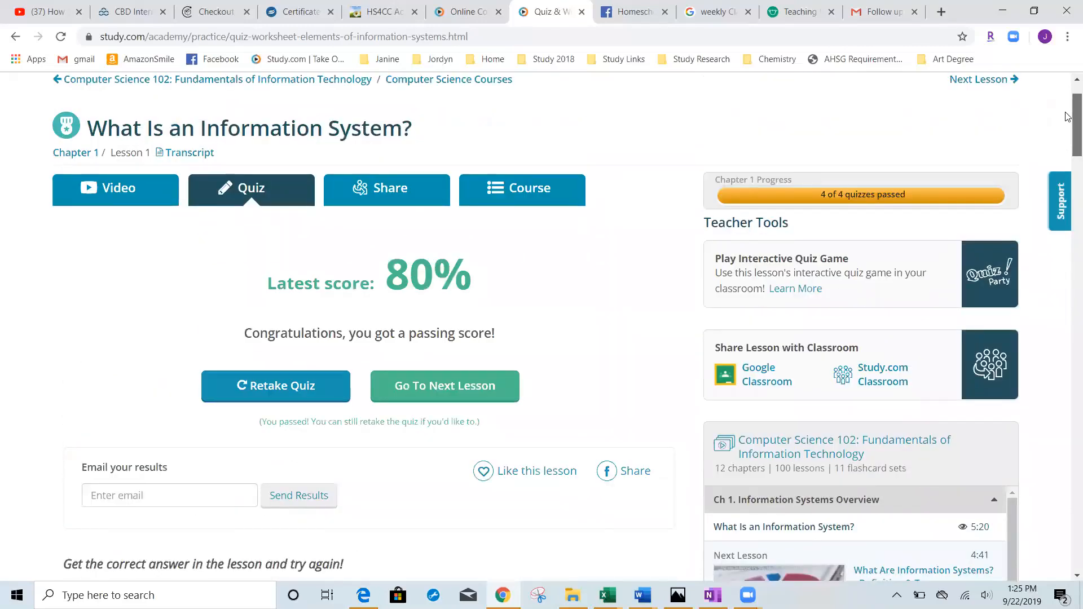
pyautogui.scroll(-3)
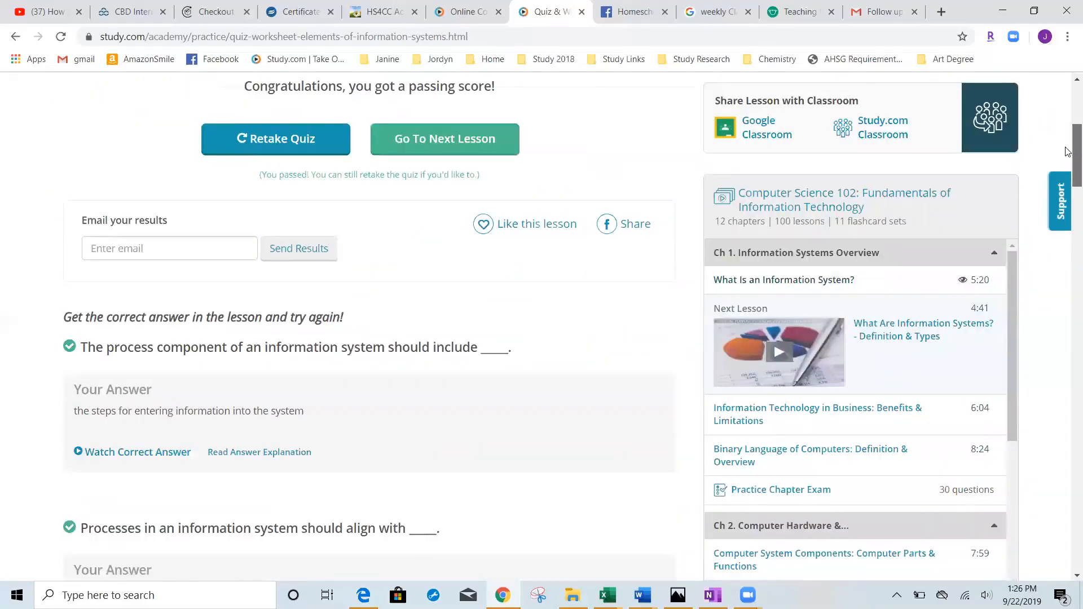
pyautogui.scroll(-3)
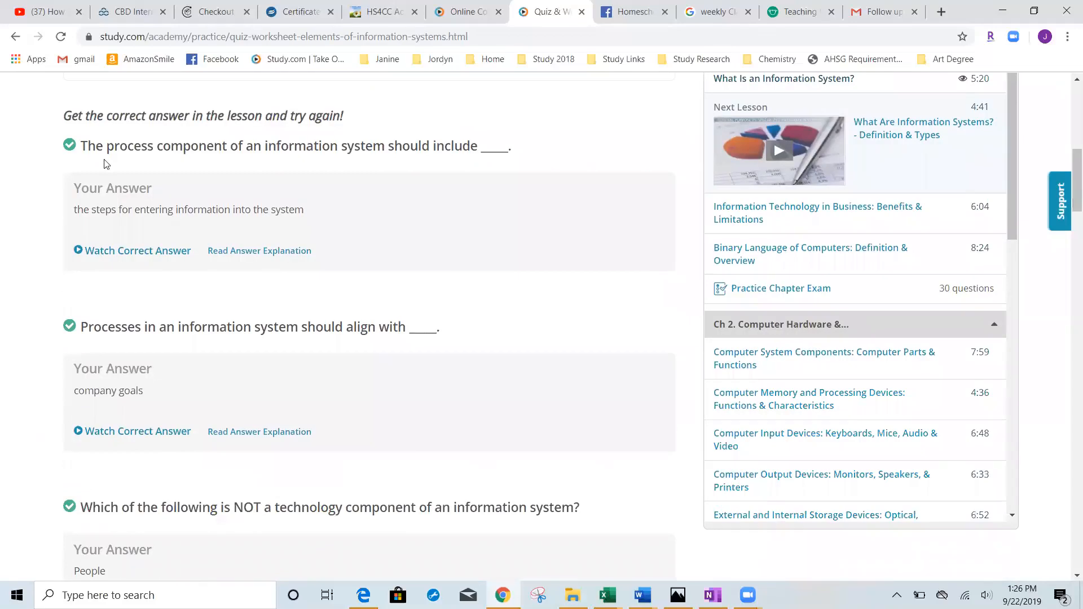
pyautogui.moveTo(82, 130)
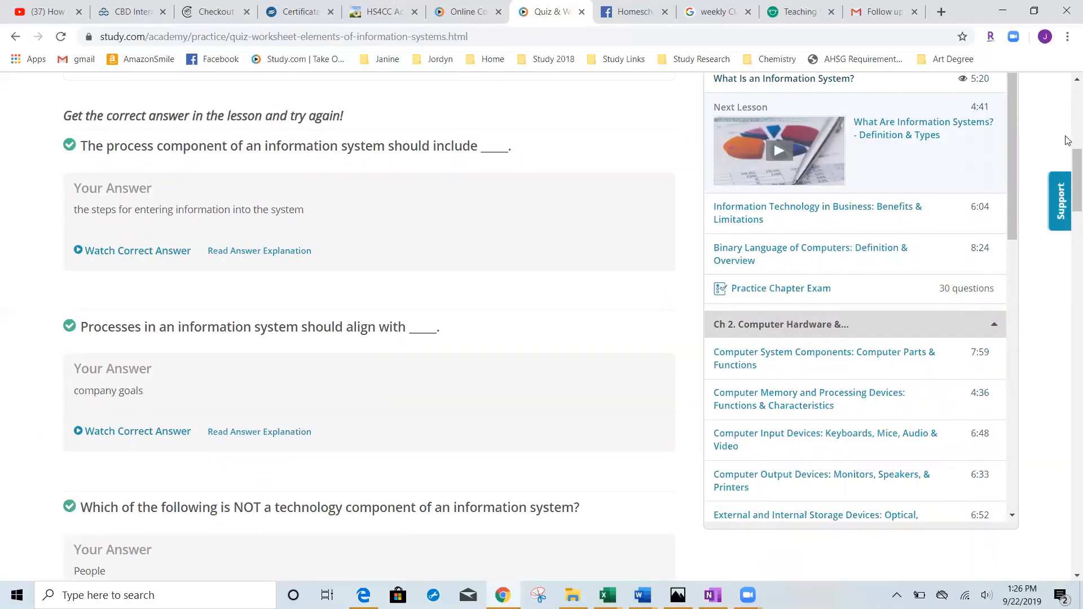
pyautogui.scroll(-3)
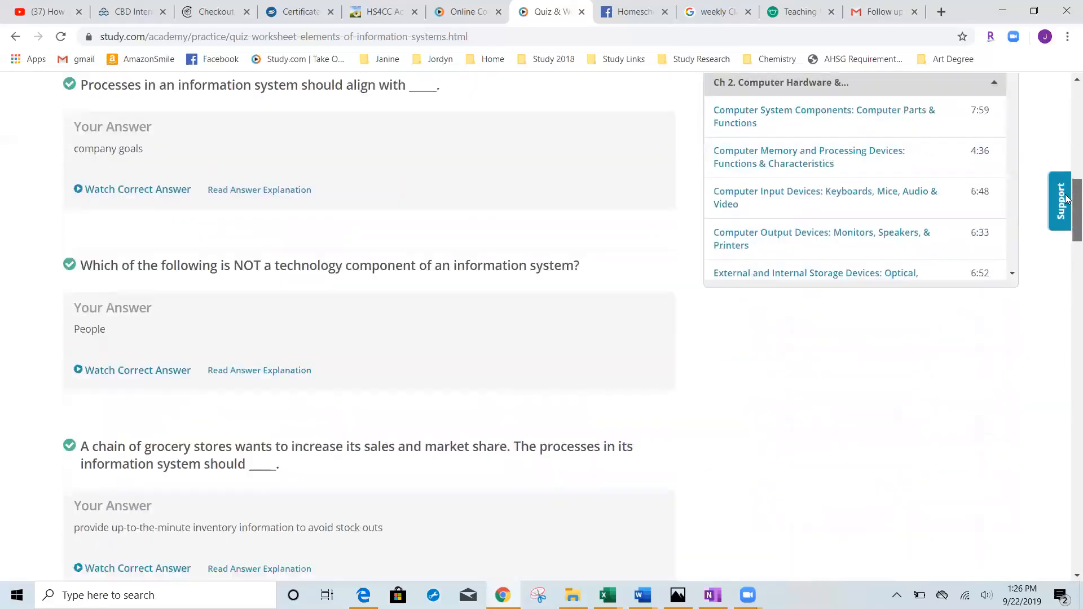
pyautogui.scroll(-3)
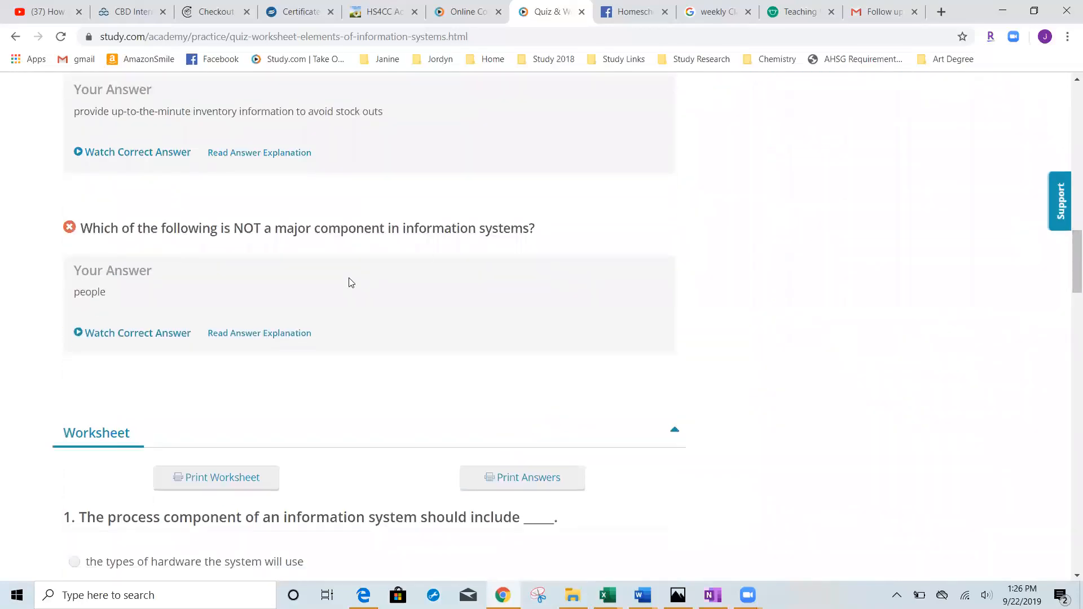
pyautogui.moveTo(76, 211)
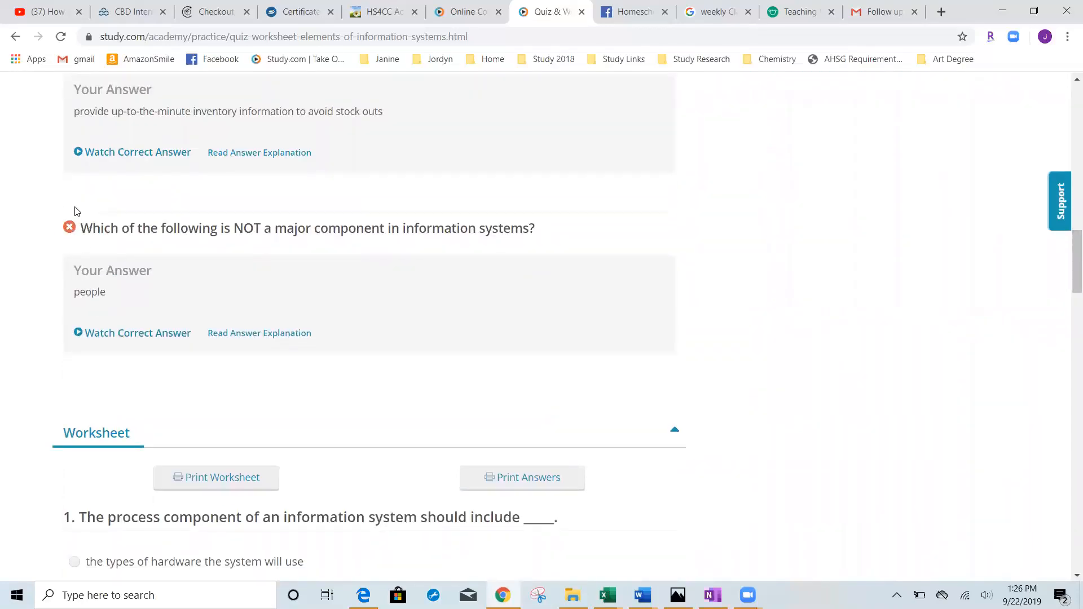
pyautogui.moveTo(127, 247)
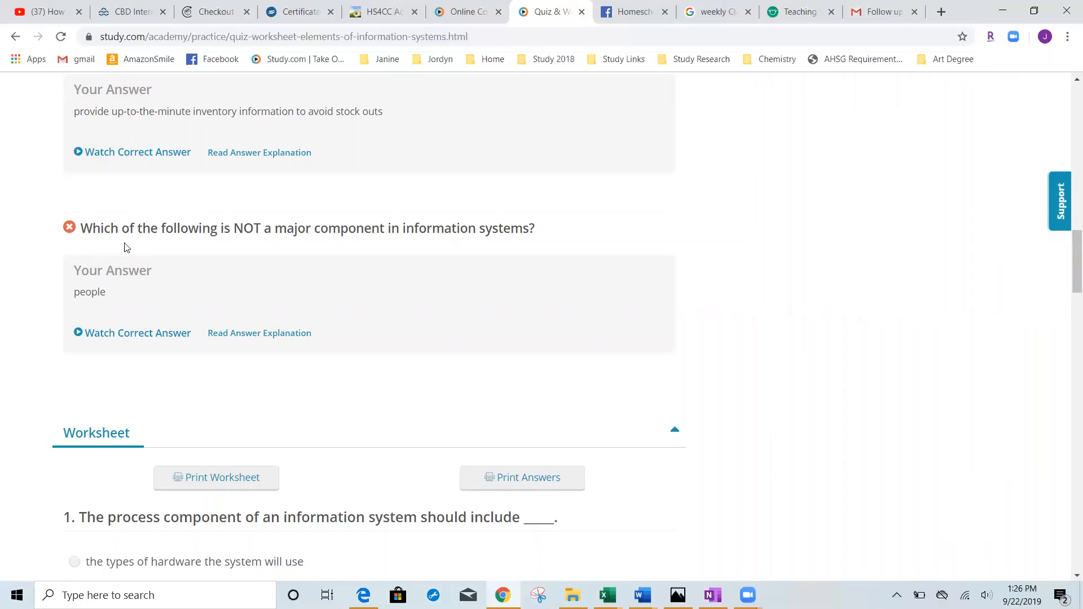
pyautogui.moveTo(118, 278)
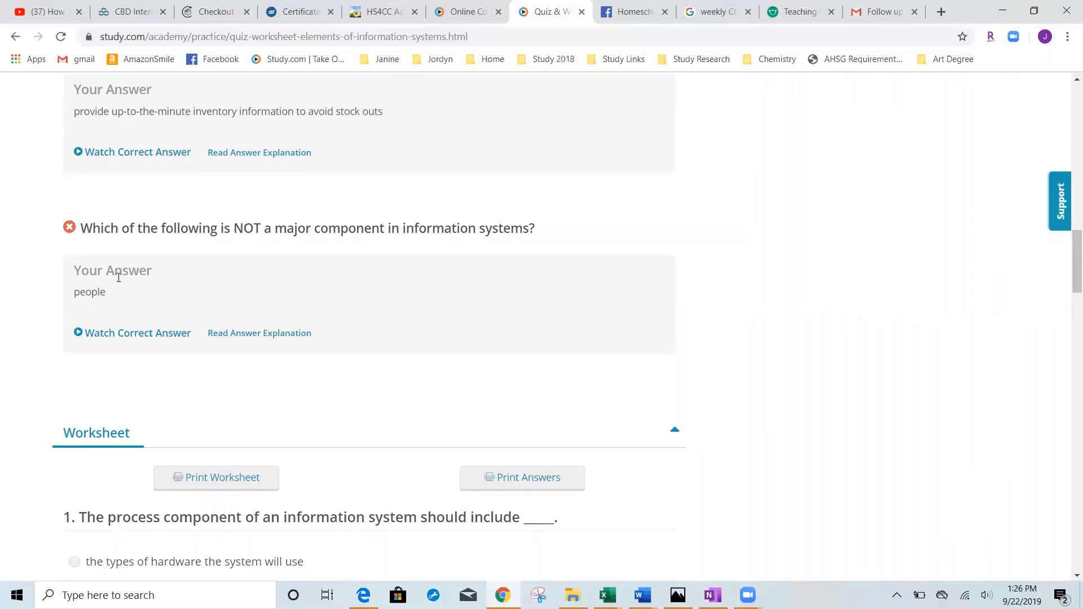
pyautogui.moveTo(82, 275)
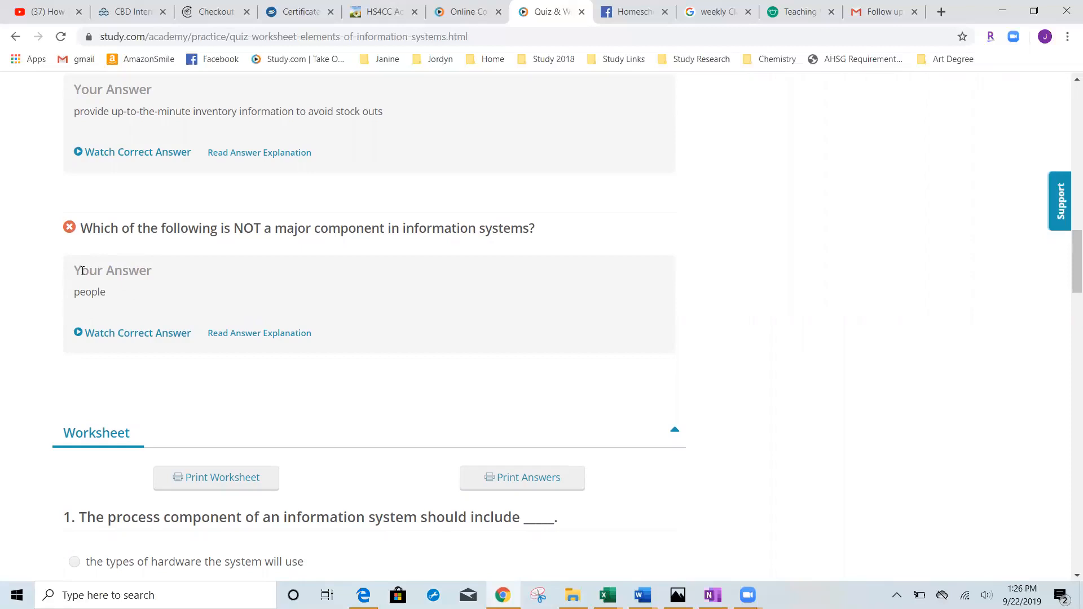
pyautogui.moveTo(260, 332)
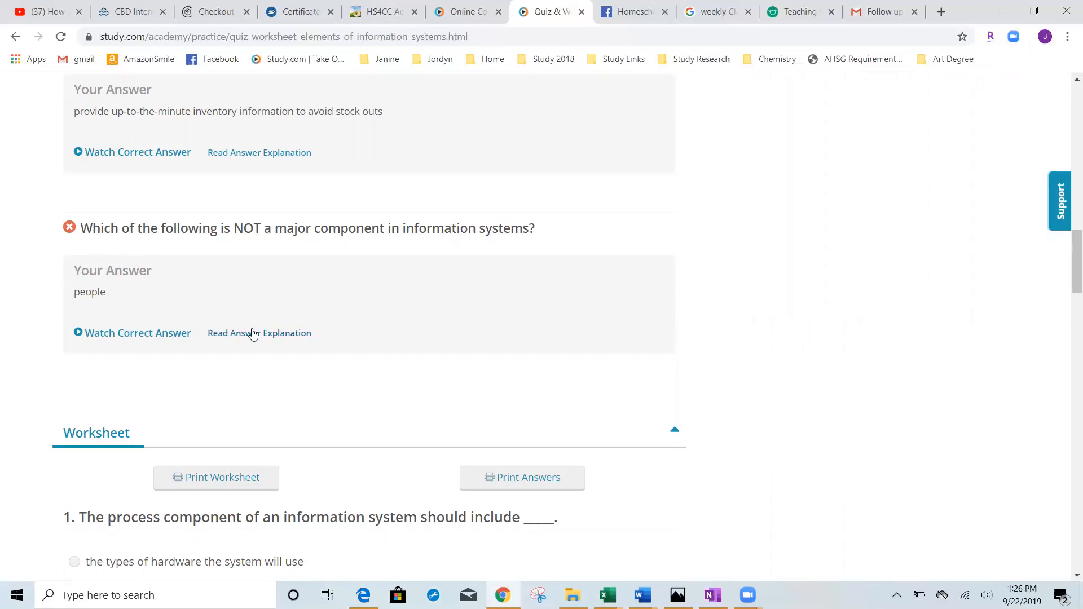
# Expand 'Read Answer Explanation' under the missed major-components question.
pyautogui.click(259, 333)
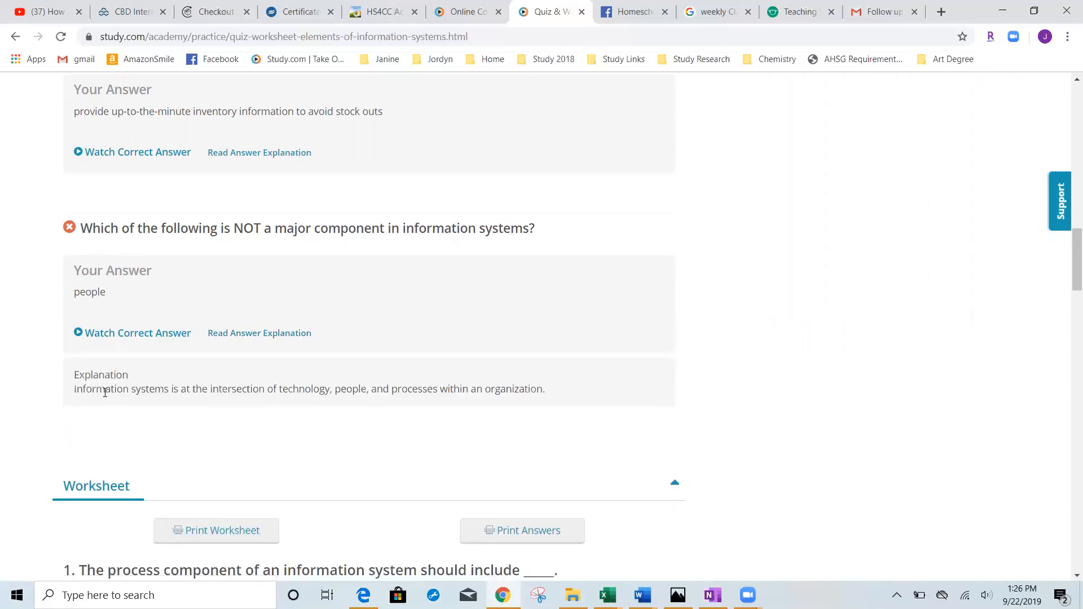
pyautogui.moveTo(488, 382)
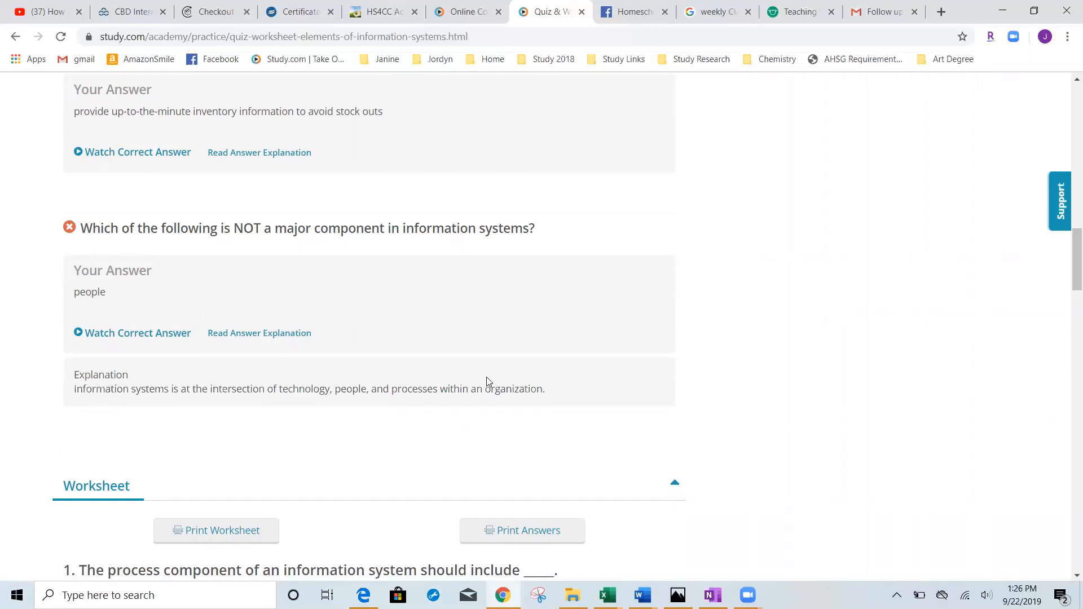
pyautogui.moveTo(171, 345)
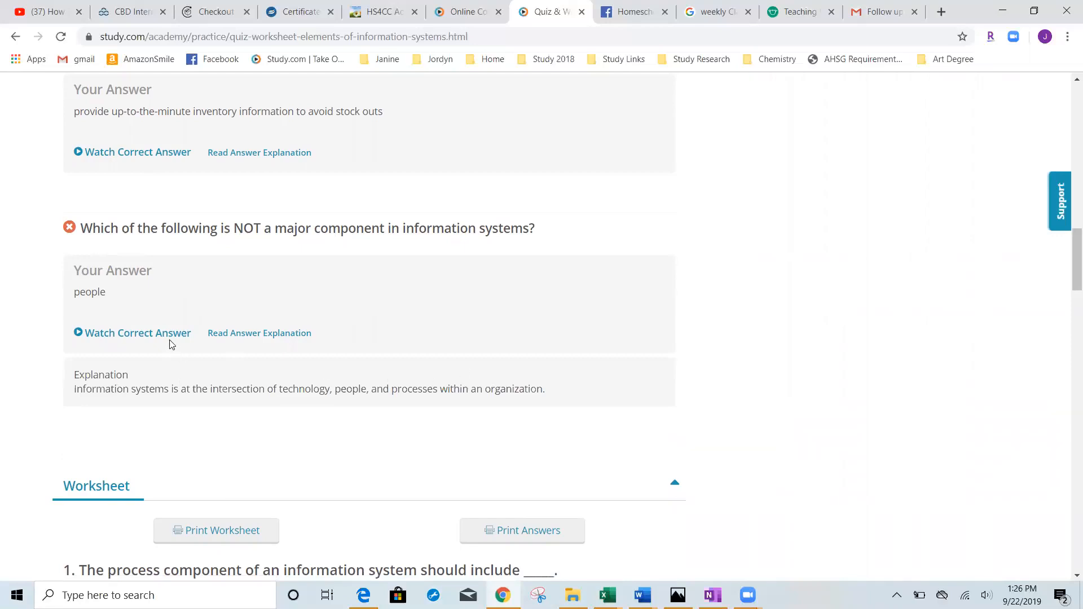
pyautogui.moveTo(138, 333)
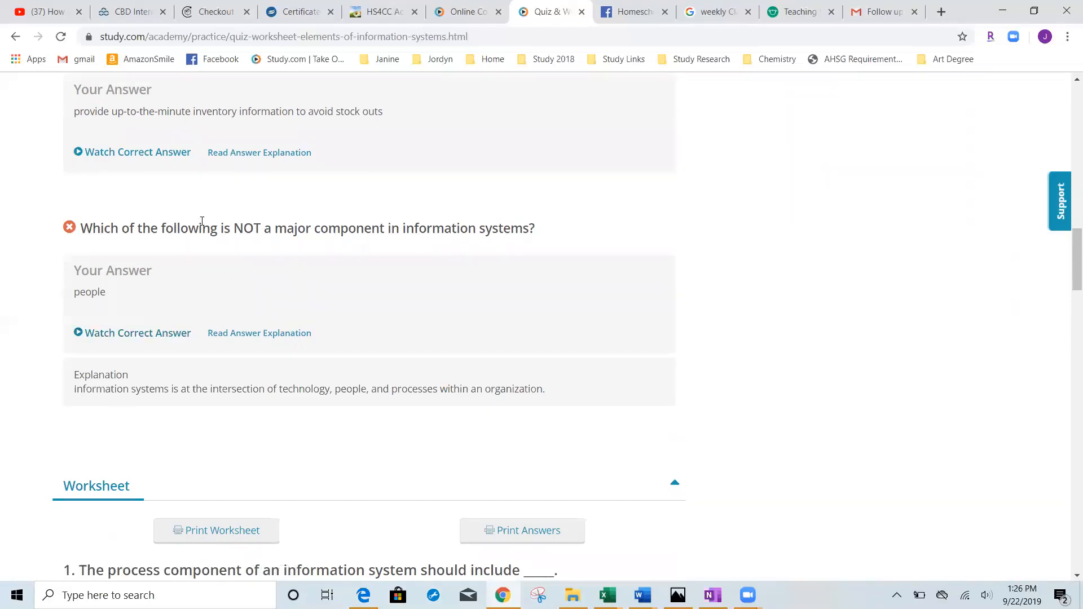
pyautogui.moveTo(218, 310)
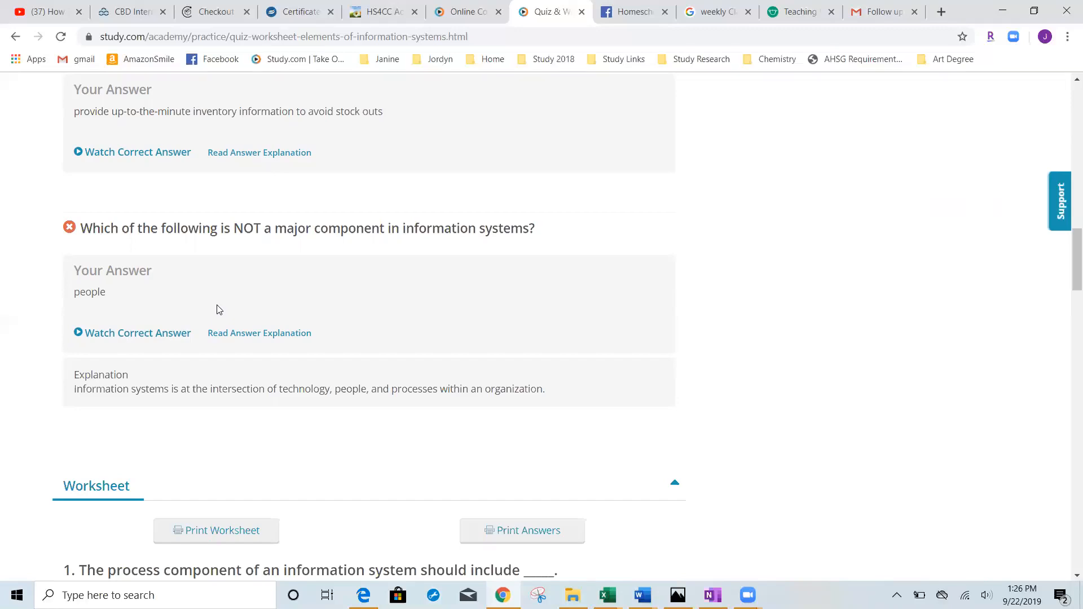
pyautogui.moveTo(141, 353)
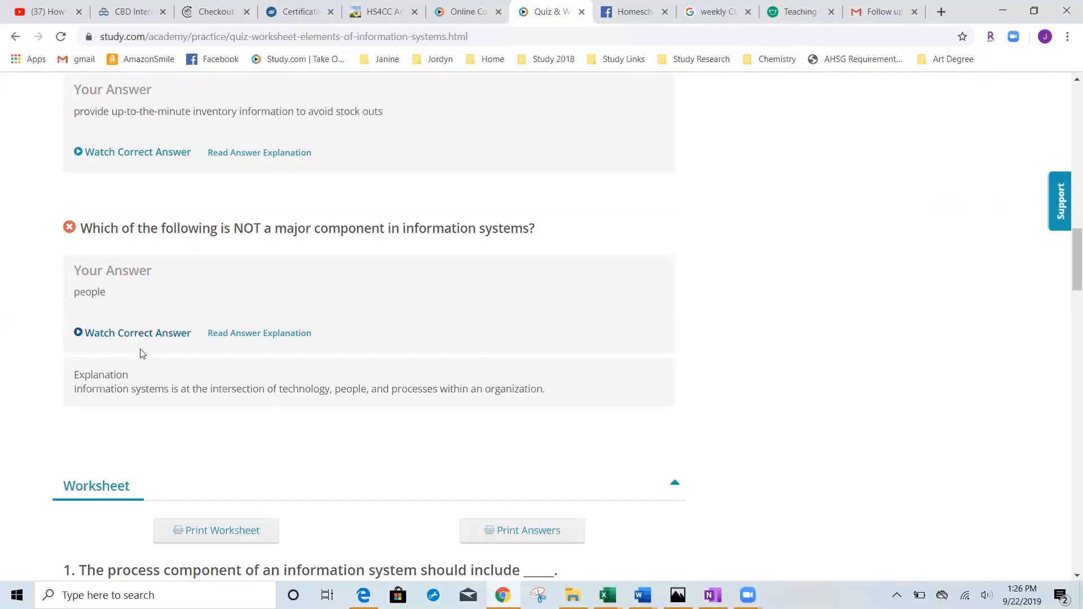
pyautogui.moveTo(218, 457)
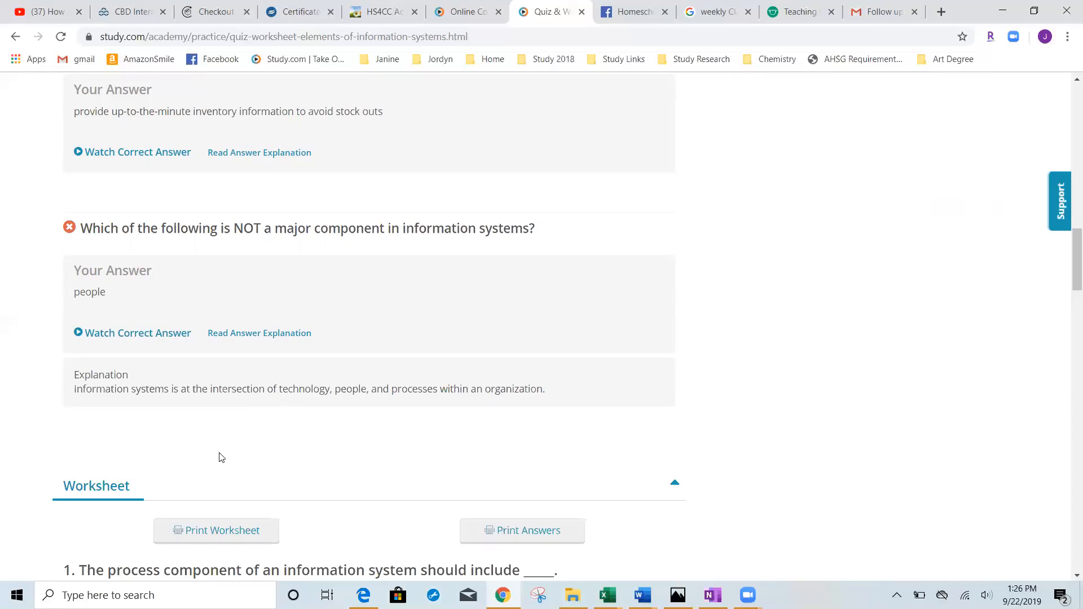
pyautogui.moveTo(190, 404)
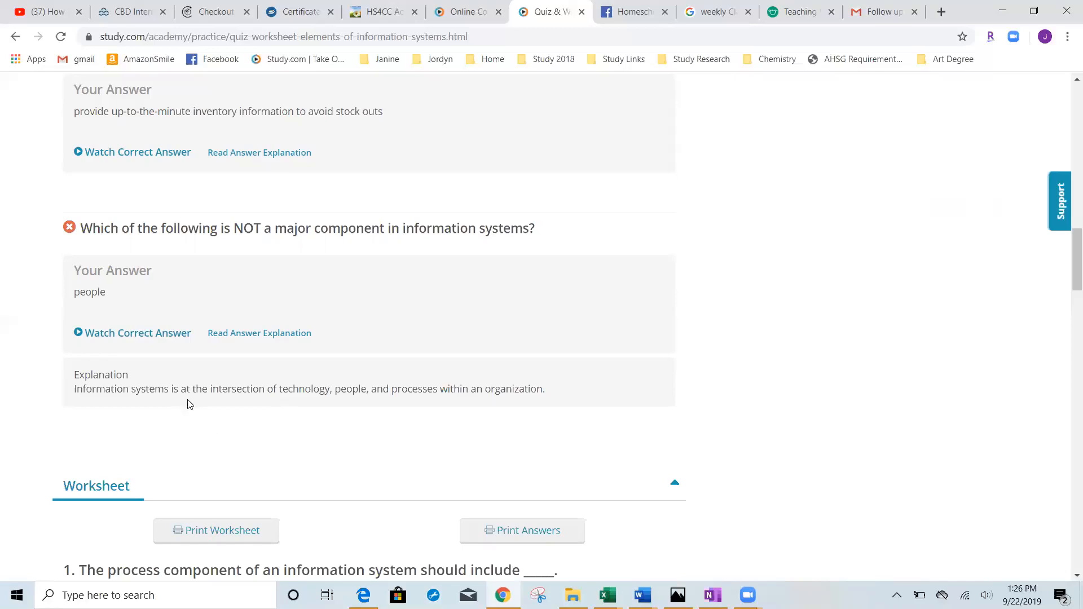
pyautogui.moveTo(281, 407)
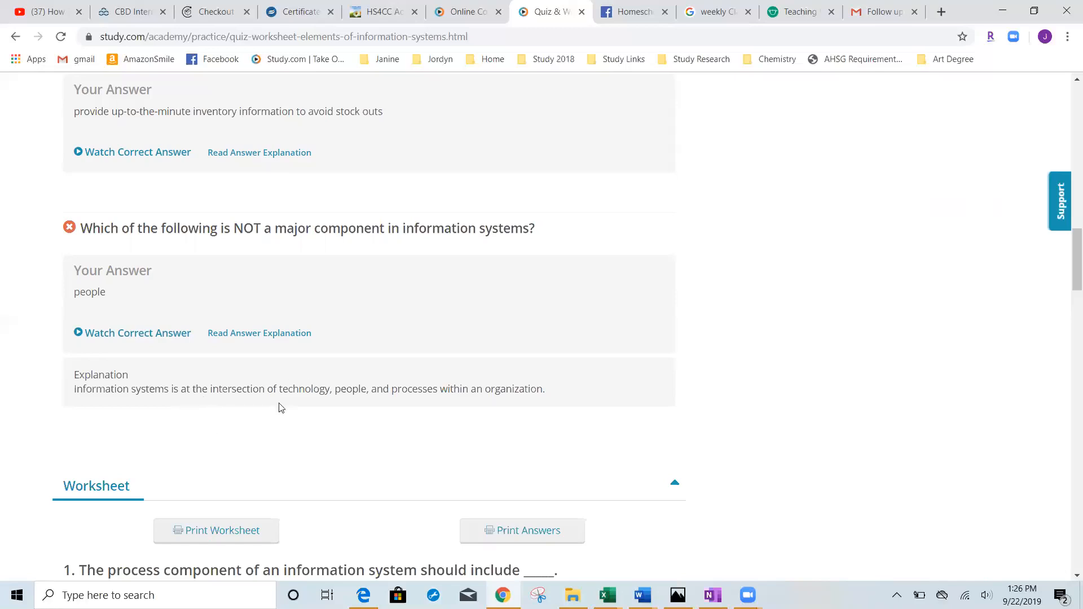
pyautogui.moveTo(1067, 263)
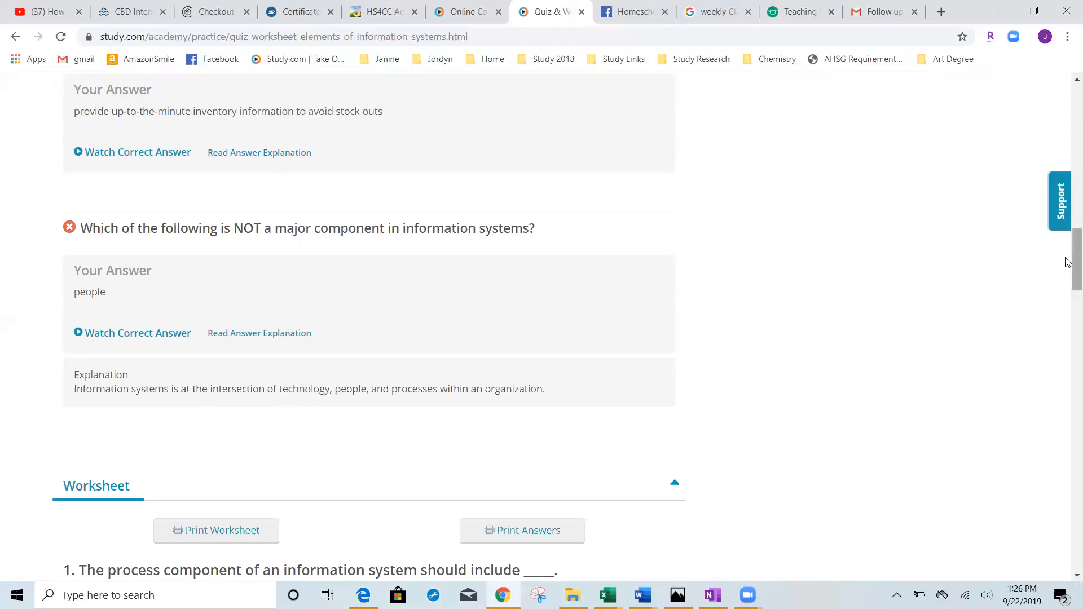
# Return to the top of the quiz results and switch to the lesson's Video page.
pyautogui.scroll(-3)
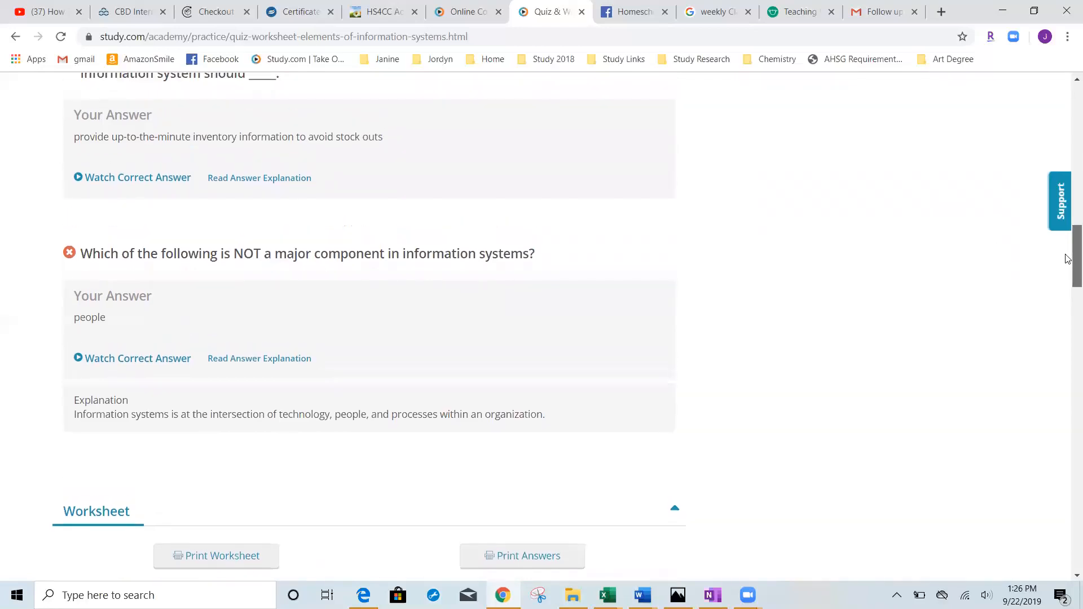
pyautogui.scroll(3)
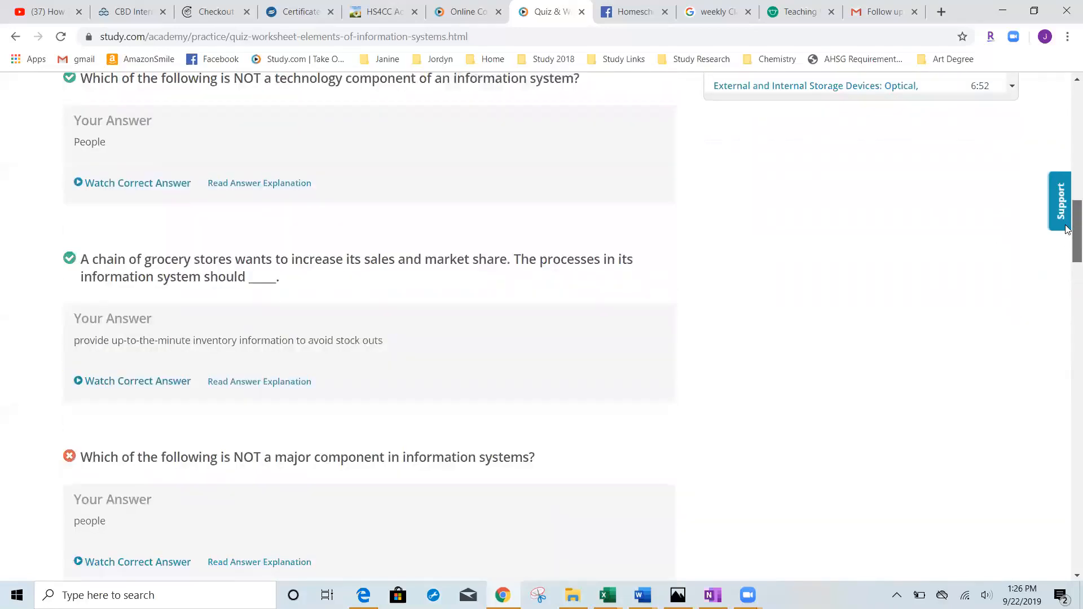
pyautogui.scroll(3)
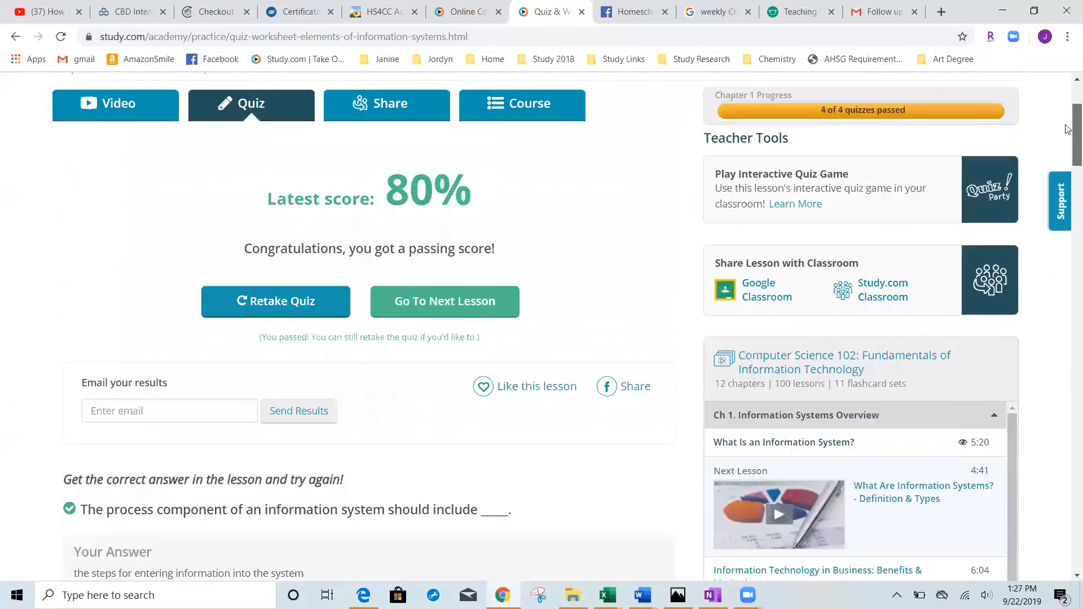
pyautogui.scroll(3)
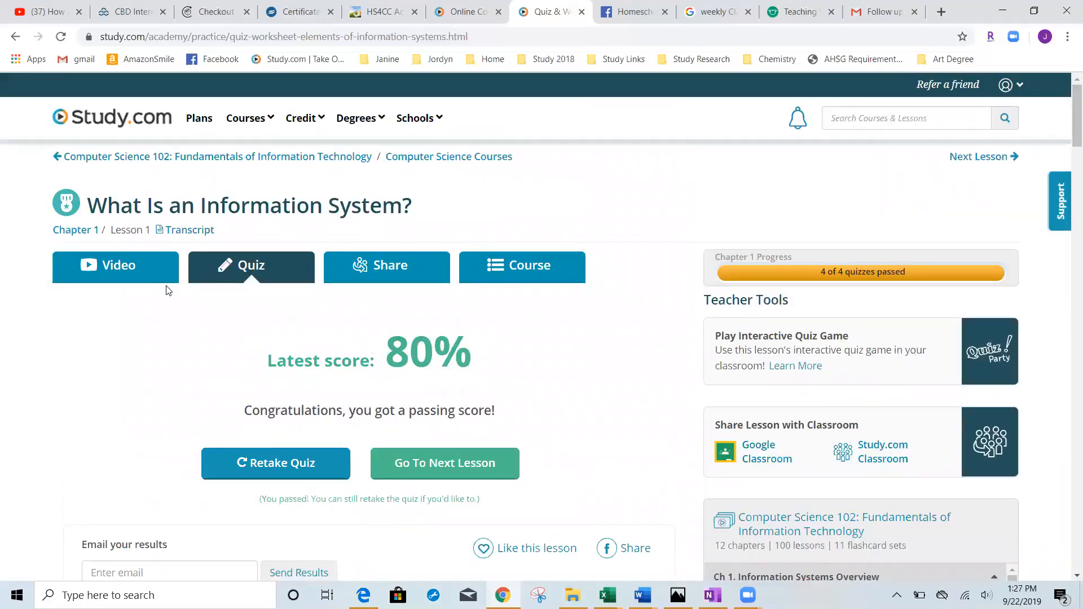
pyautogui.click(115, 266)
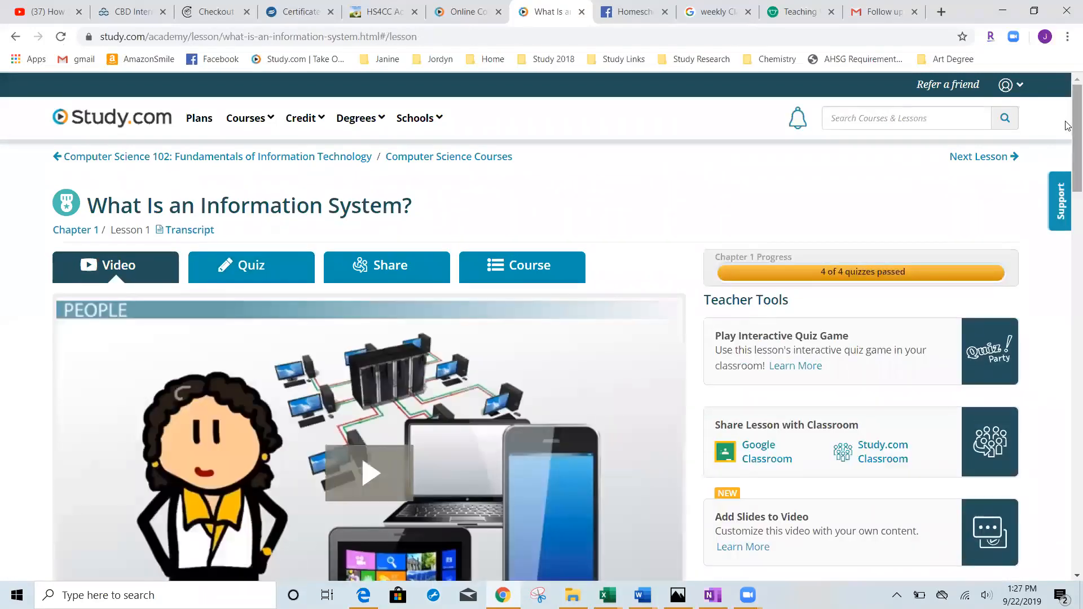
# Read down the Lesson Transcript through the Lesson Summary, then head back up.
pyautogui.scroll(-3)
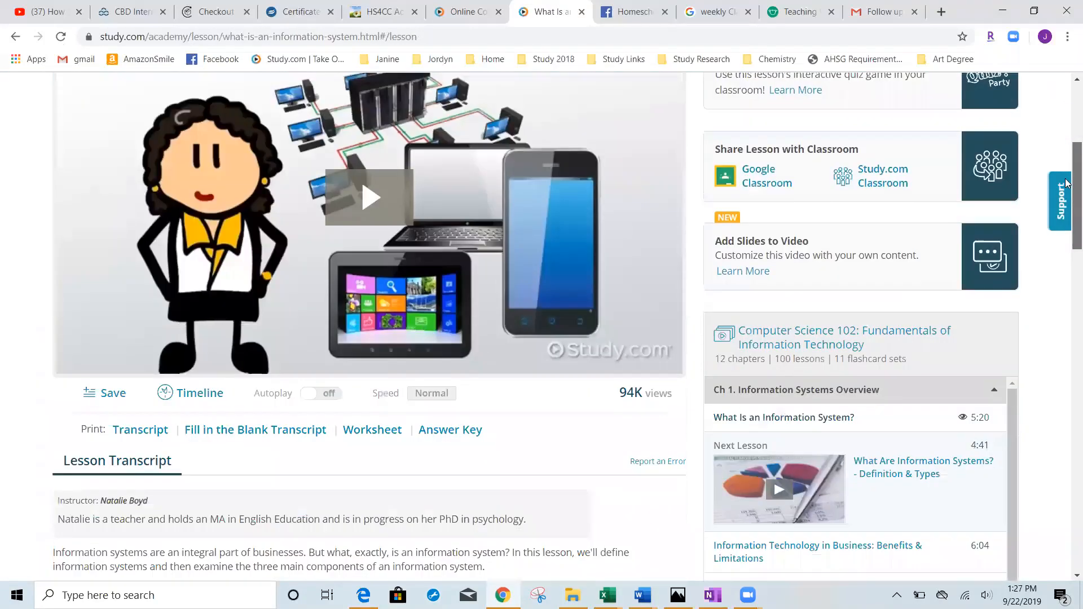
pyautogui.scroll(-3)
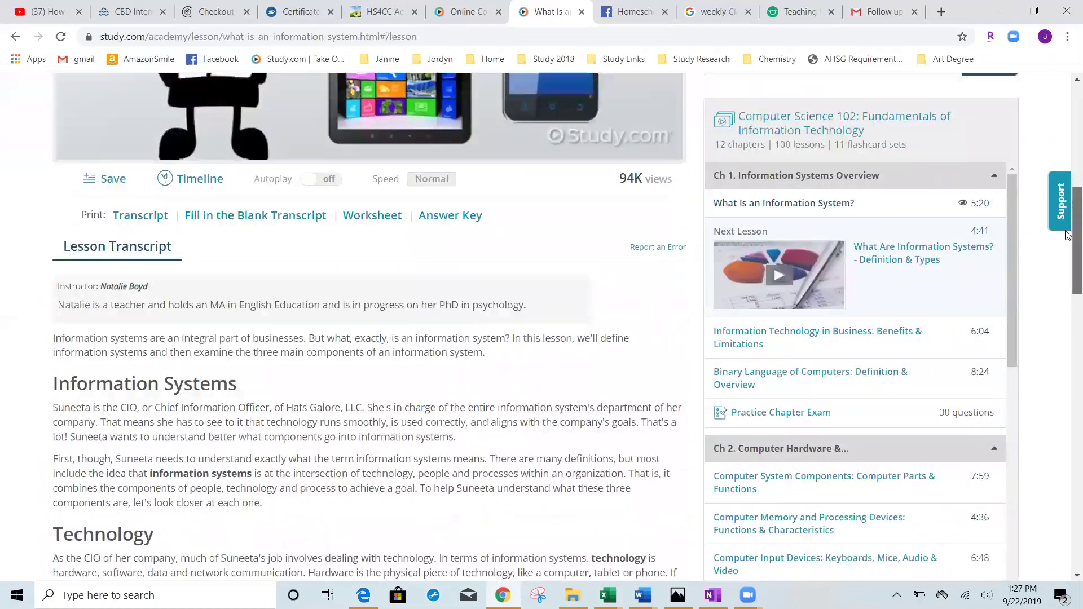
pyautogui.scroll(-3)
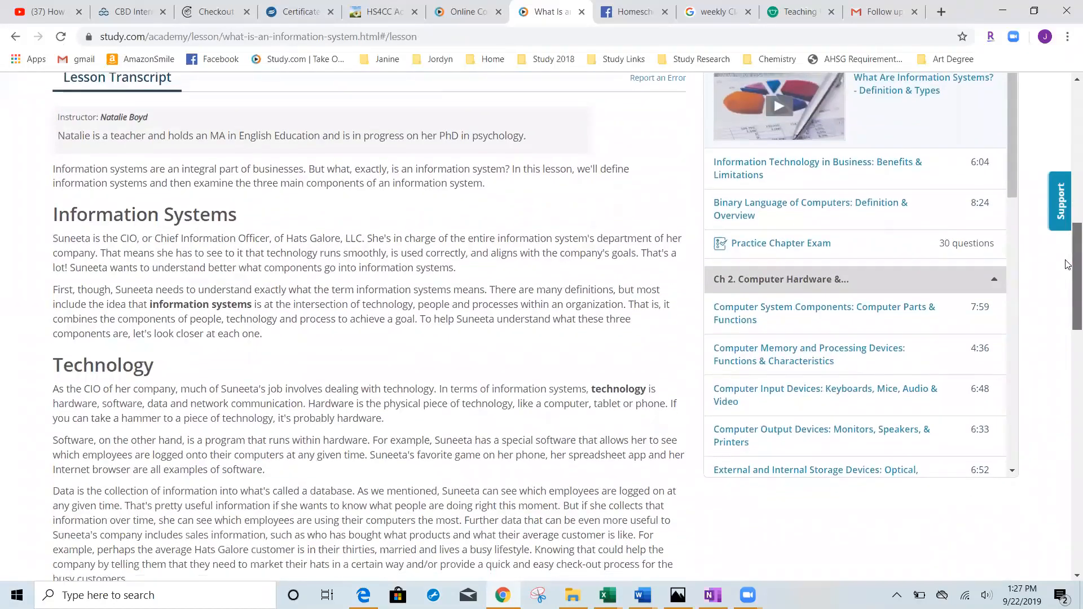
pyautogui.scroll(-3)
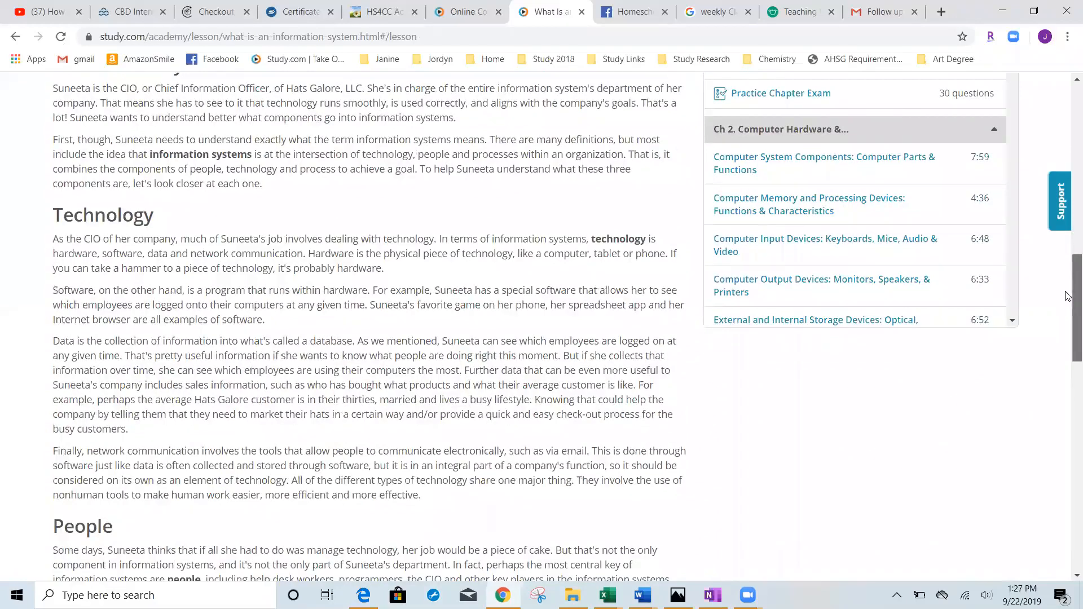
pyautogui.scroll(-3)
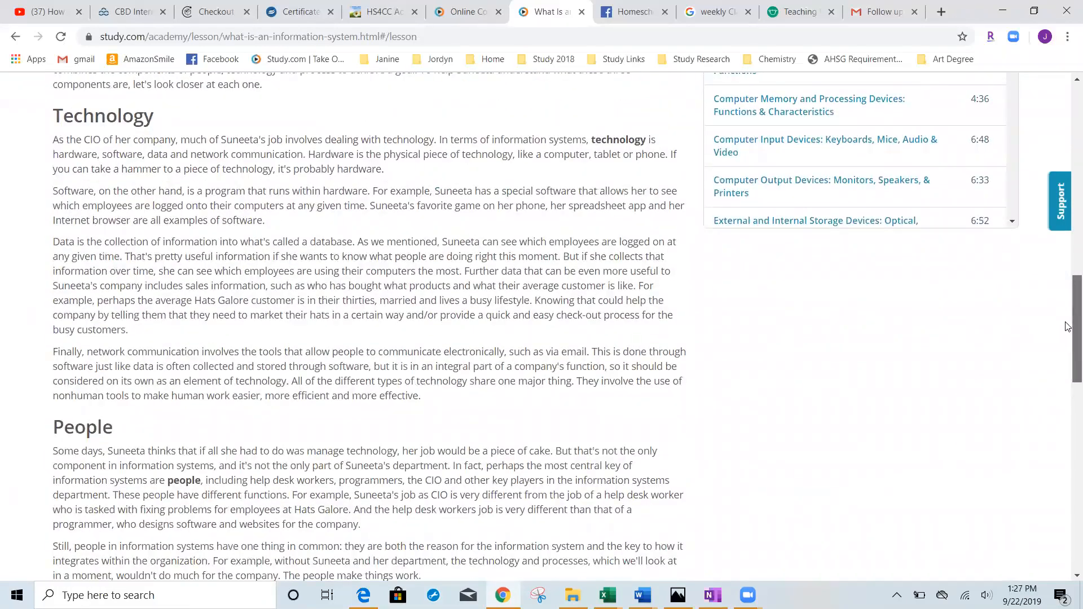
pyautogui.scroll(-3)
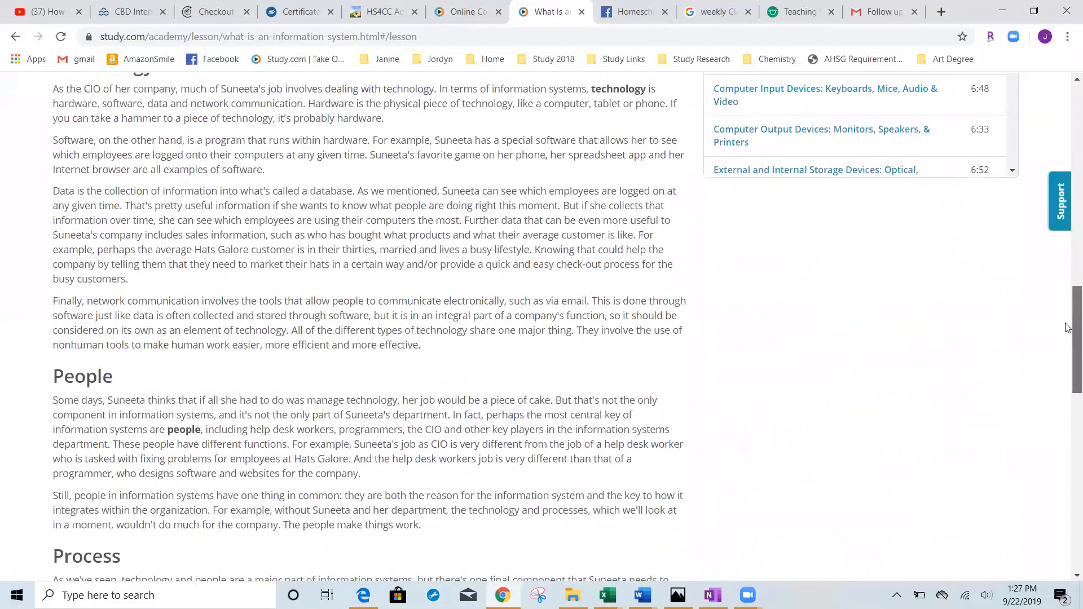
pyautogui.scroll(-3)
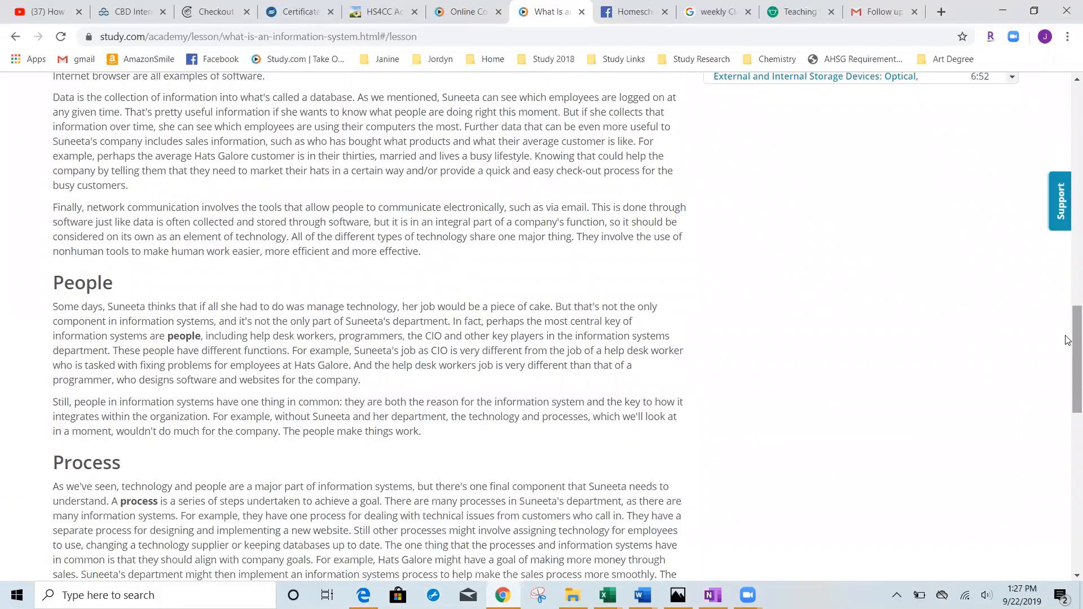
pyautogui.scroll(-3)
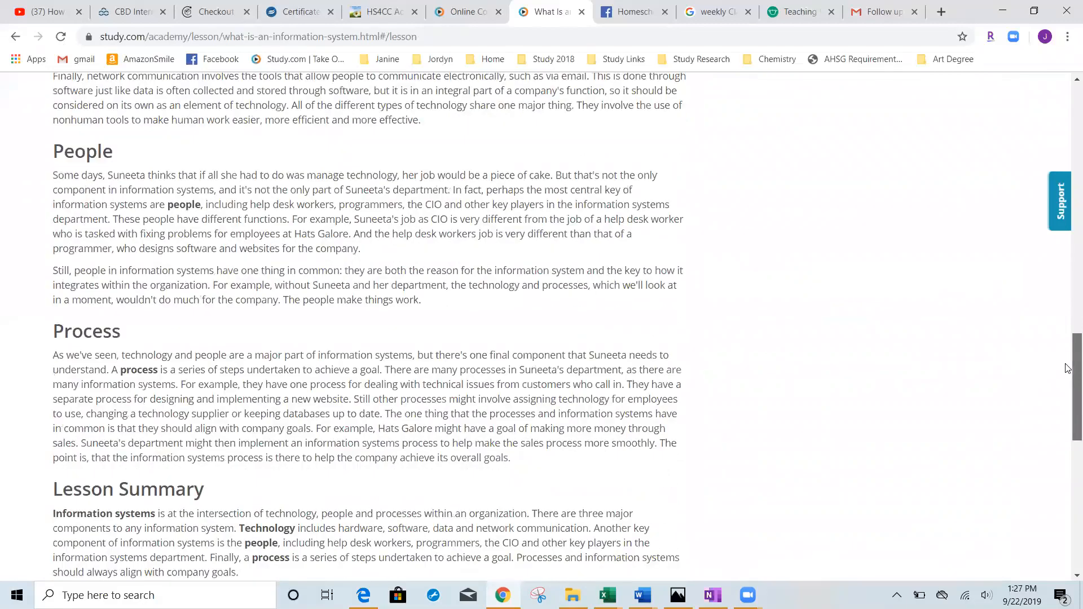
pyautogui.scroll(-3)
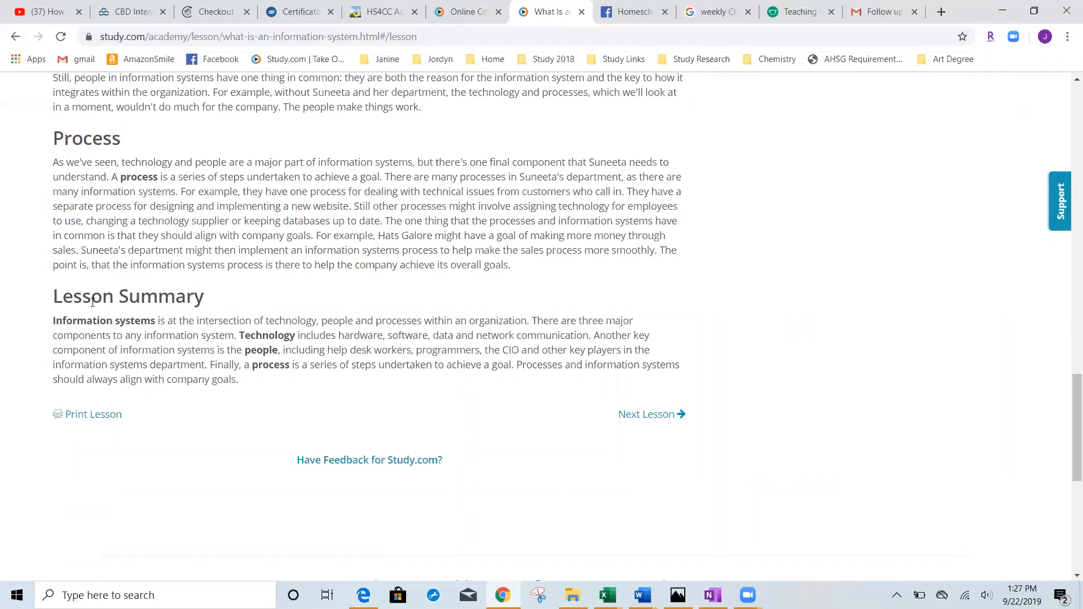
pyautogui.moveTo(274, 413)
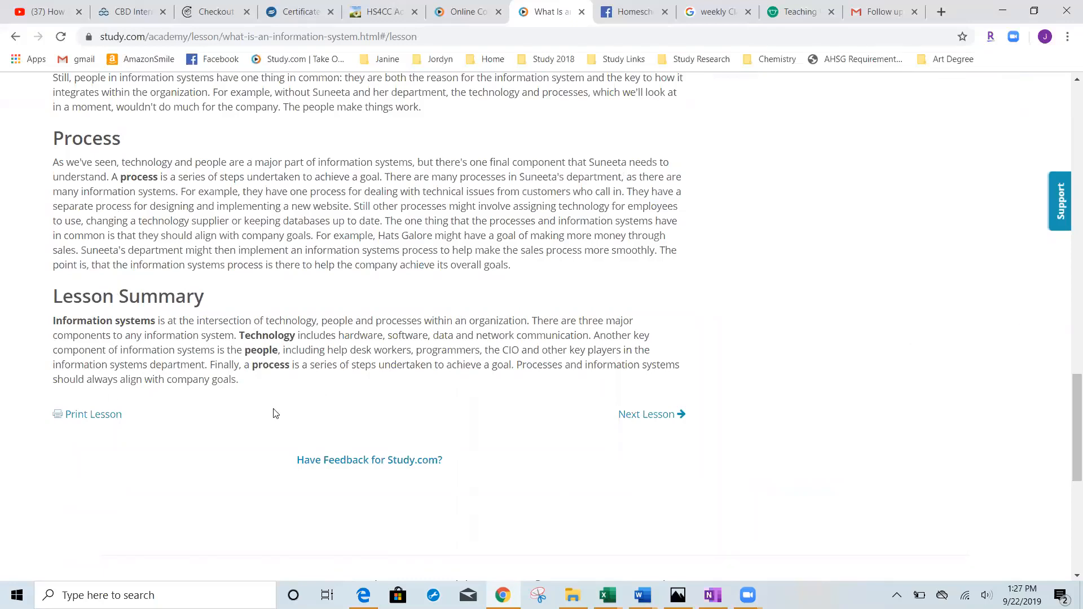
pyautogui.scroll(-3)
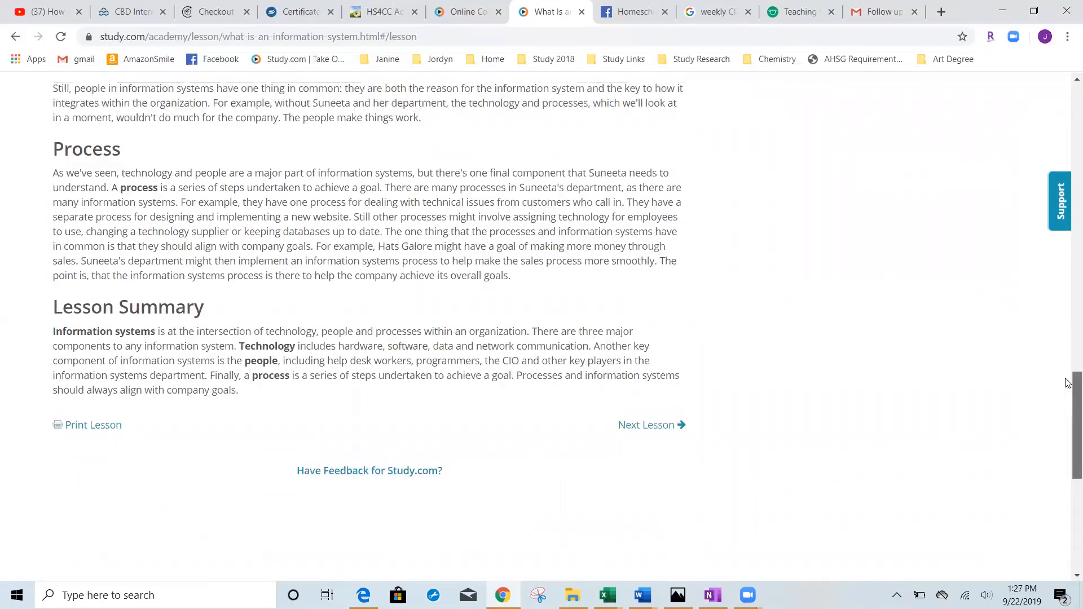
pyautogui.scroll(3)
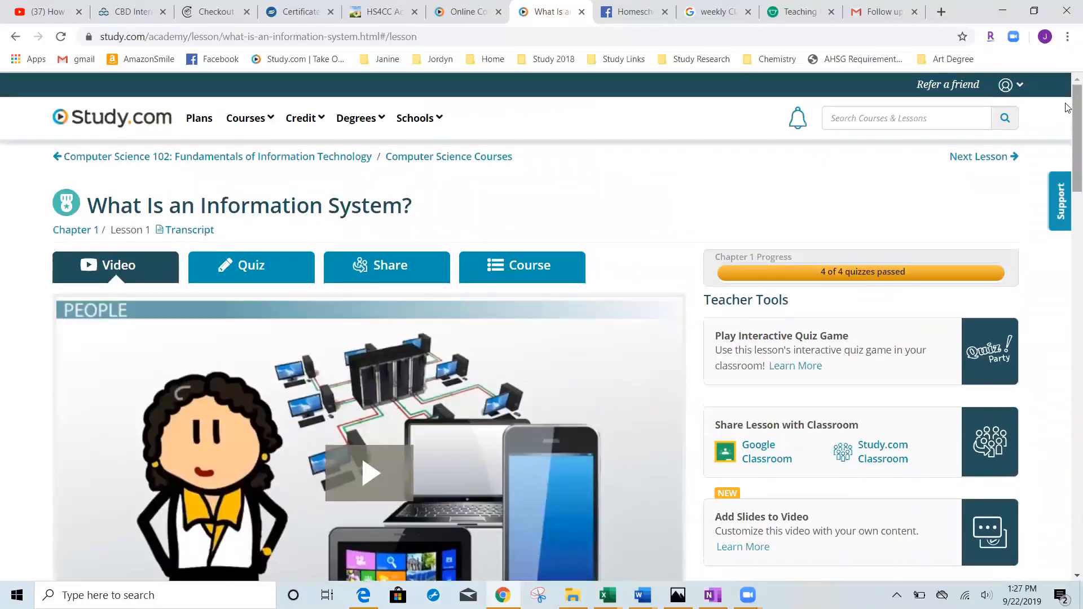
# Switch back to the Quiz tab and review Your Answer for each question, then return to the 80% score.
pyautogui.click(250, 265)
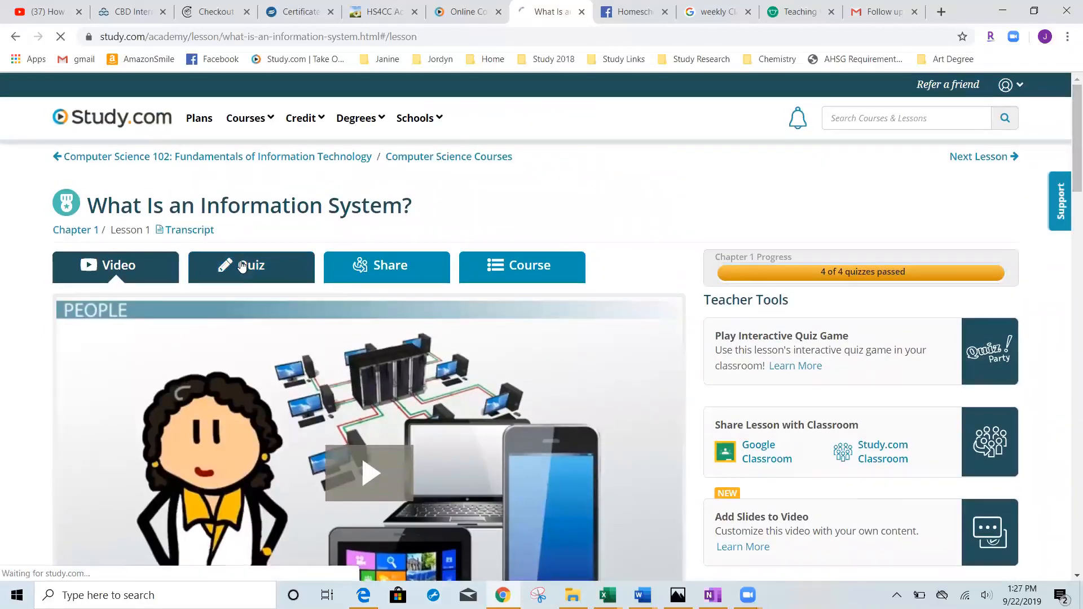
pyautogui.click(250, 265)
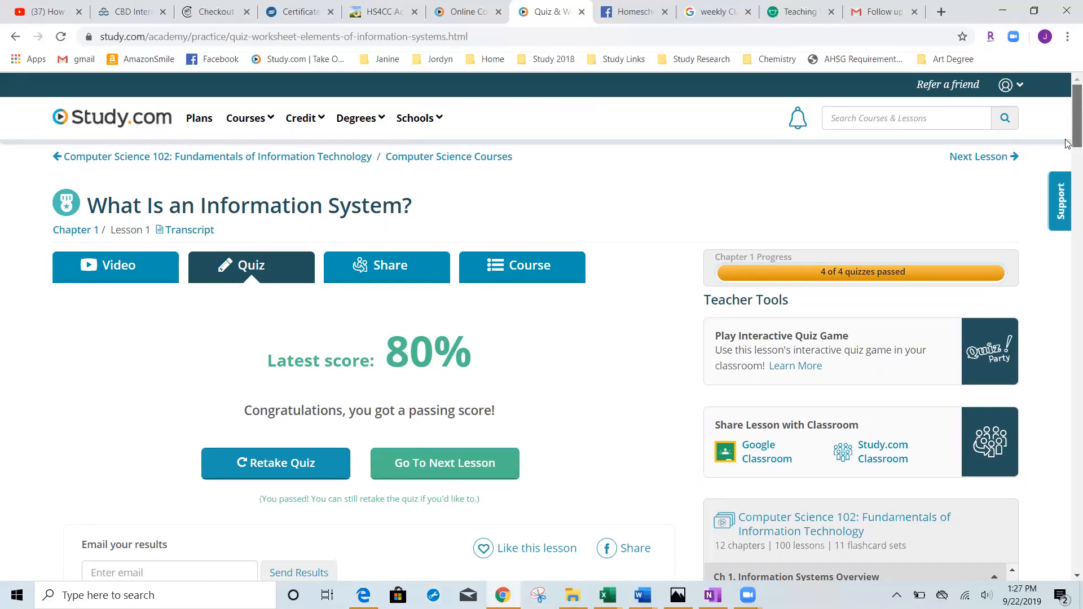
pyautogui.scroll(-3)
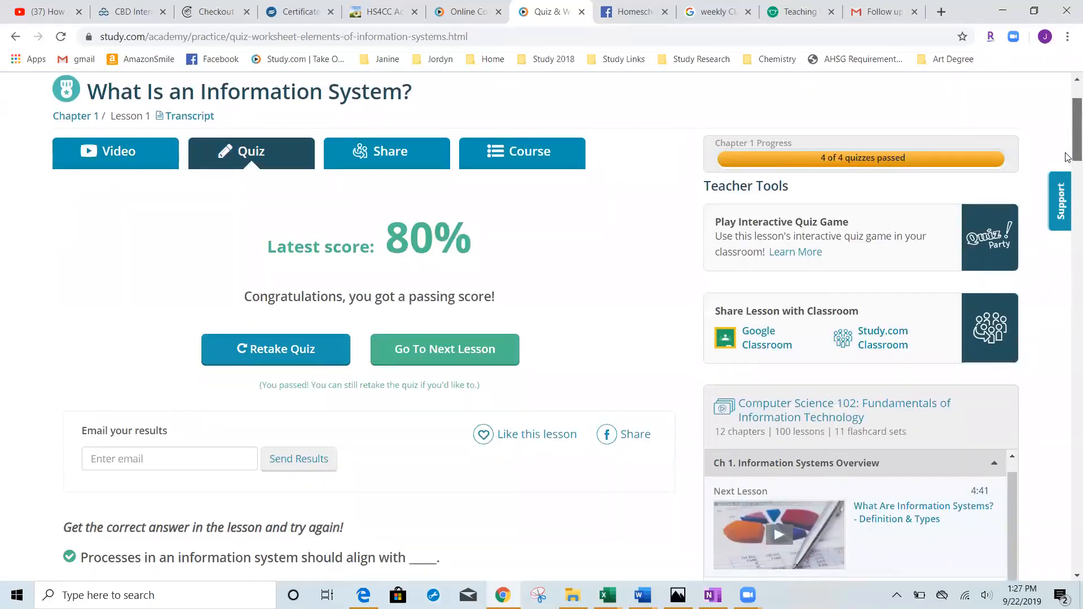
pyautogui.scroll(-3)
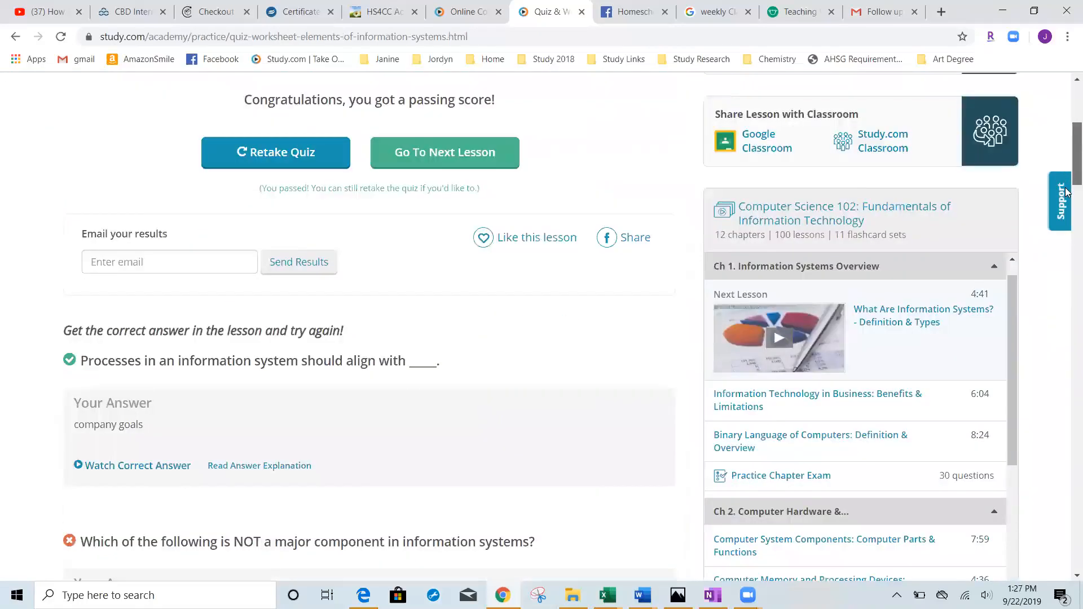
pyautogui.scroll(-3)
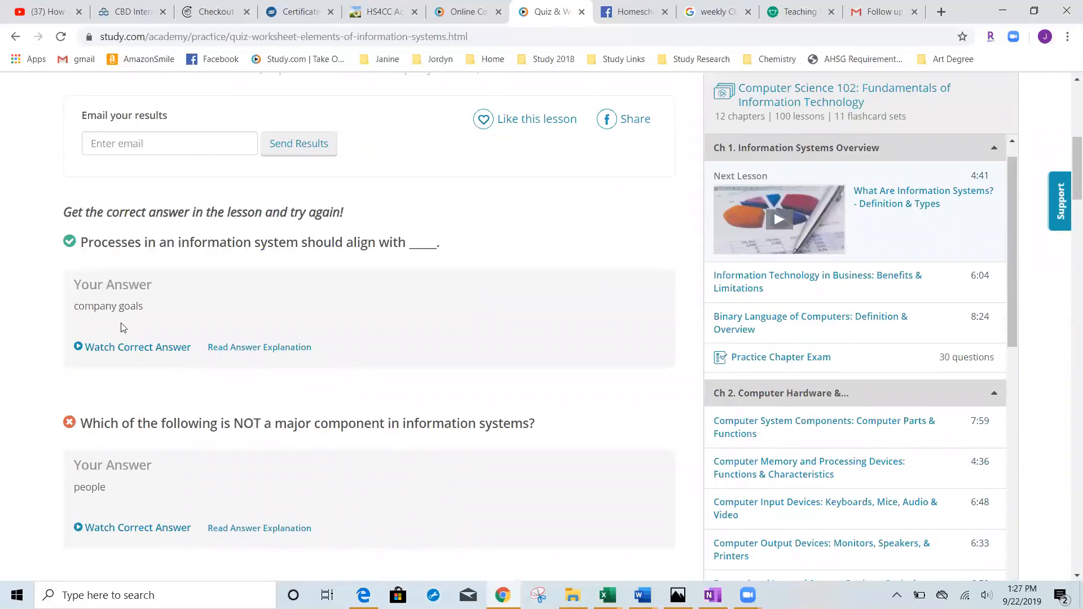
pyautogui.moveTo(235, 336)
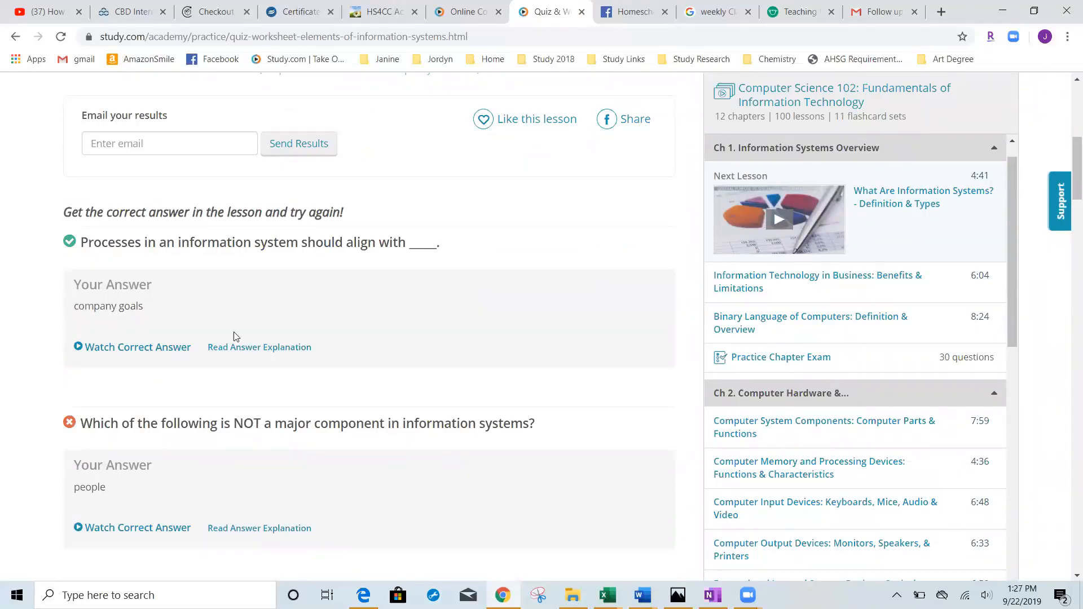
pyautogui.moveTo(288, 319)
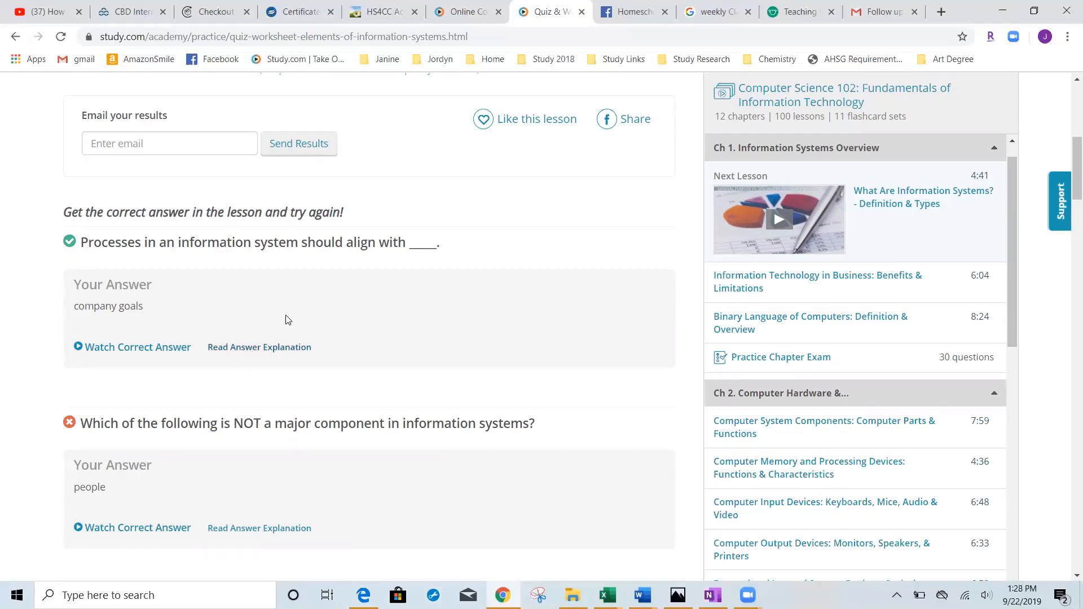
pyautogui.moveTo(496, 285)
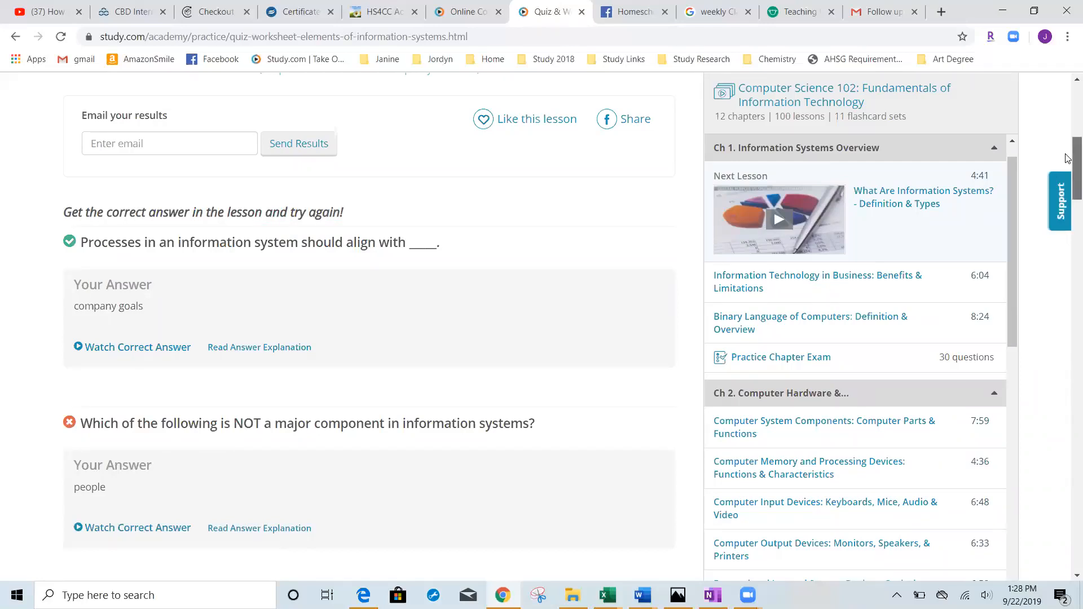
pyautogui.scroll(3)
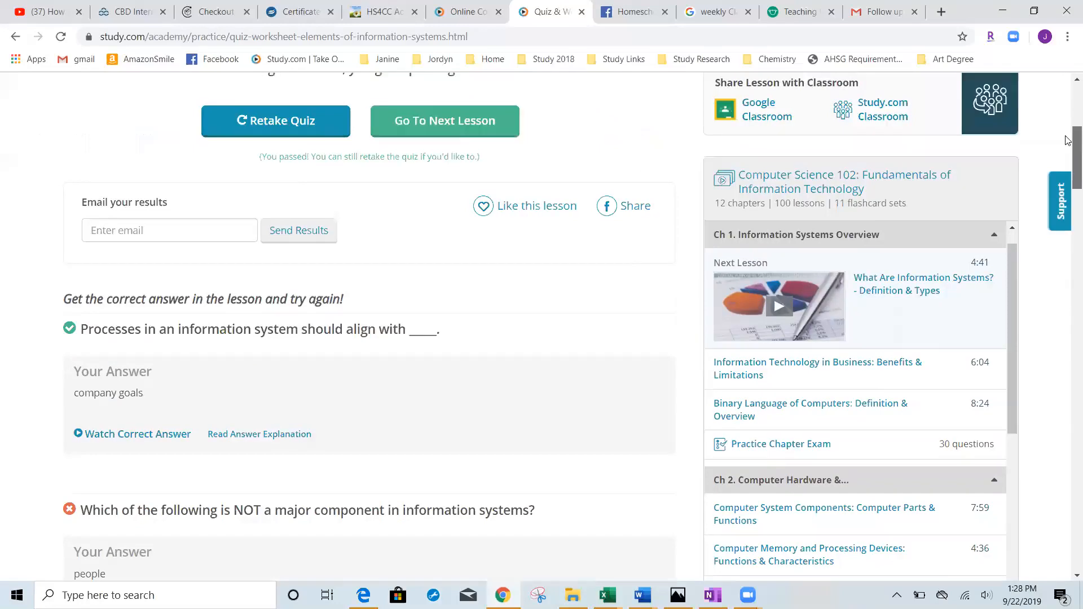
pyautogui.scroll(3)
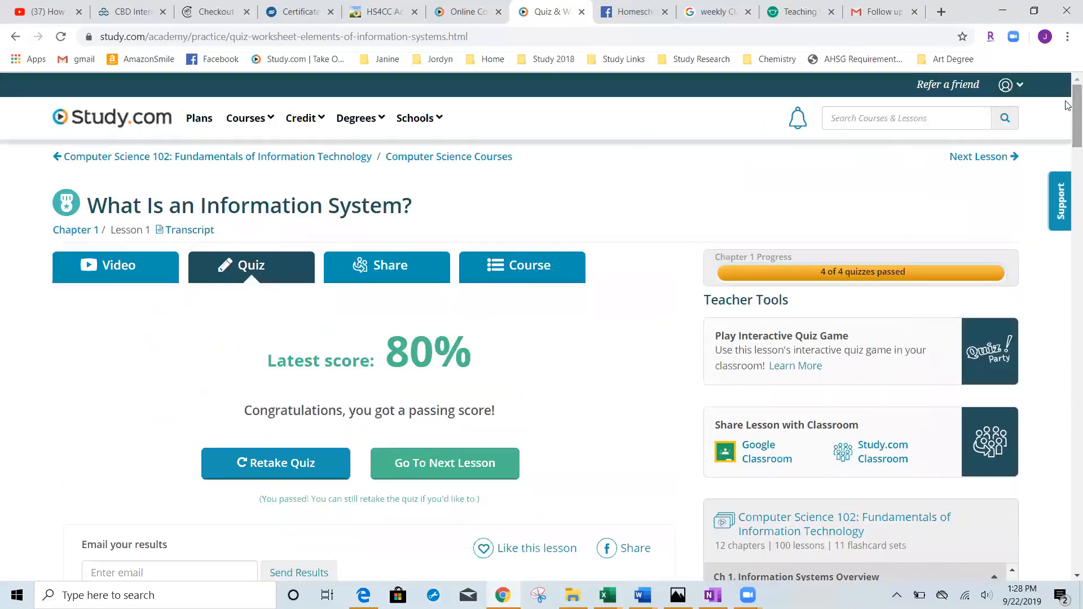
# Choose Custom Courses from the account dropdown, landing on the empty Custom Courses dashboard.
pyautogui.click(1008, 84)
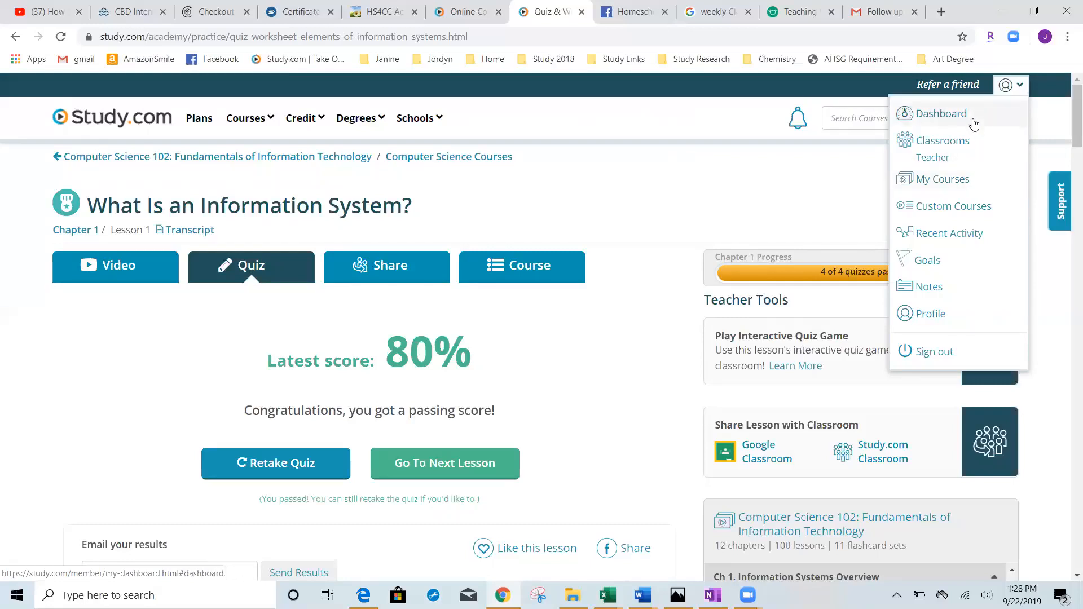
pyautogui.moveTo(972, 121)
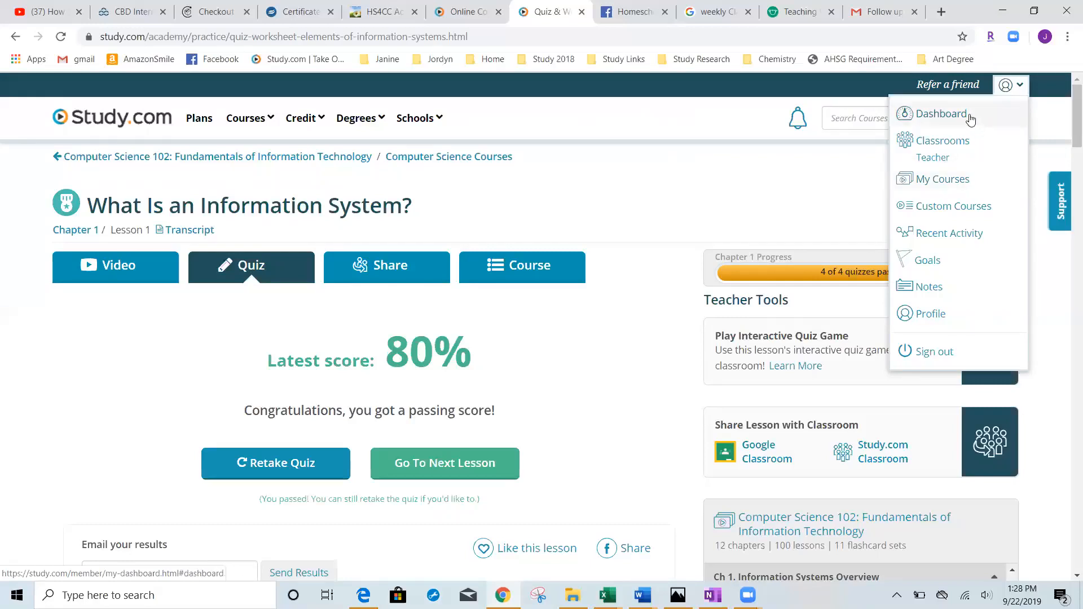
pyautogui.moveTo(951, 206)
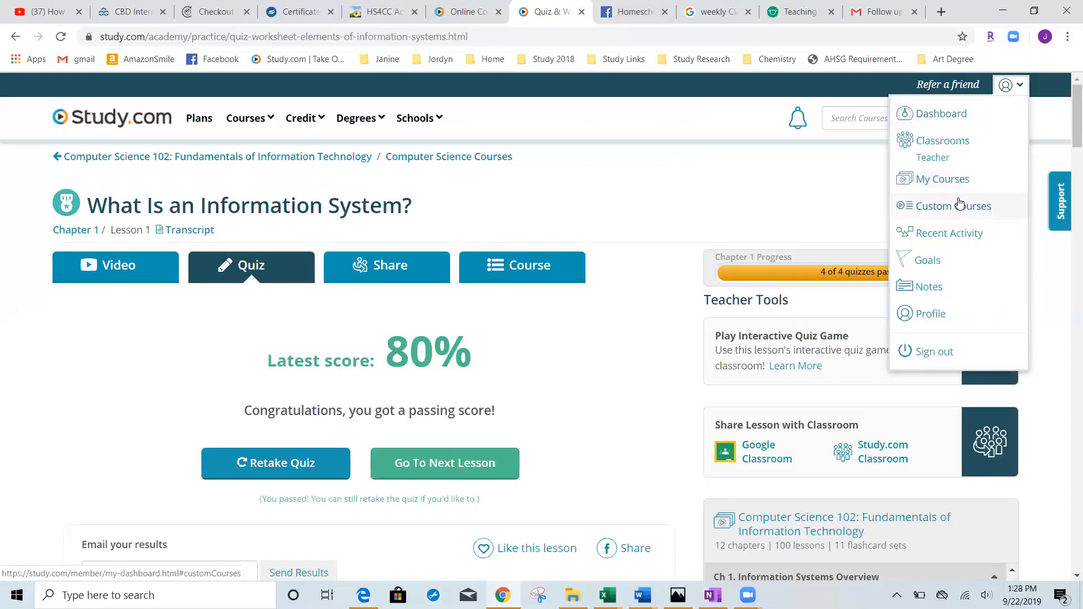
pyautogui.click(953, 206)
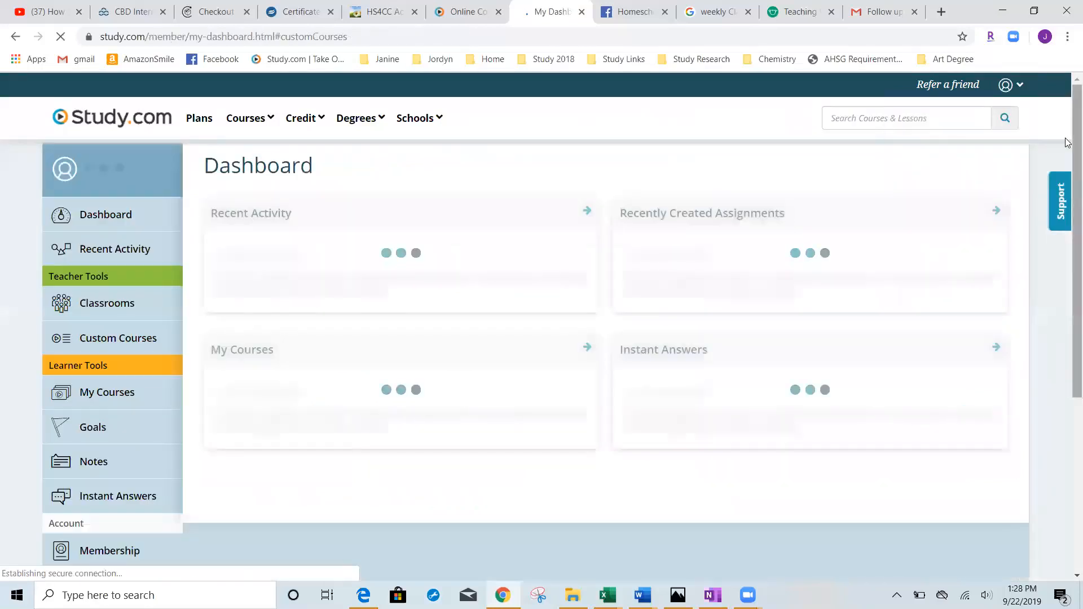
pyautogui.click(118, 338)
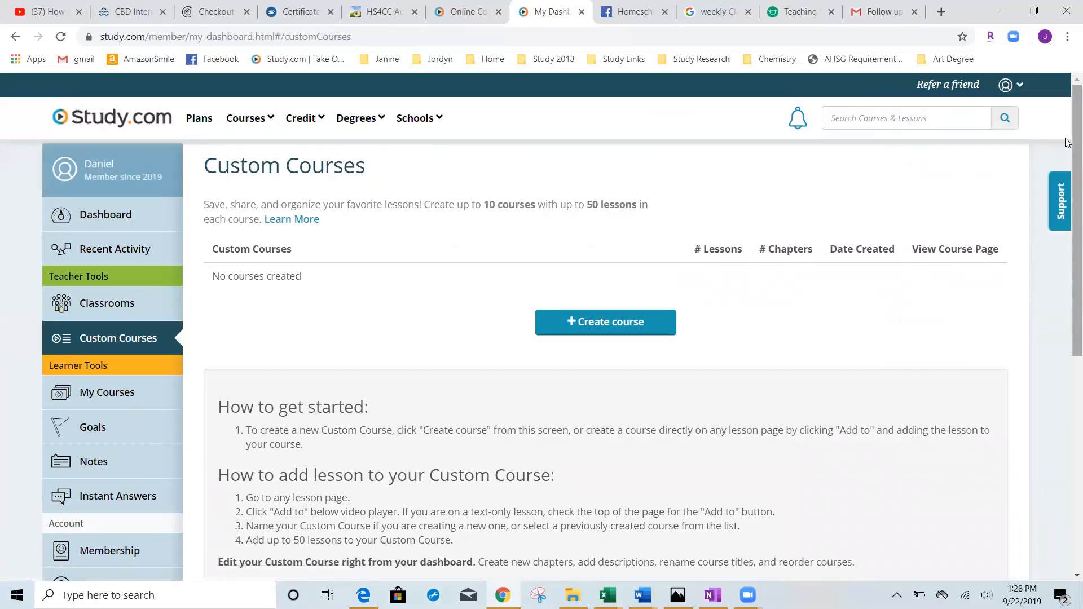
pyautogui.moveTo(309, 286)
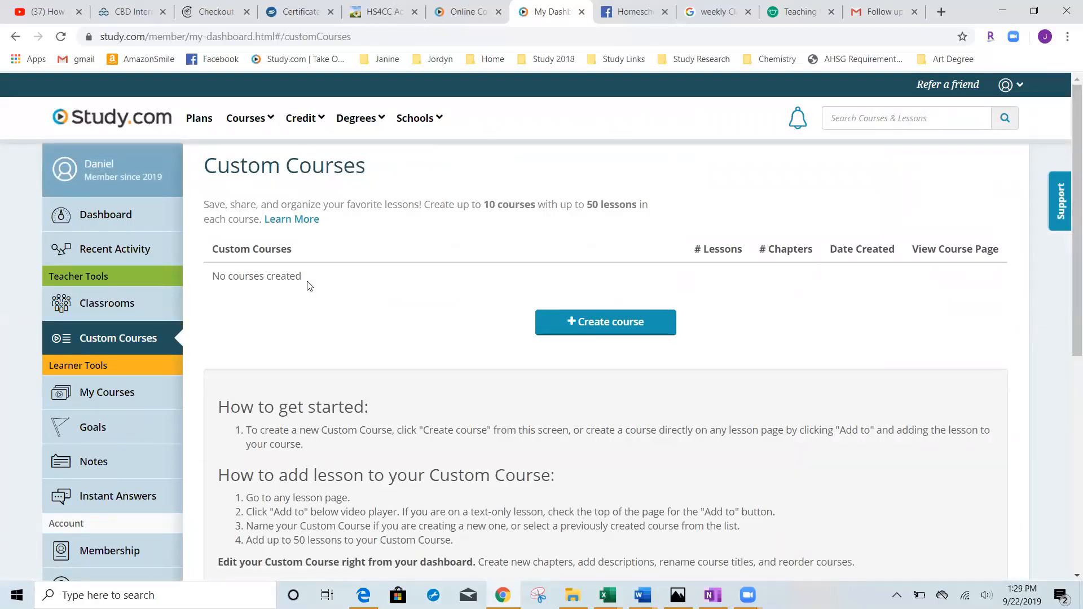
pyautogui.click(107, 392)
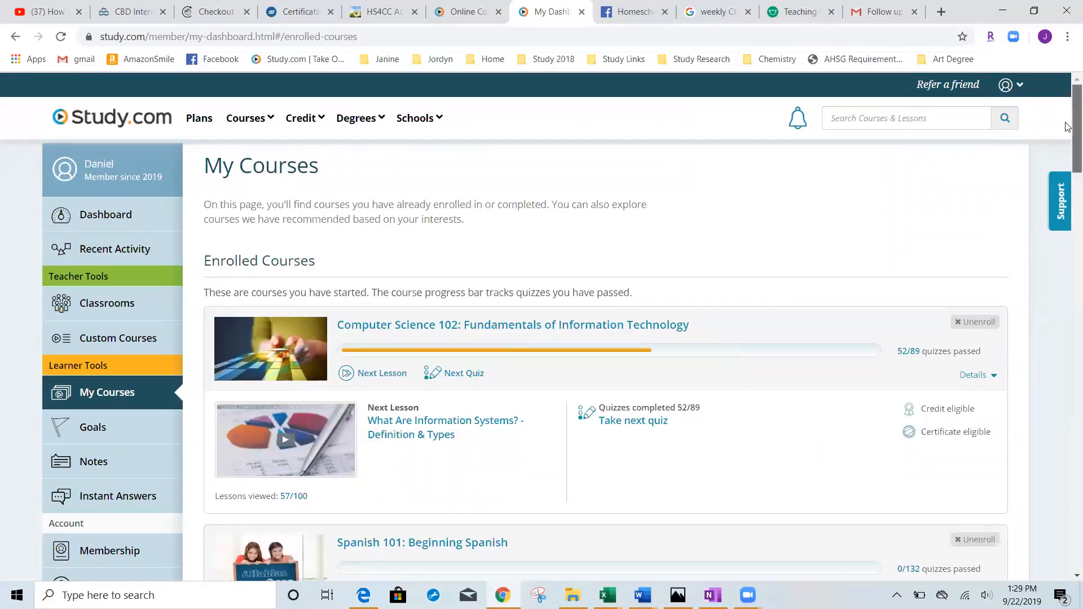
pyautogui.scroll(-3)
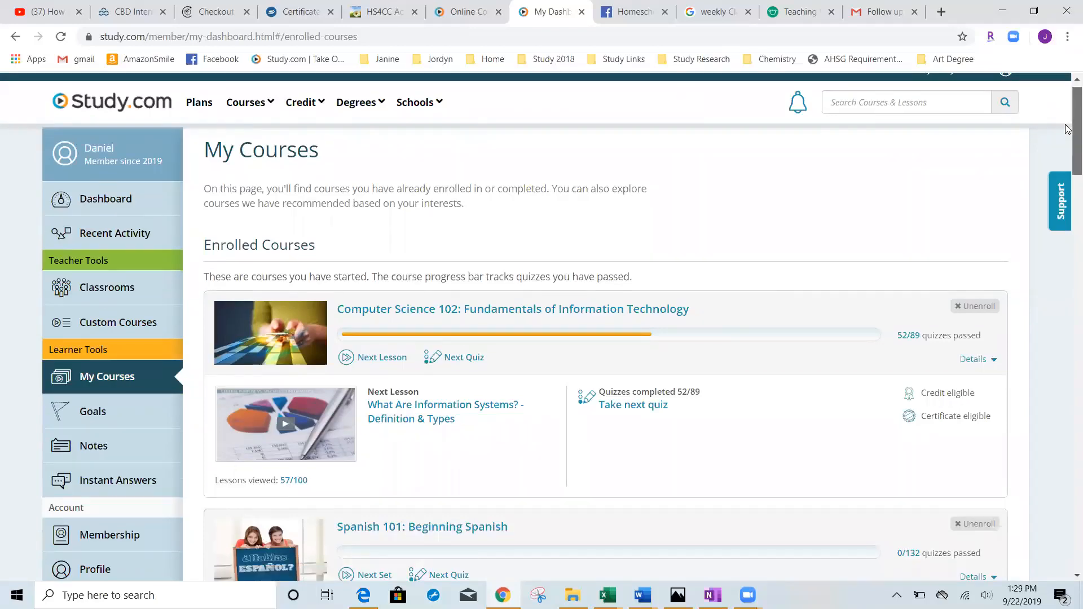
pyautogui.scroll(-3)
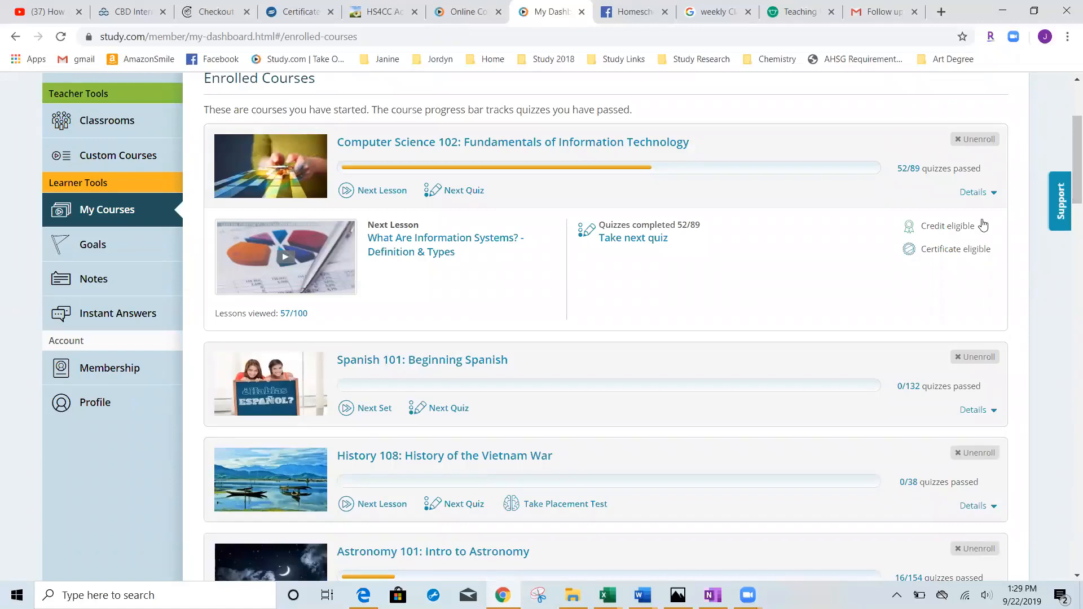
pyautogui.moveTo(660, 147)
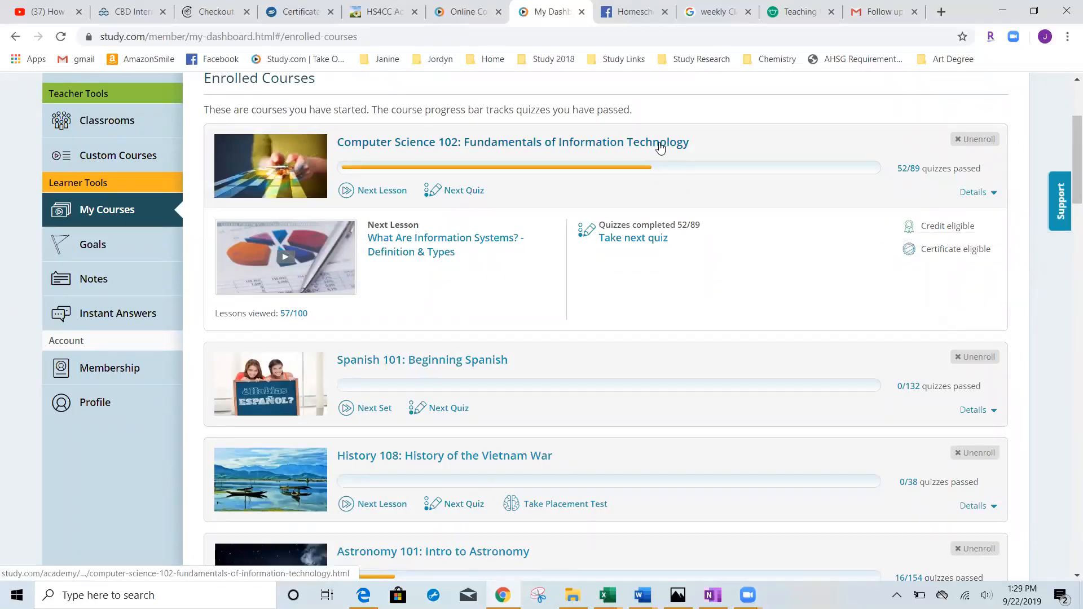
# Open the Computer Science 102 course page and scroll down to the chapter list.
pyautogui.click(512, 142)
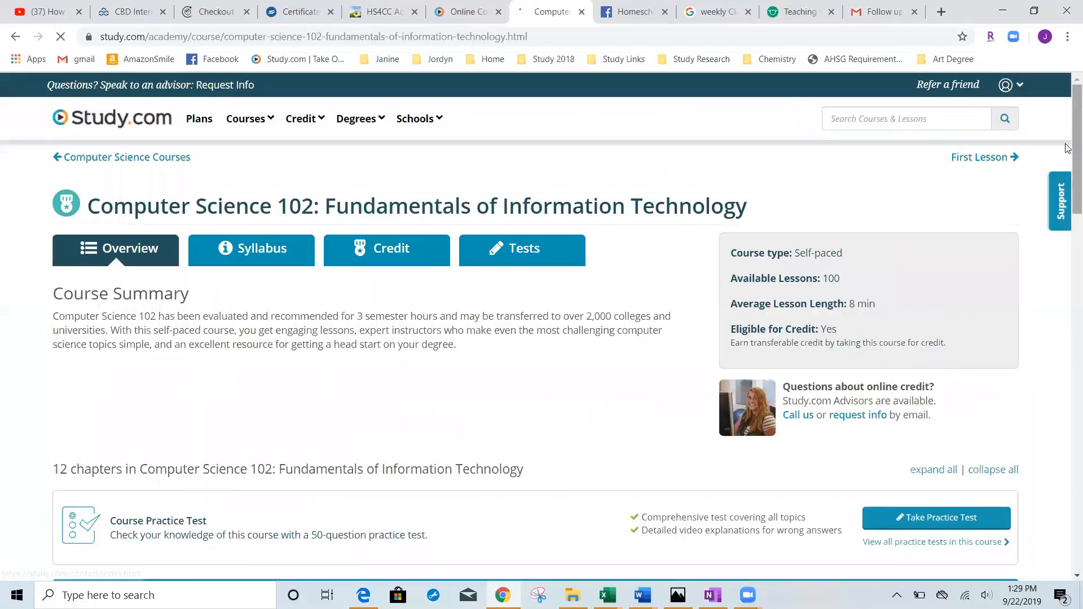
pyautogui.scroll(-3)
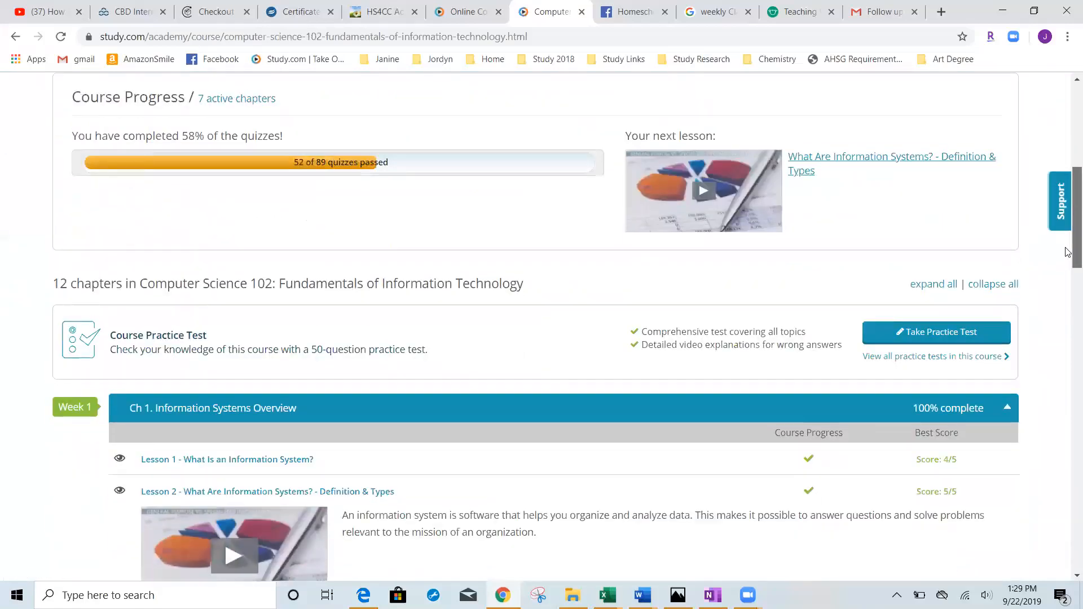
pyautogui.scroll(-3)
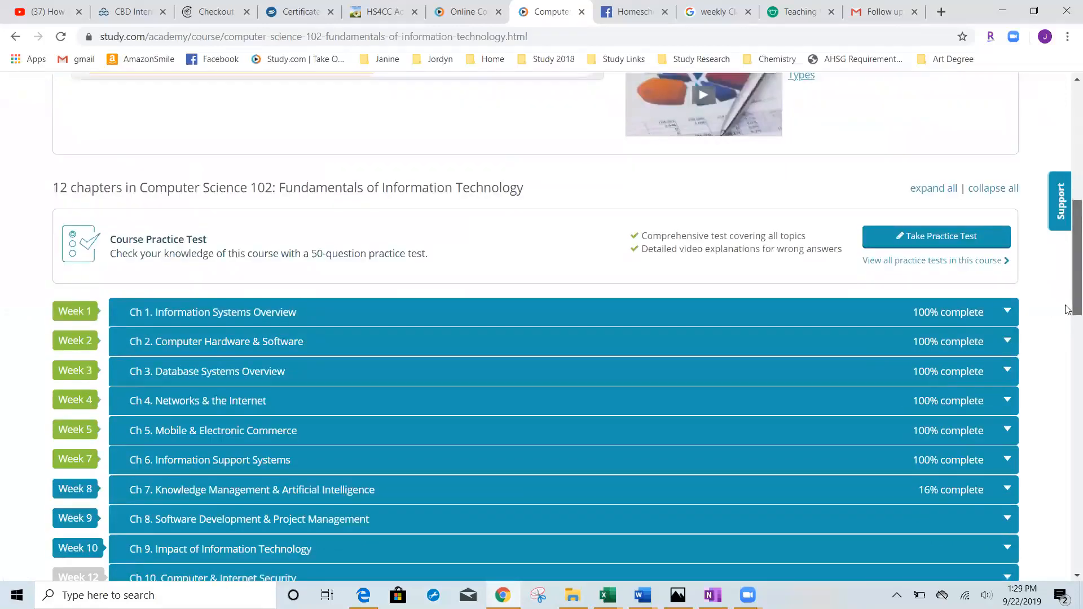
pyautogui.scroll(-3)
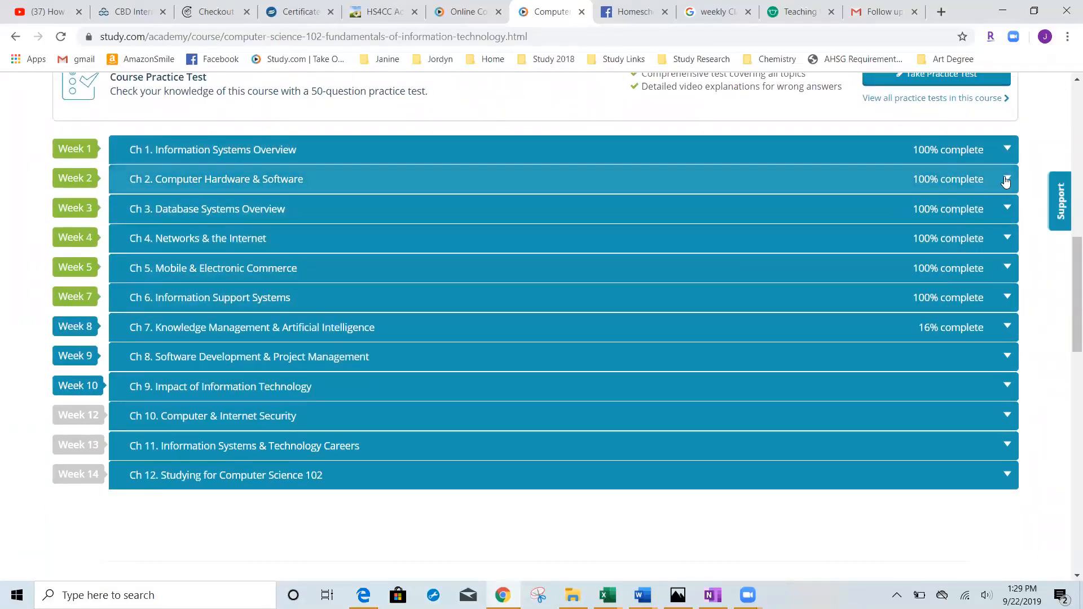
# Expand Ch 2 Computer Hardware & Software lesson scores and open its 25/30 practice test results.
pyautogui.click(1006, 180)
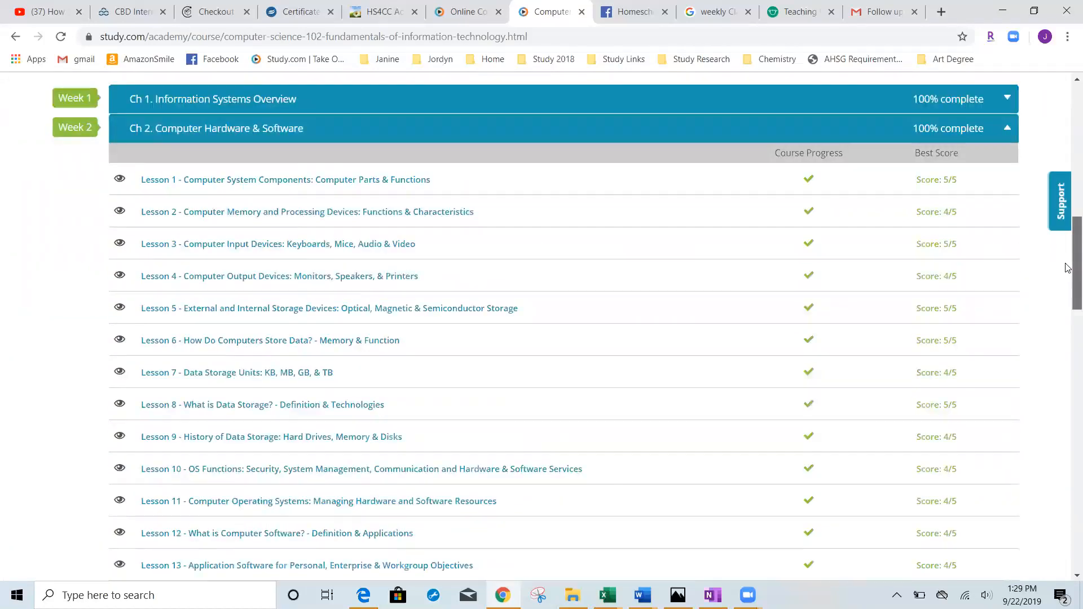
pyautogui.scroll(-3)
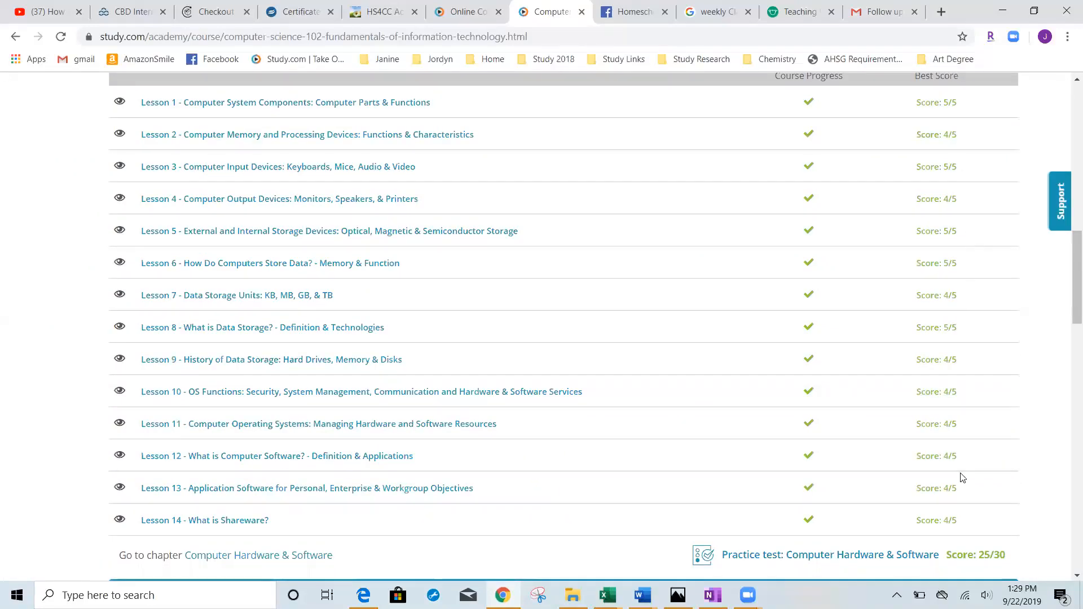
pyautogui.moveTo(960, 524)
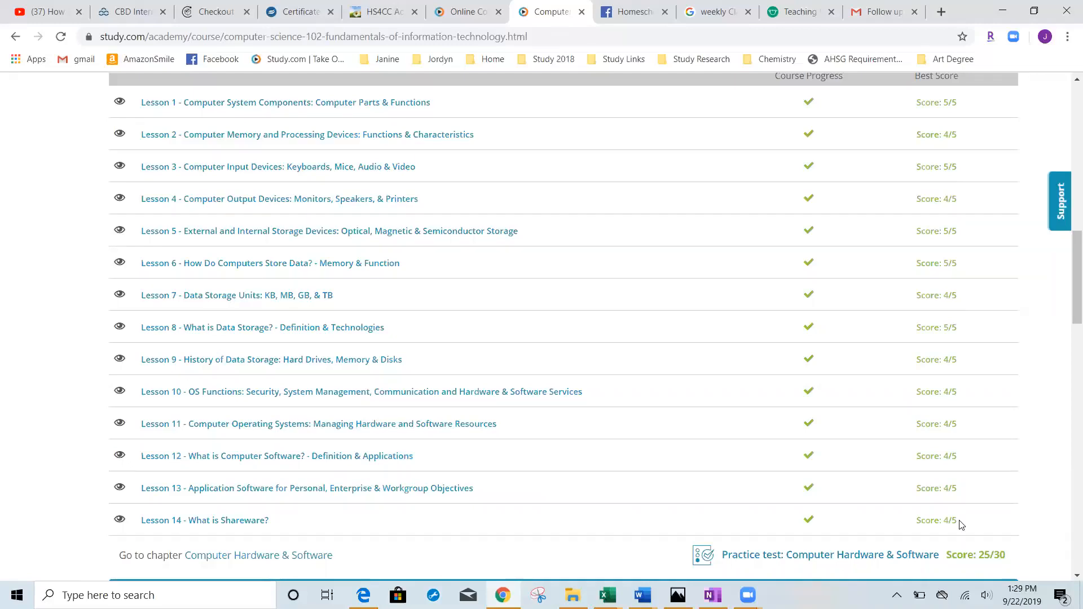
pyautogui.moveTo(1068, 306)
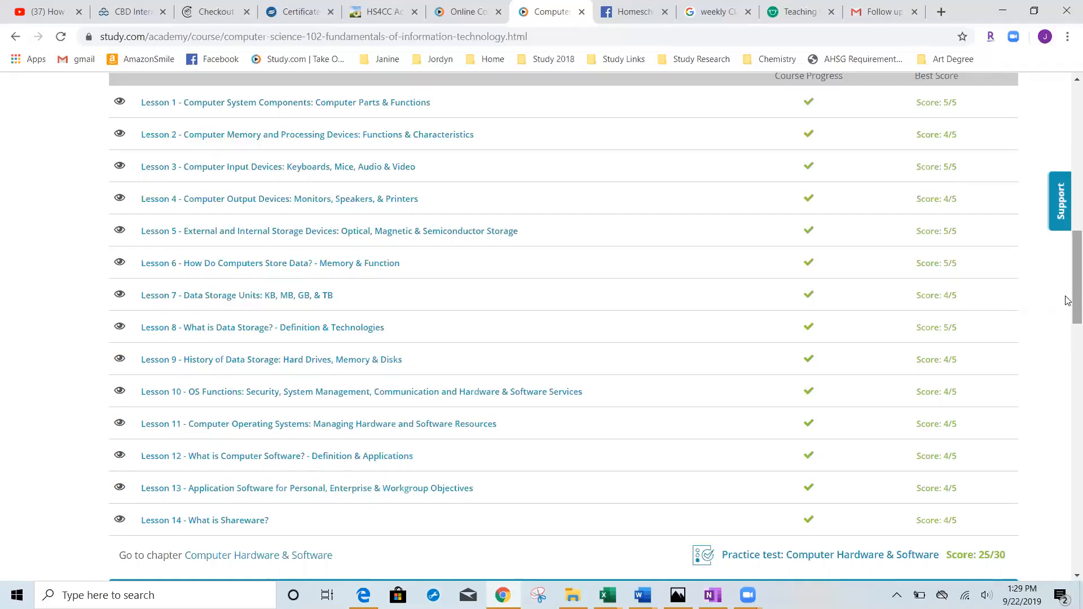
pyautogui.scroll(-3)
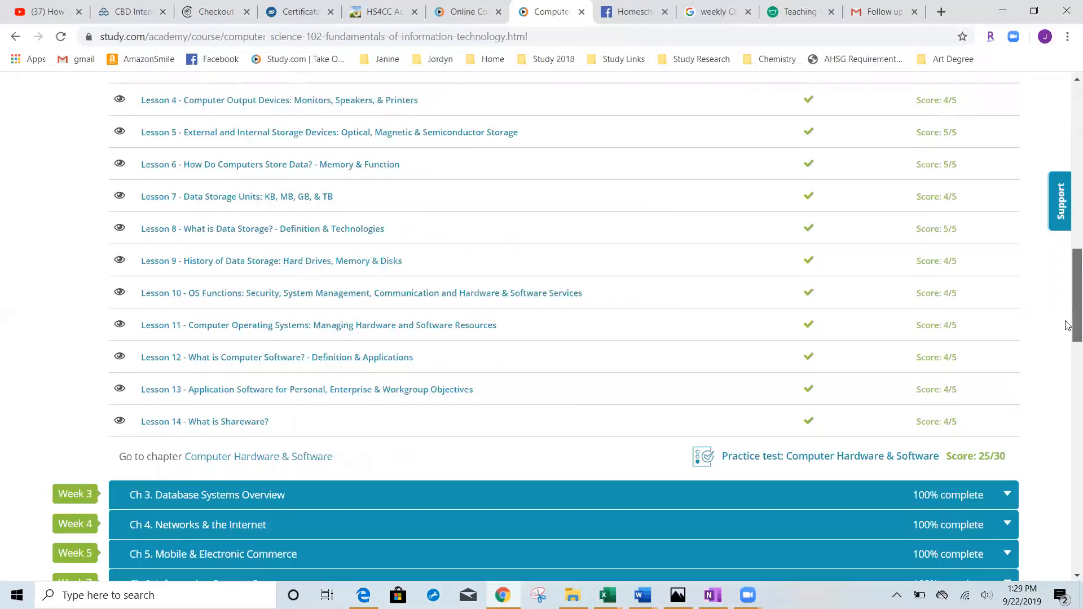
pyautogui.scroll(-3)
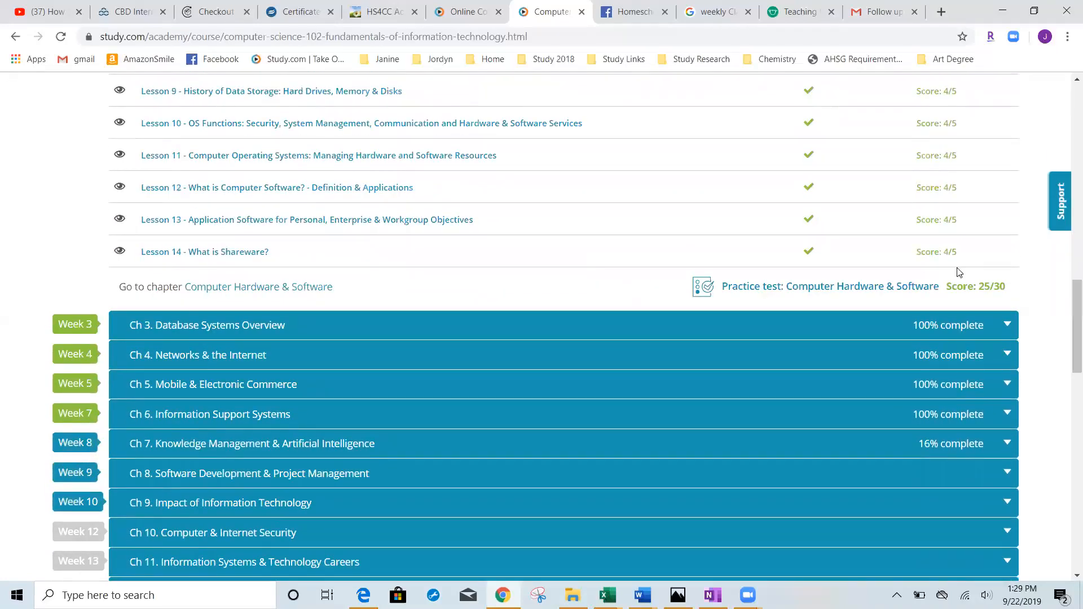
pyautogui.moveTo(958, 251)
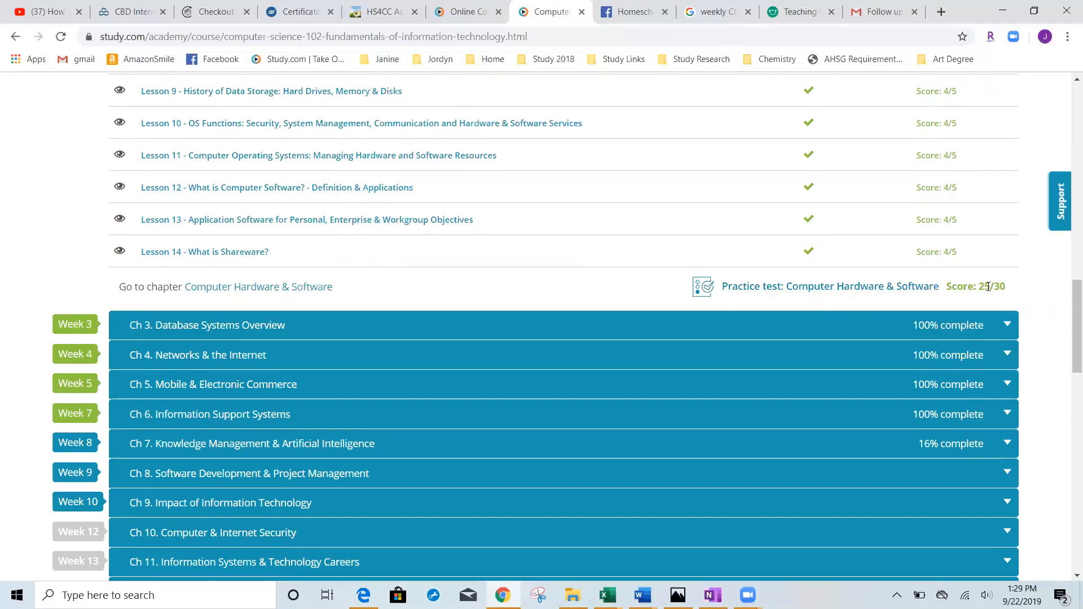
pyautogui.click(829, 285)
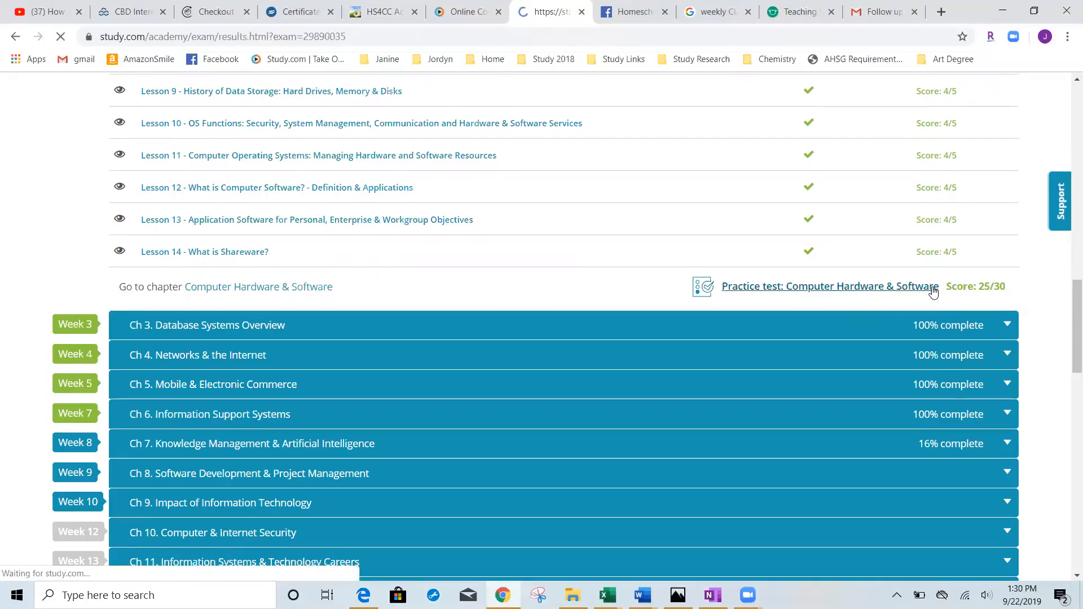
# Scroll through the 83% exam report: Areas of Strength, weaknesses, and score and time comparison panels.
pyautogui.click(829, 285)
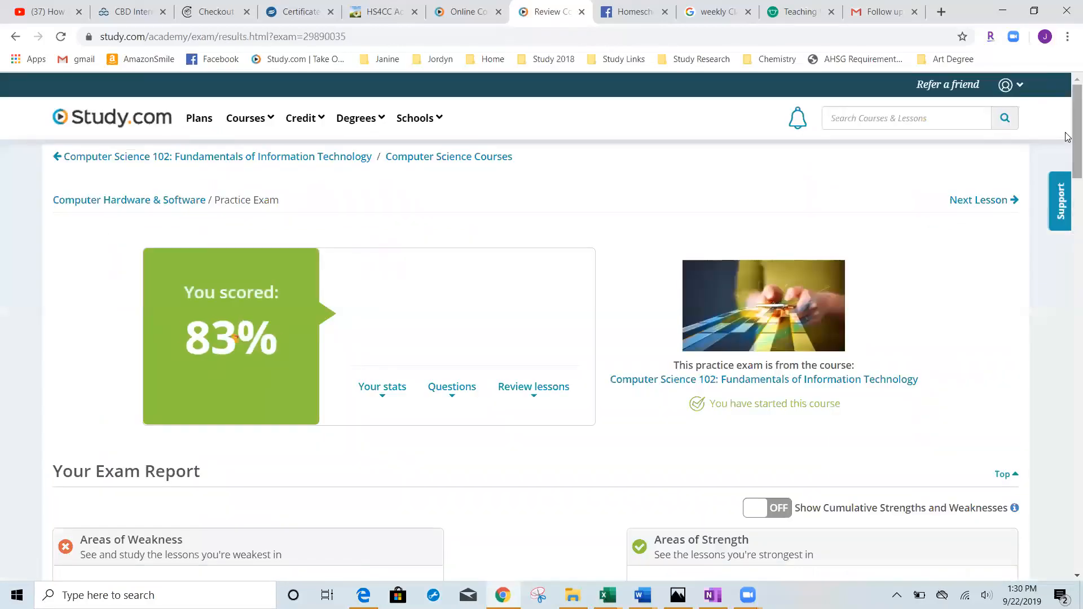
pyautogui.click(383, 387)
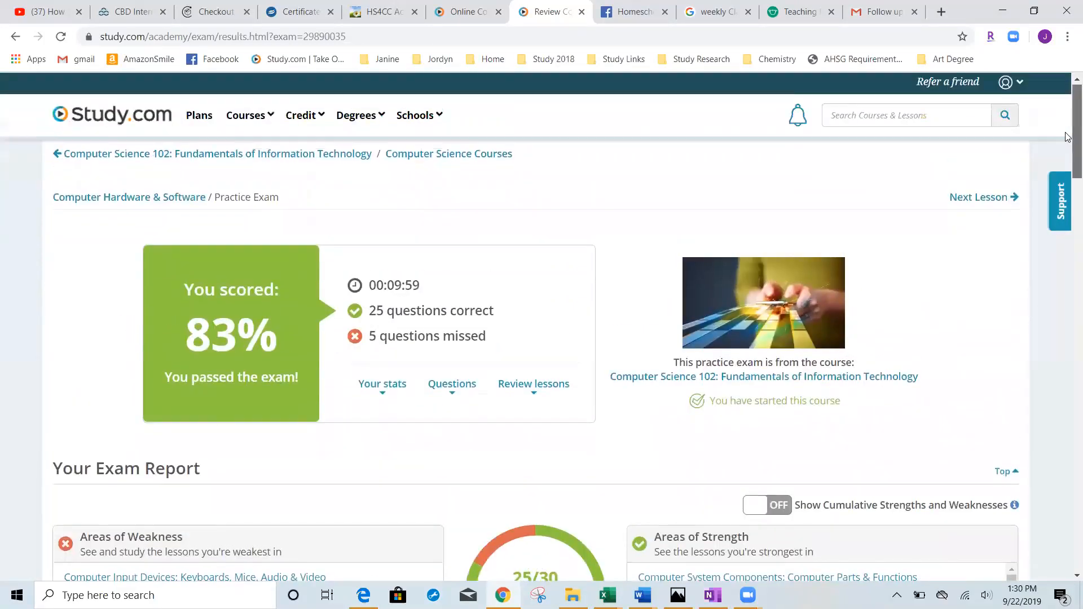
pyautogui.scroll(-3)
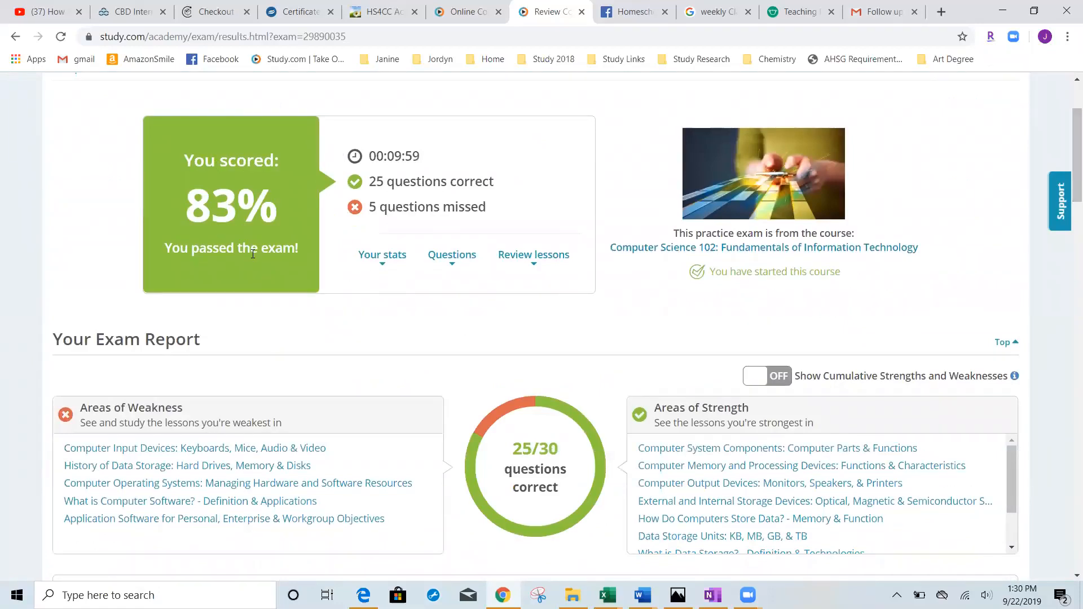
pyautogui.moveTo(396, 213)
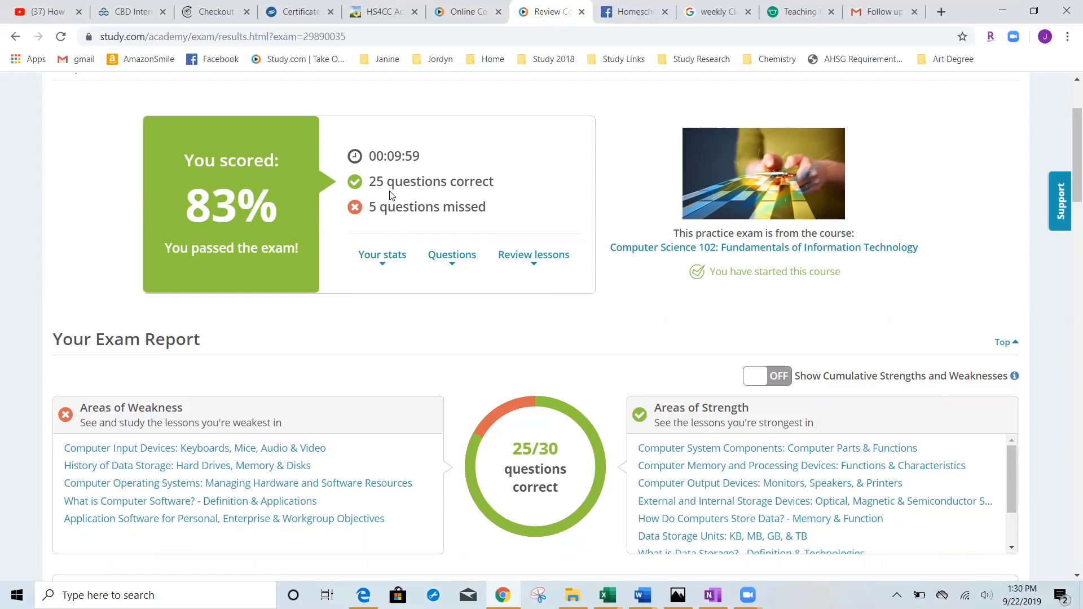
pyautogui.moveTo(670, 167)
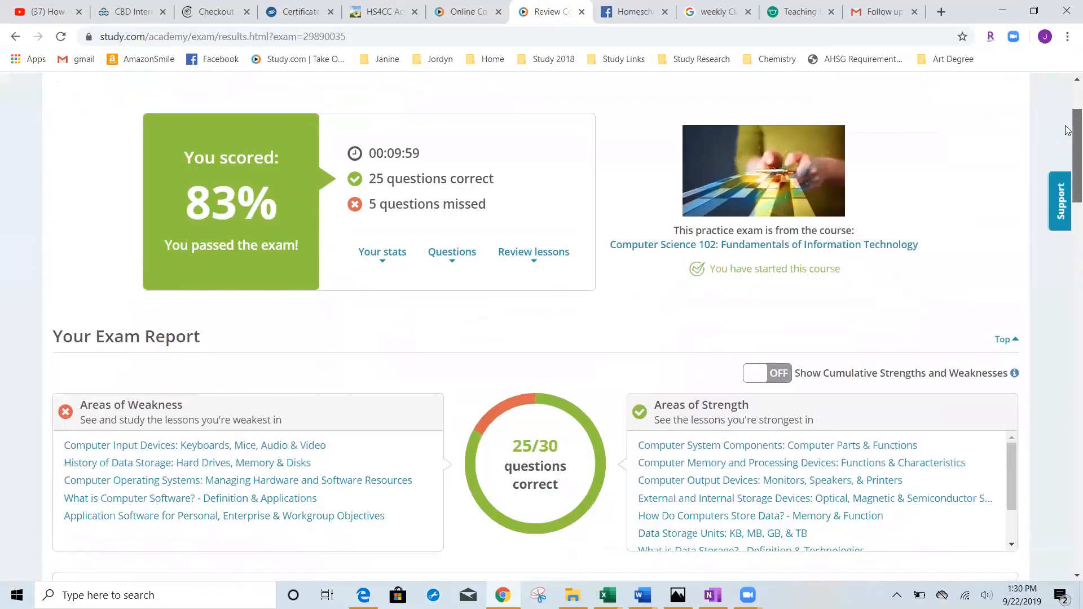
pyautogui.scroll(-3)
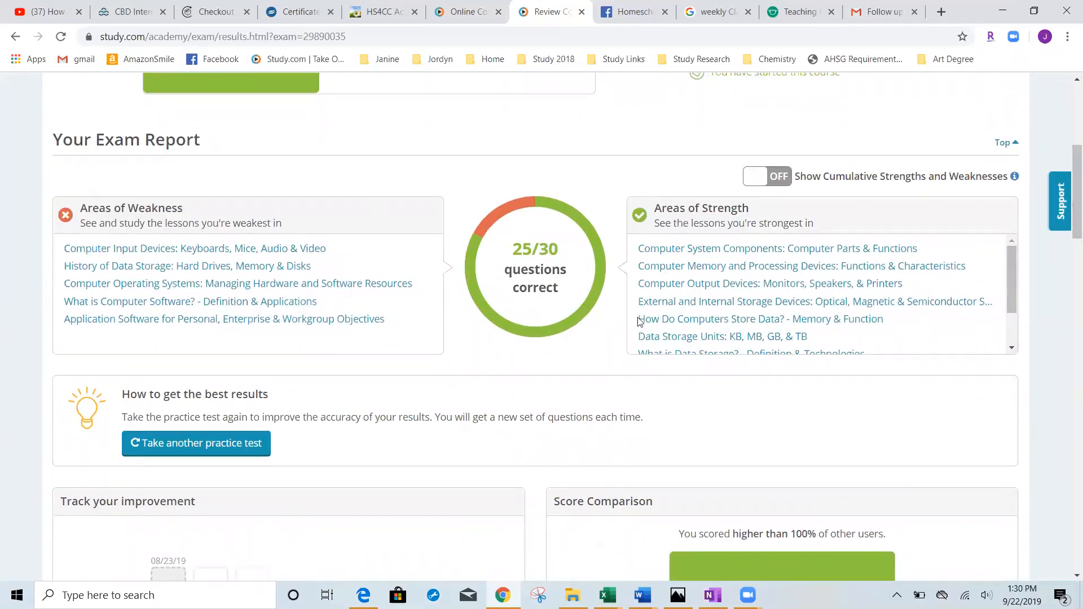
pyautogui.moveTo(1024, 263)
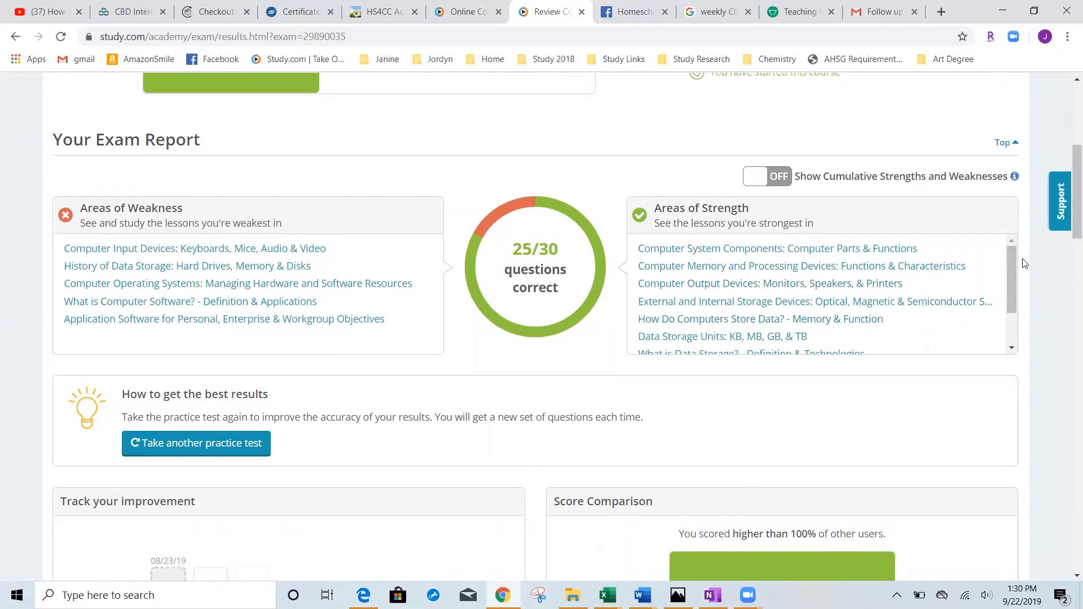
pyautogui.scroll(-3)
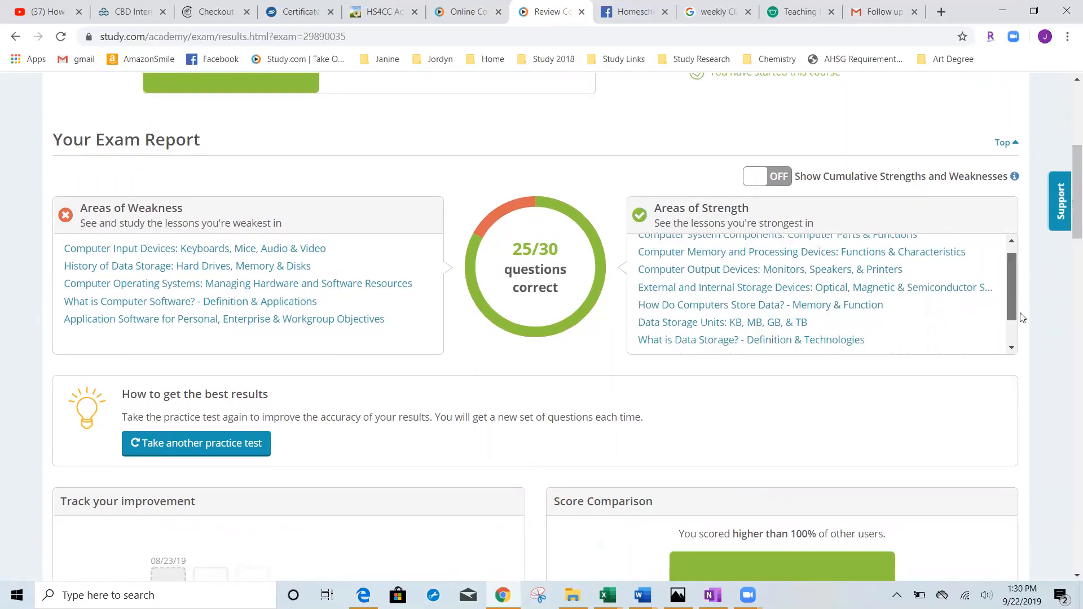
pyautogui.scroll(-3)
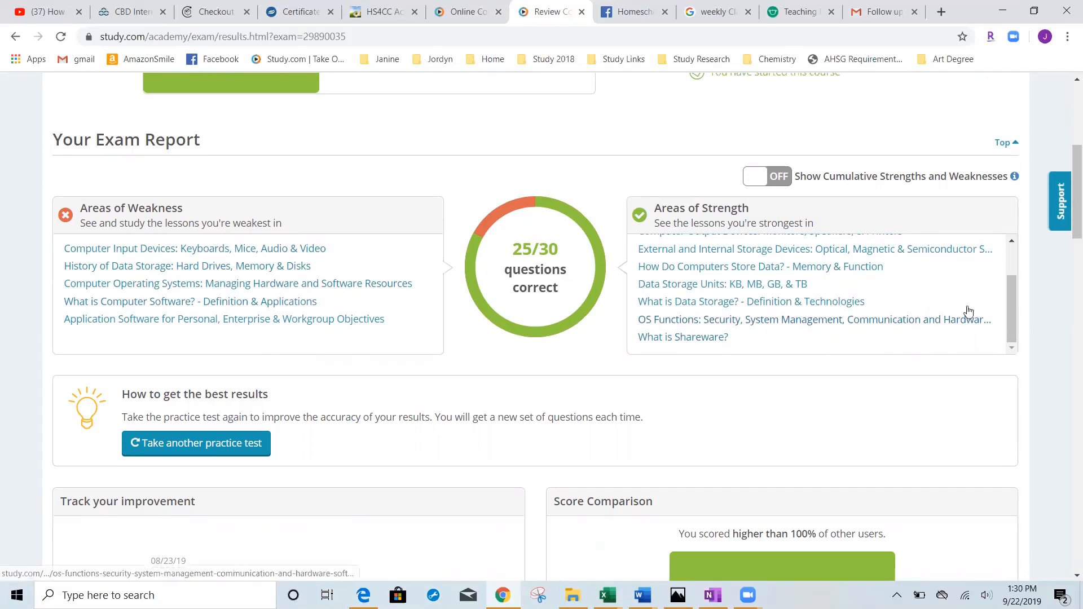
pyautogui.scroll(-3)
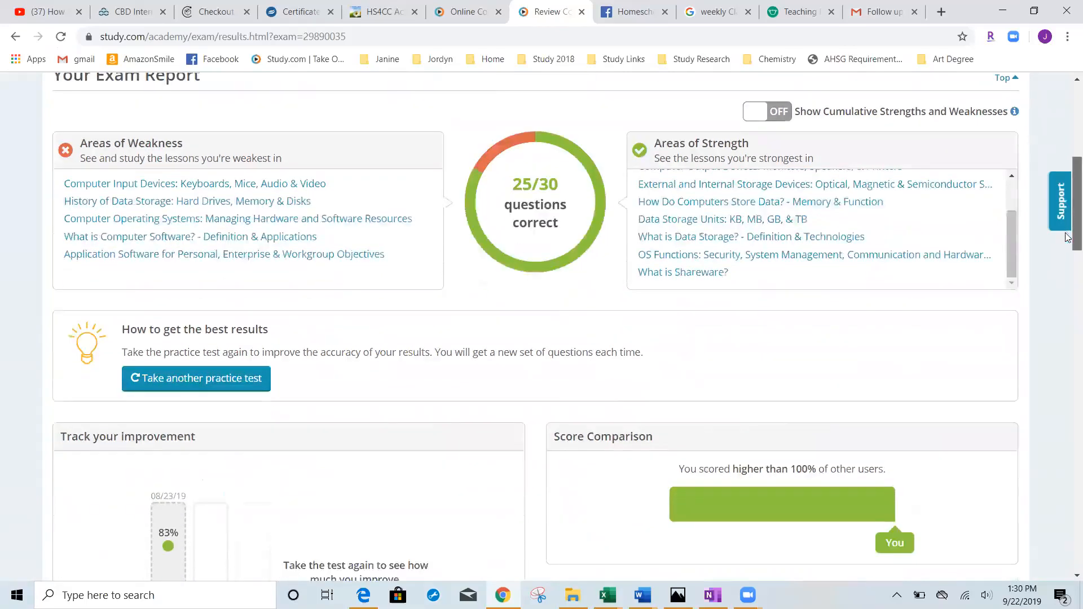
pyautogui.scroll(-3)
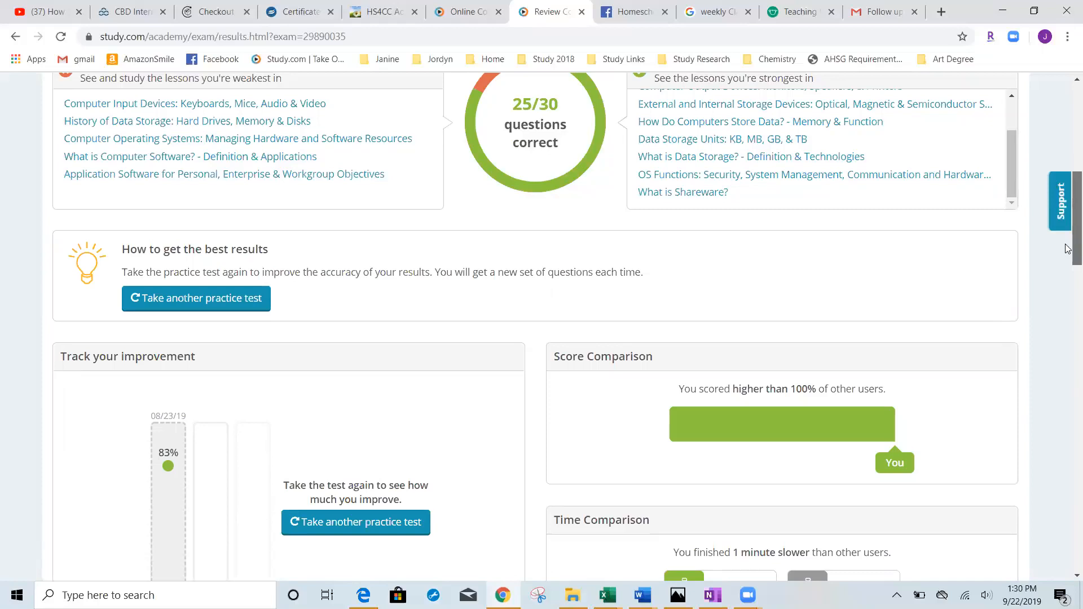
pyautogui.scroll(-3)
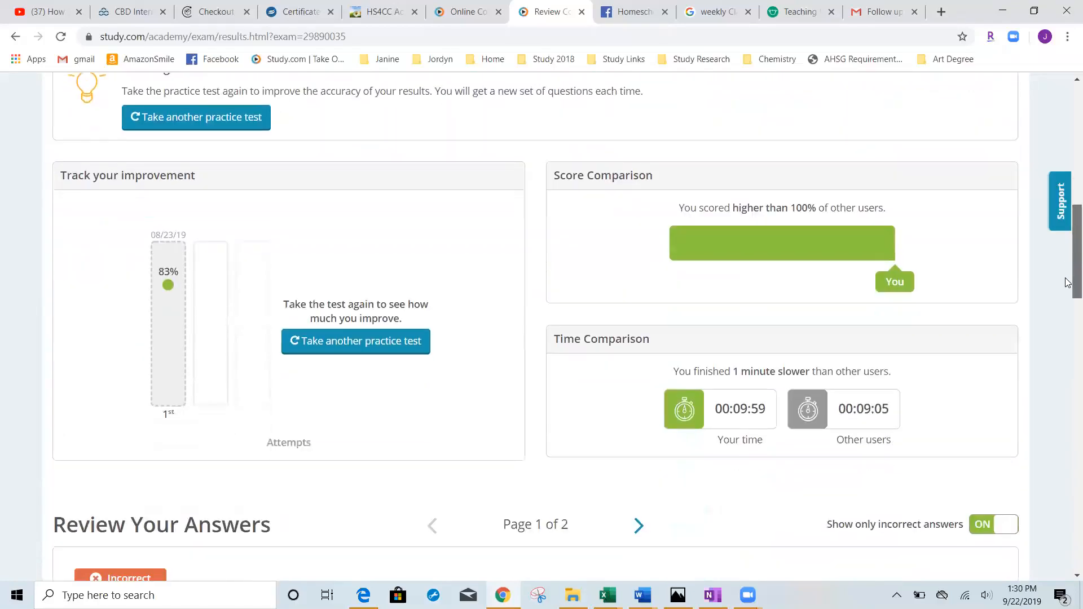
# View the missed answers including question 9's shortcut explanation, then scroll back to Your Exam Report.
pyautogui.scroll(-3)
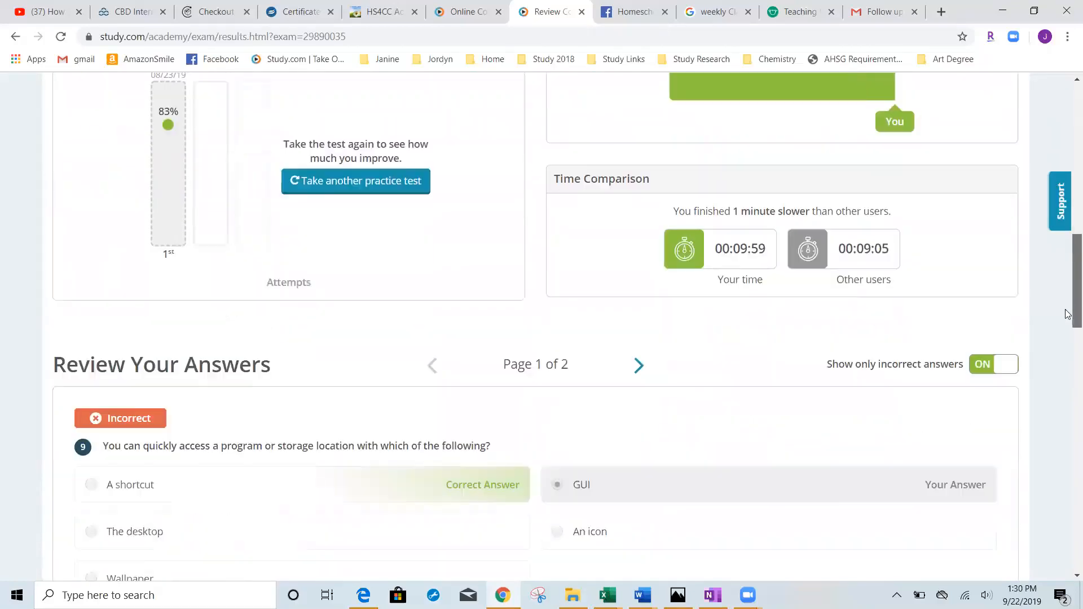
pyautogui.scroll(-3)
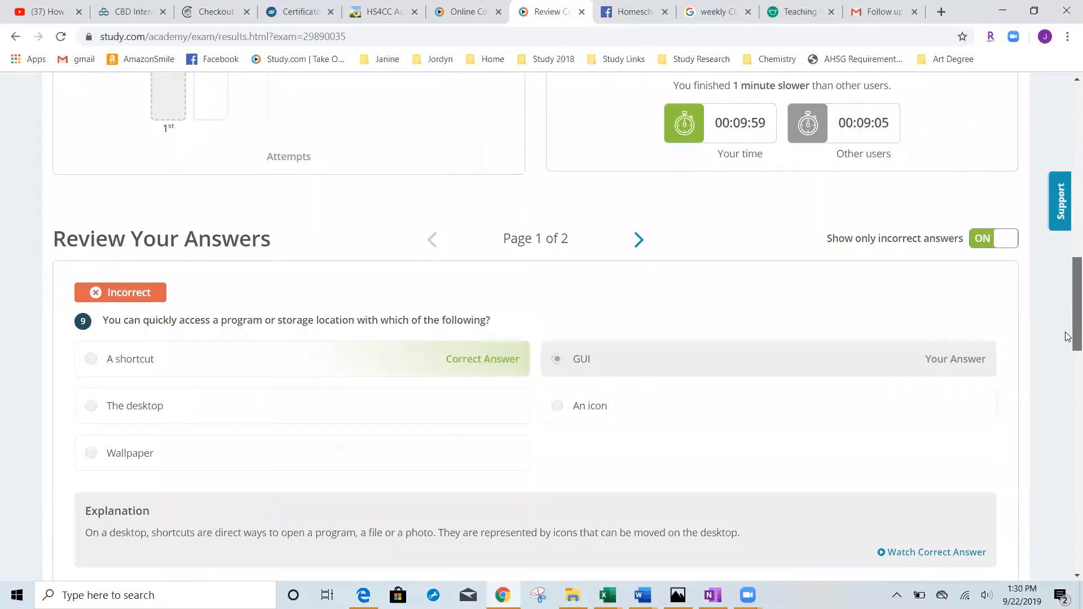
pyautogui.scroll(-3)
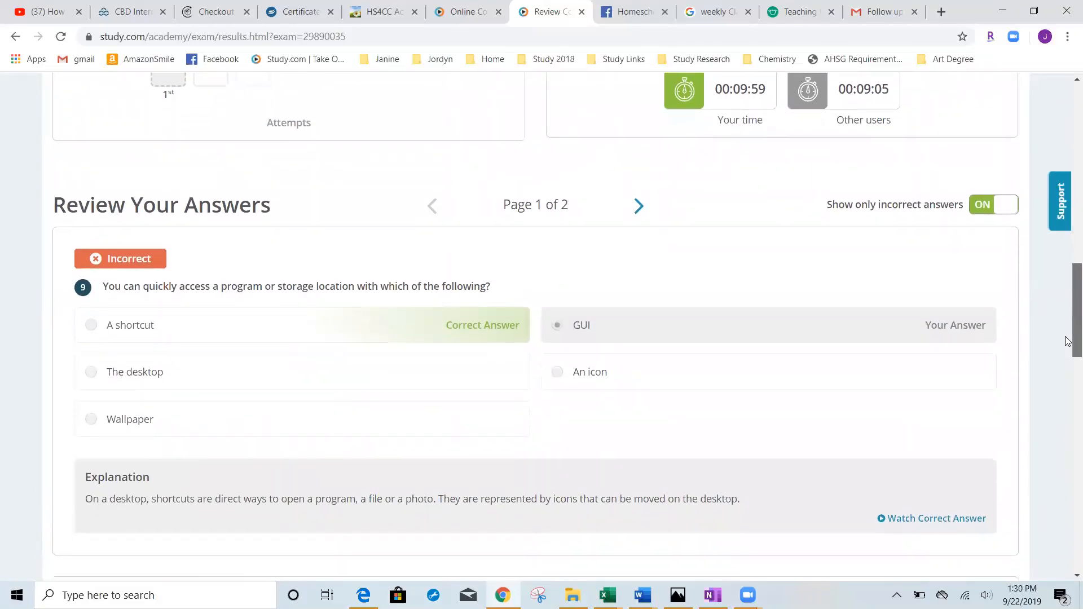
pyautogui.scroll(-3)
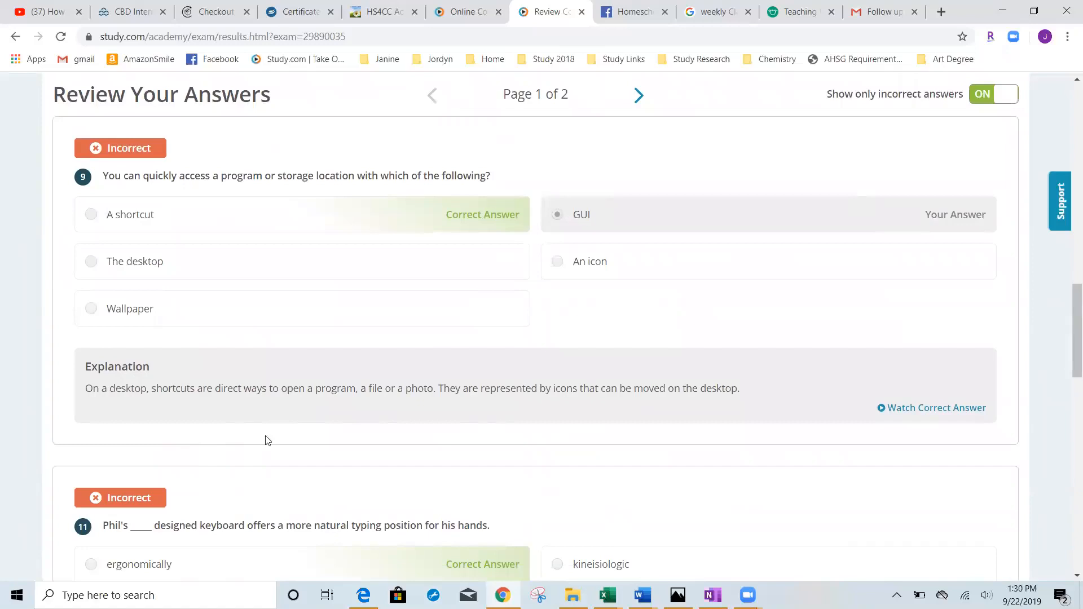
pyautogui.moveTo(213, 403)
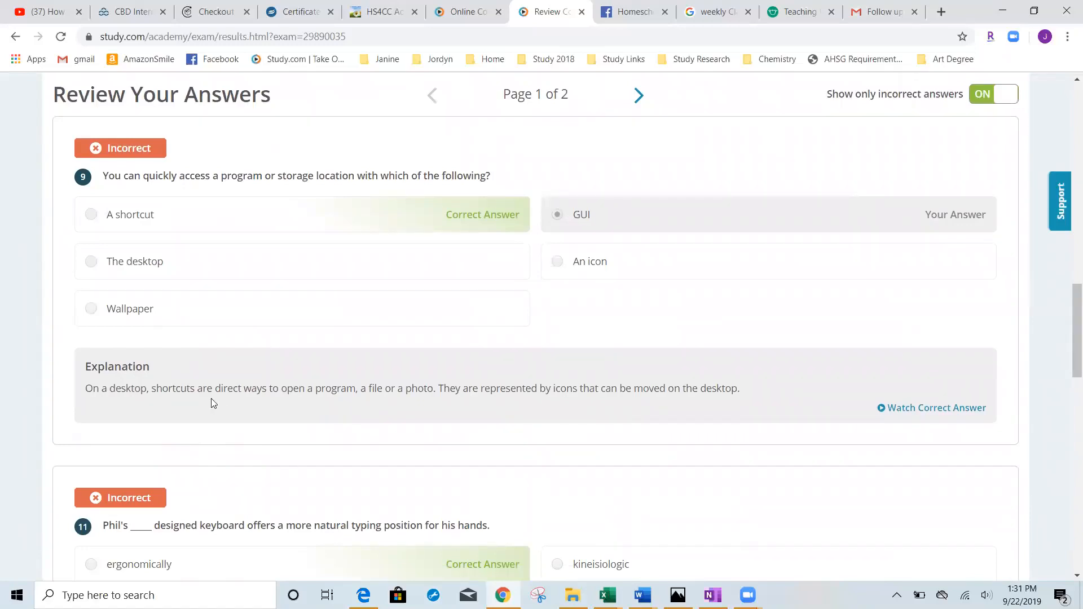
pyautogui.moveTo(904, 443)
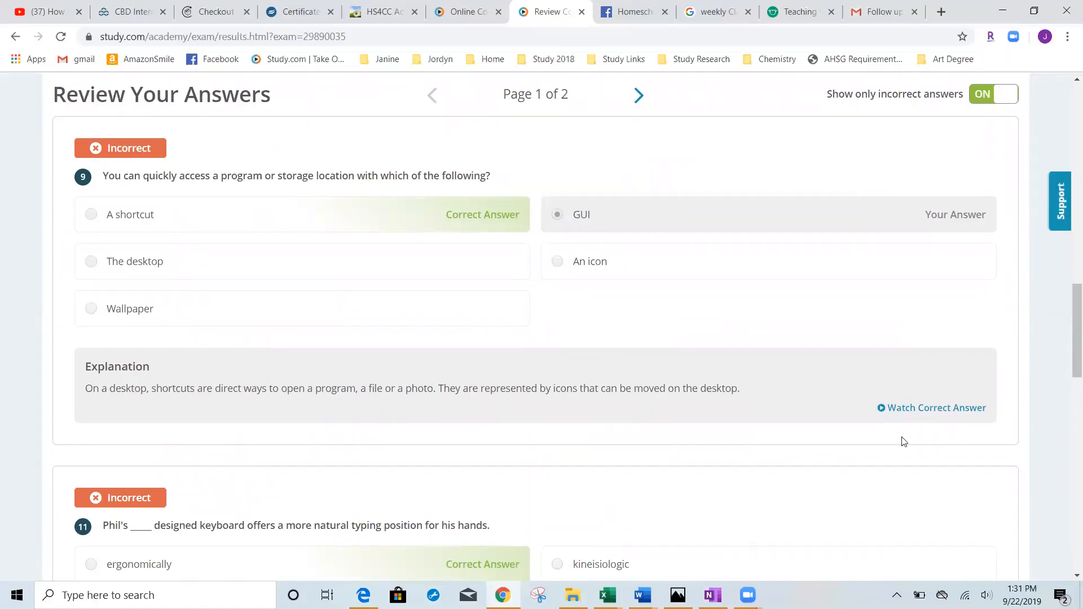
pyautogui.moveTo(1061, 349)
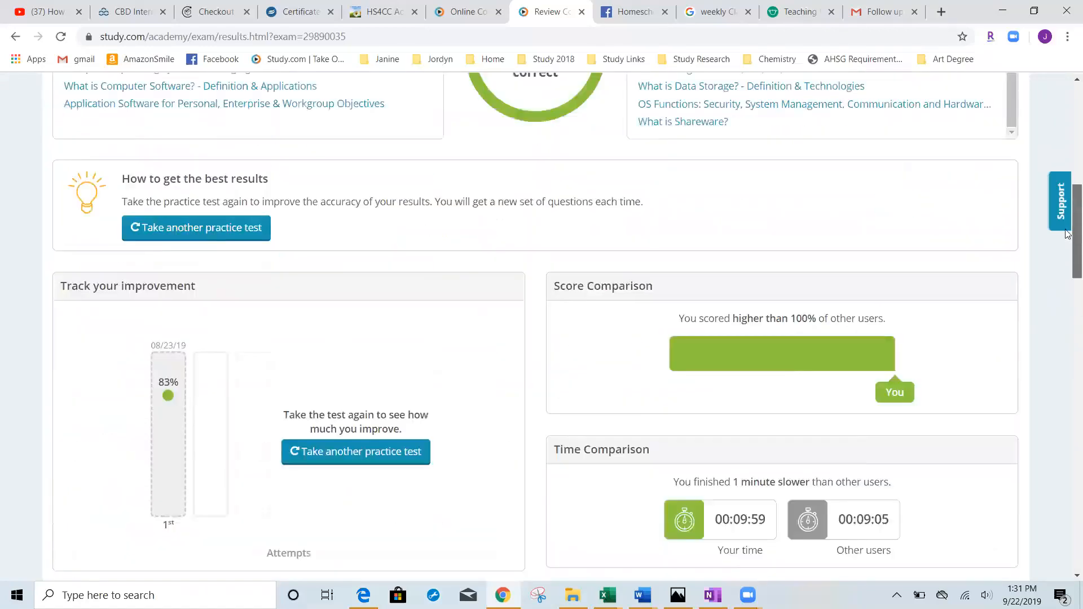
pyautogui.scroll(3)
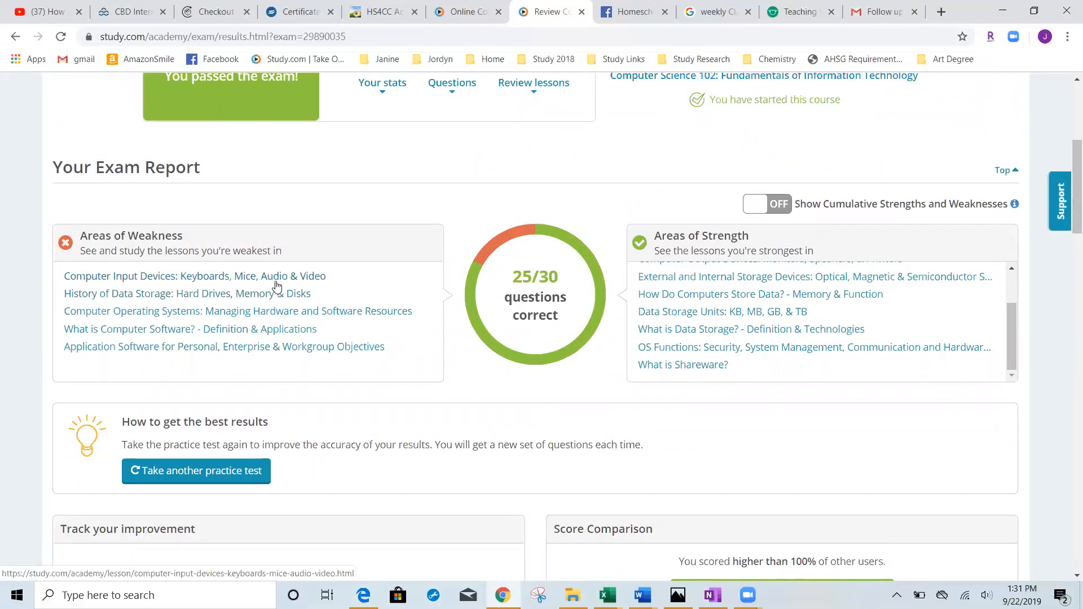
pyautogui.click(194, 275)
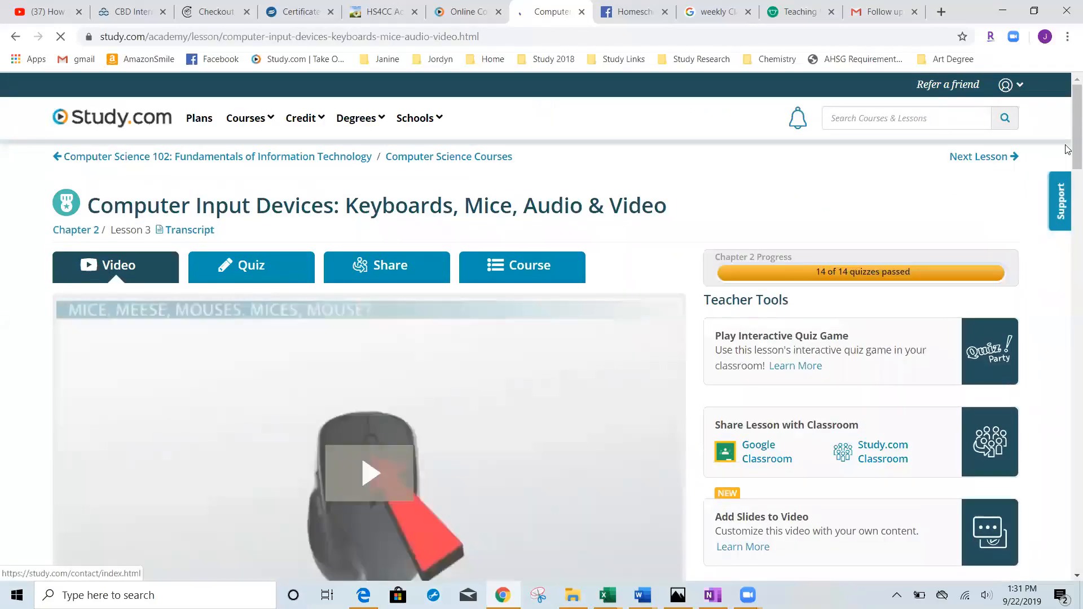
pyautogui.scroll(-3)
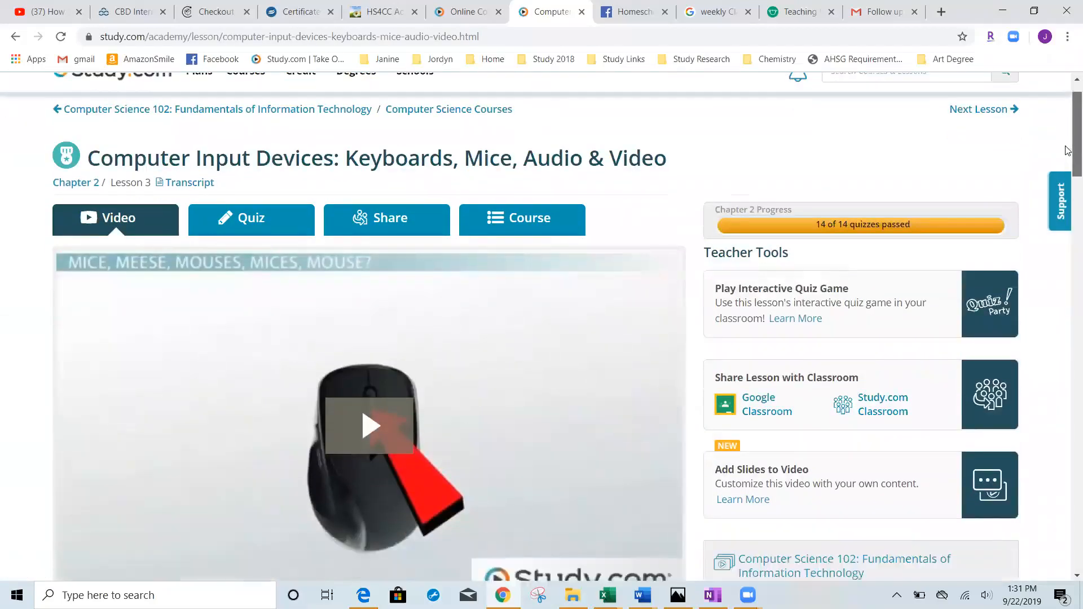
pyautogui.scroll(-3)
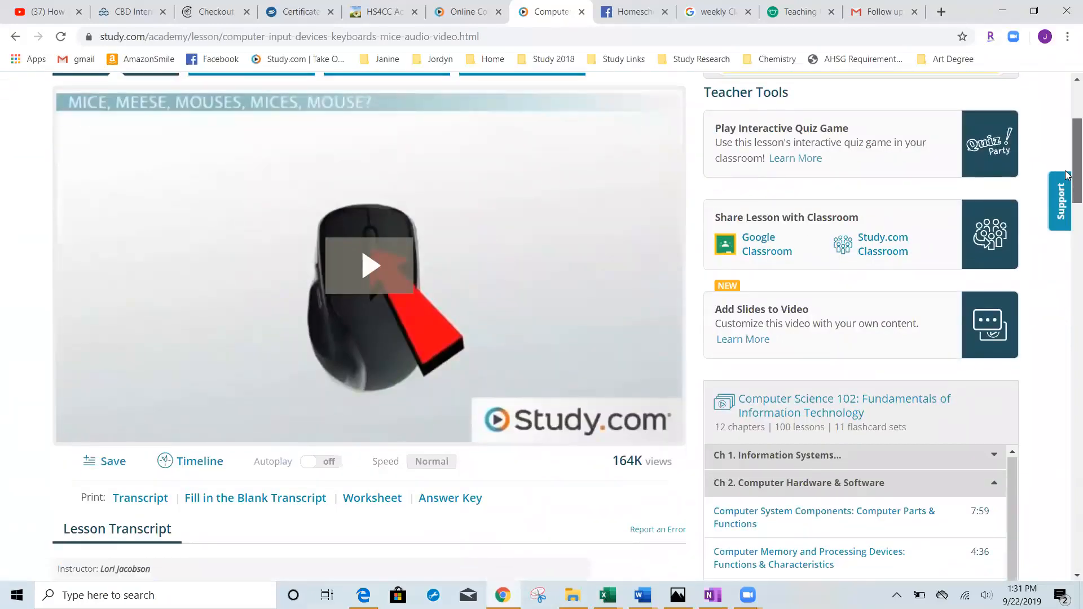
pyautogui.scroll(3)
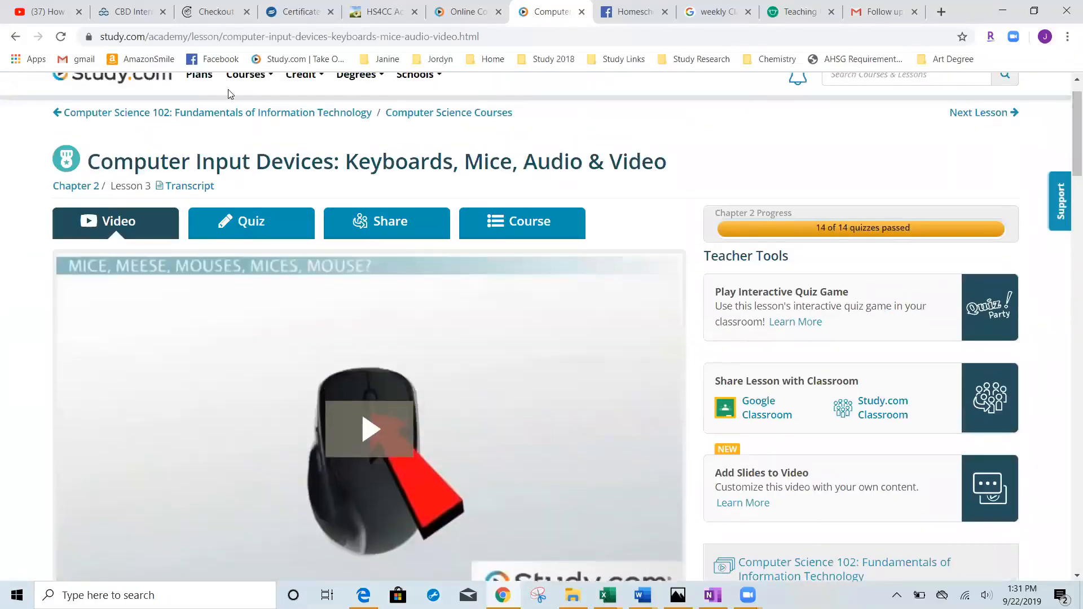
pyautogui.click(15, 36)
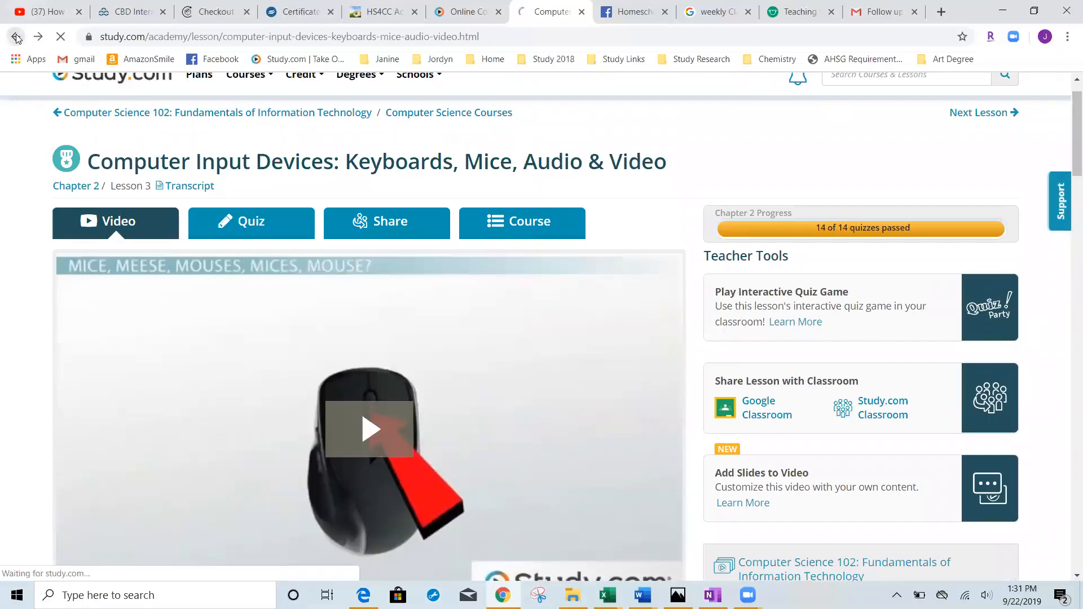
pyautogui.click(17, 36)
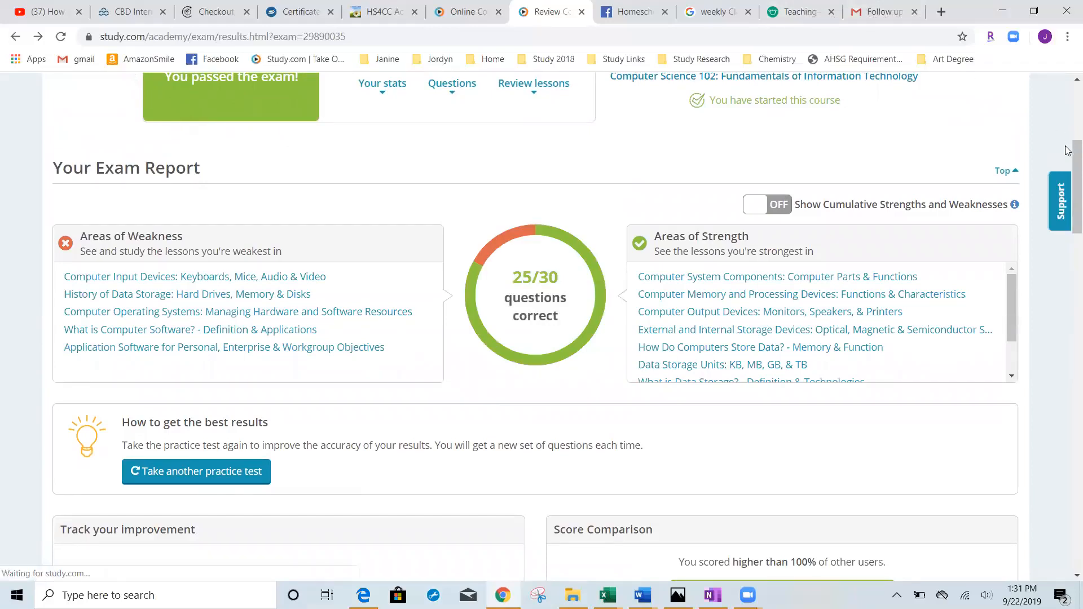
pyautogui.scroll(3)
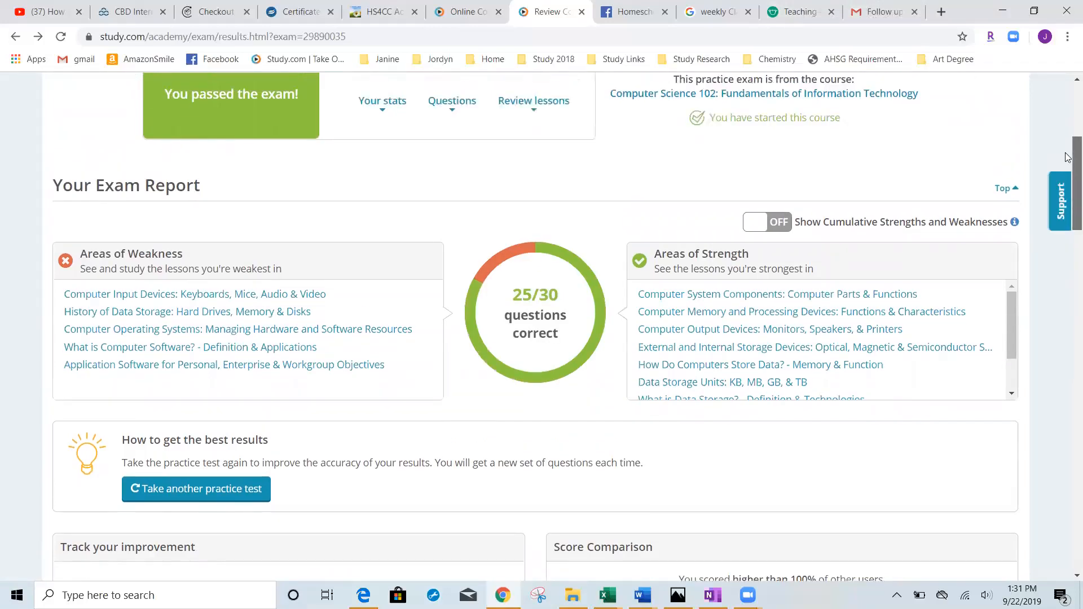
pyautogui.scroll(3)
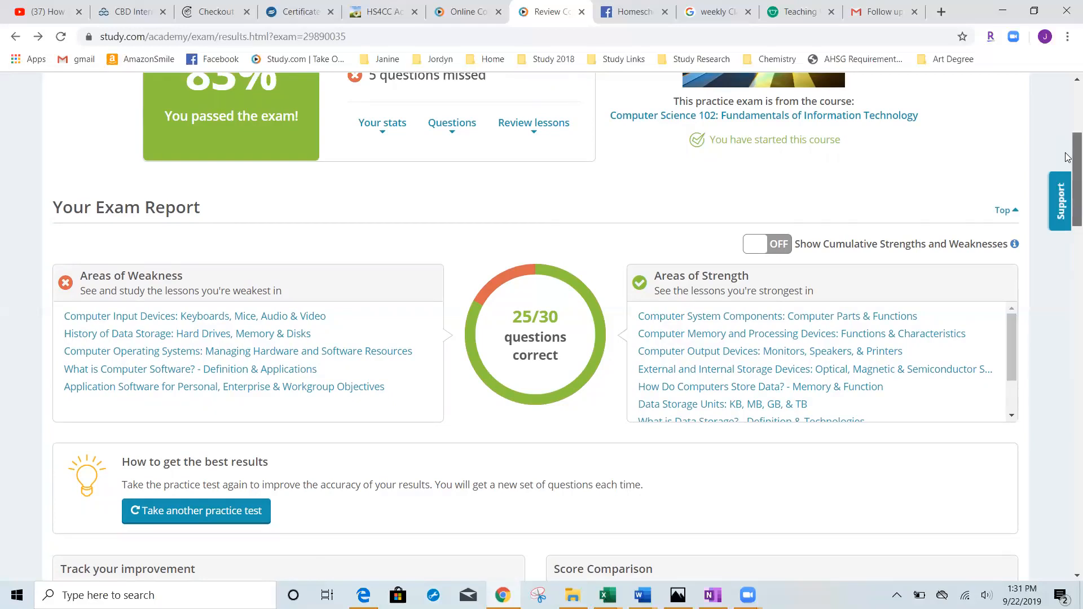
pyautogui.scroll(3)
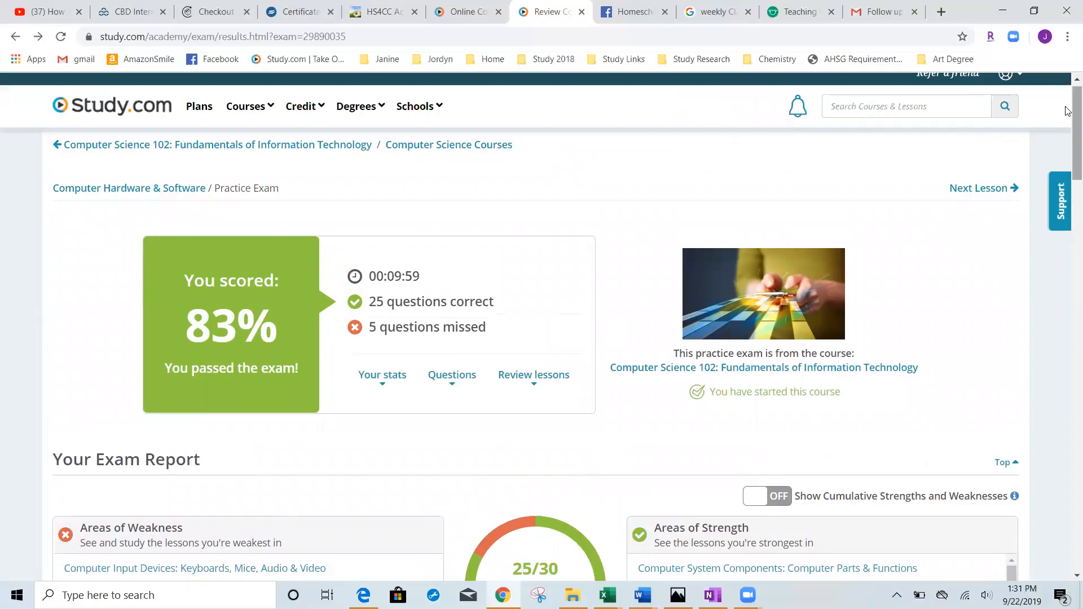
pyautogui.moveTo(242, 390)
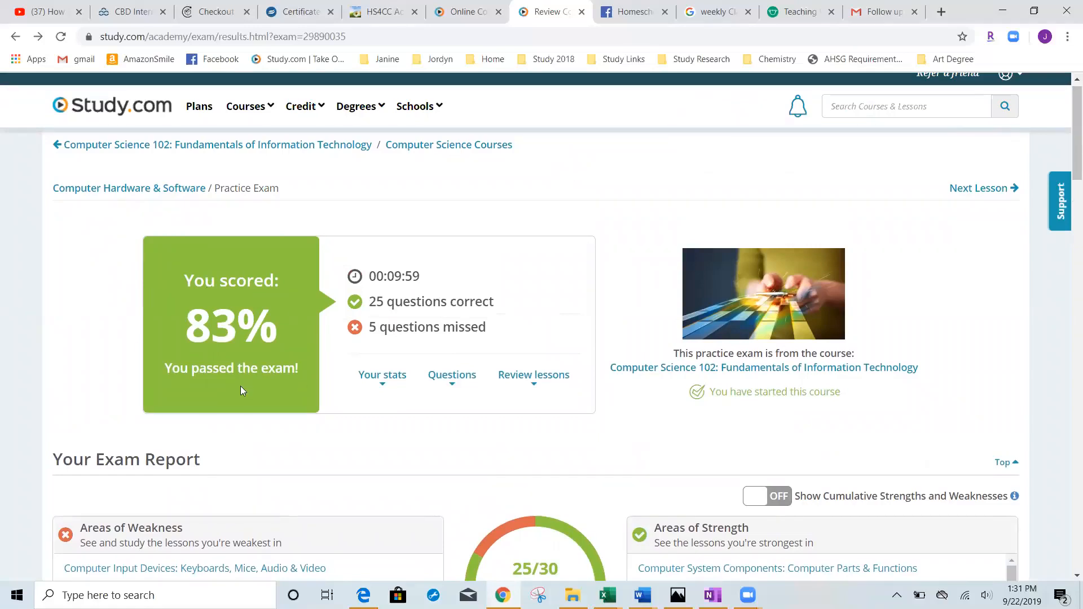
pyautogui.moveTo(432, 320)
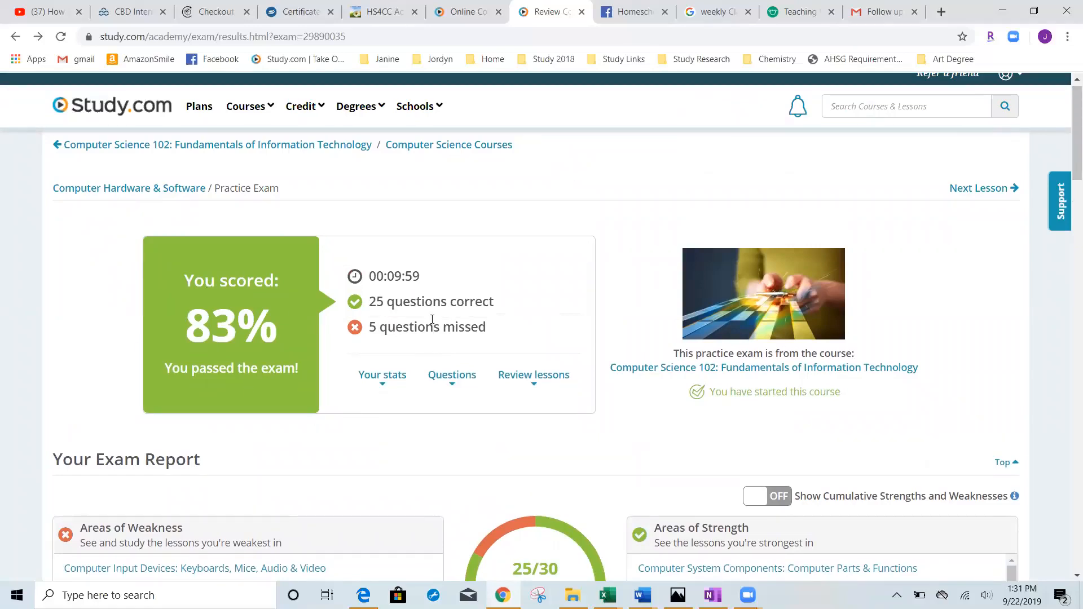
pyautogui.moveTo(370, 352)
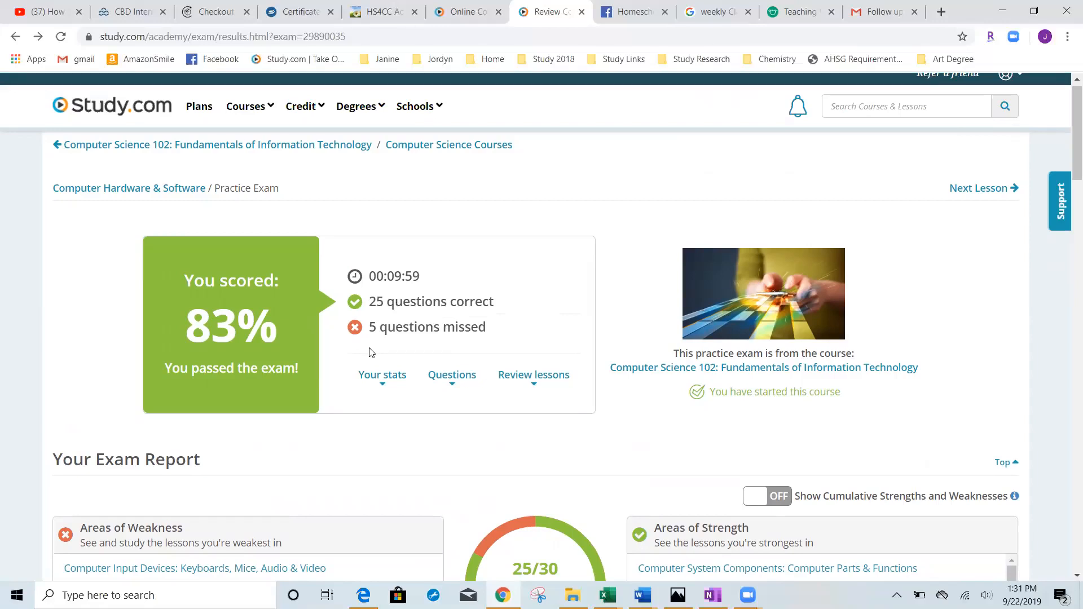
pyautogui.moveTo(1067, 111)
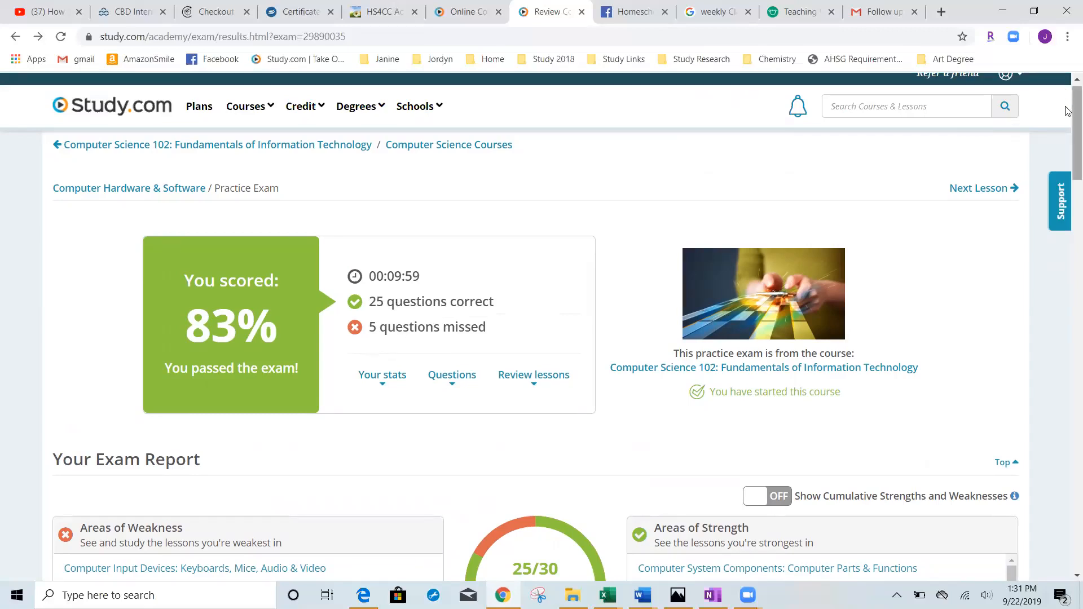
pyautogui.scroll(-3)
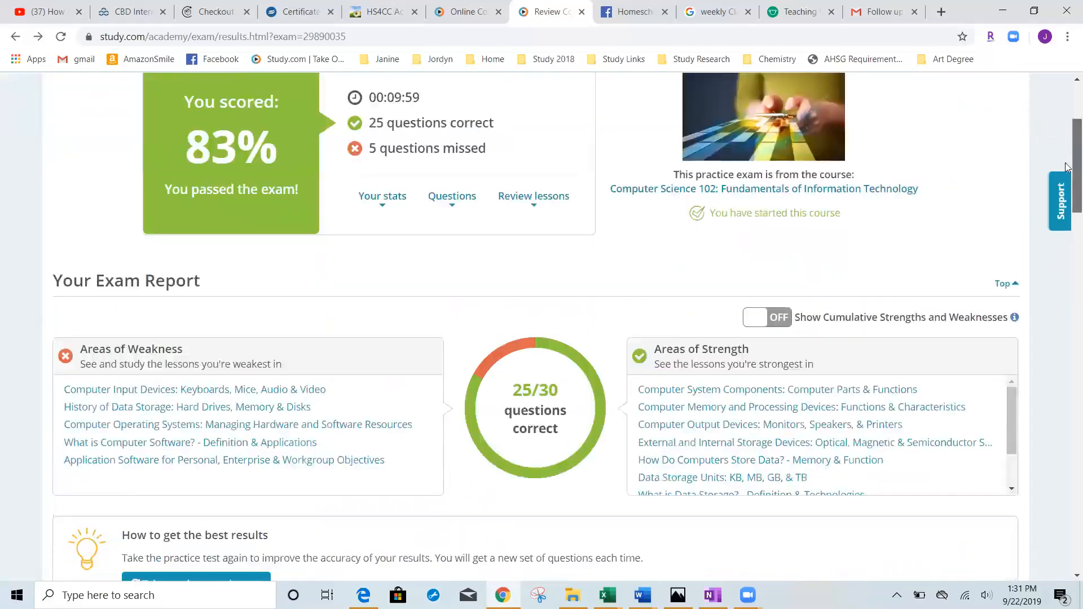
pyautogui.scroll(-3)
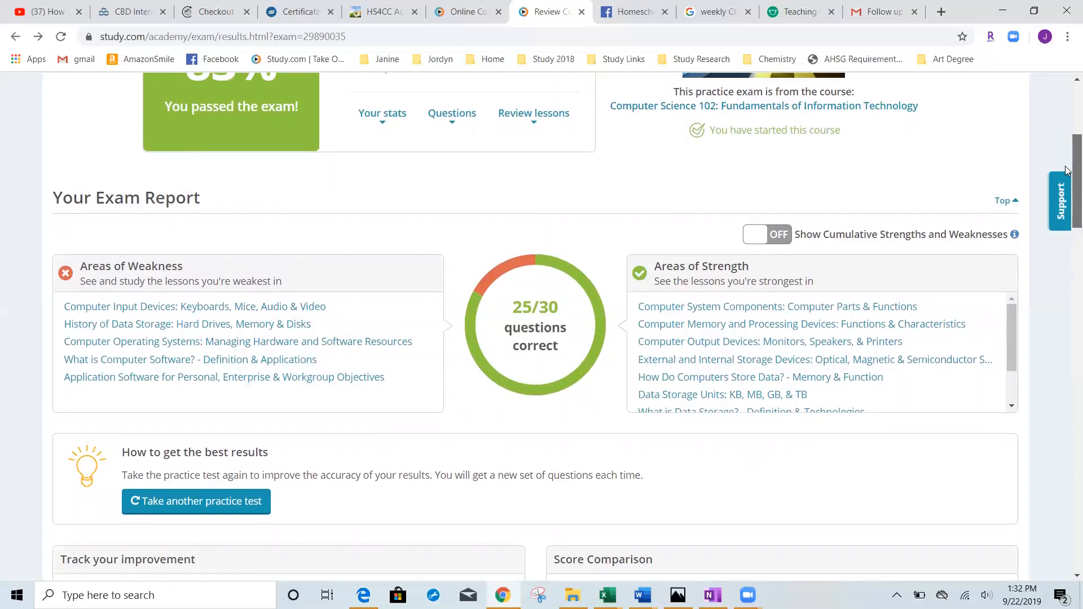
pyautogui.moveTo(931, 155)
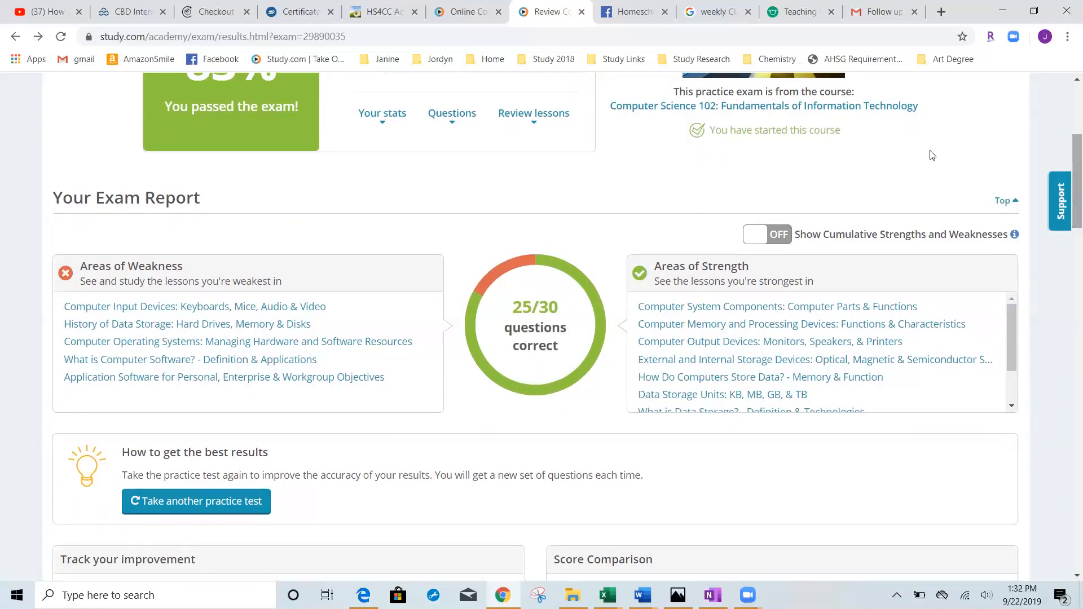
pyautogui.moveTo(821, 394)
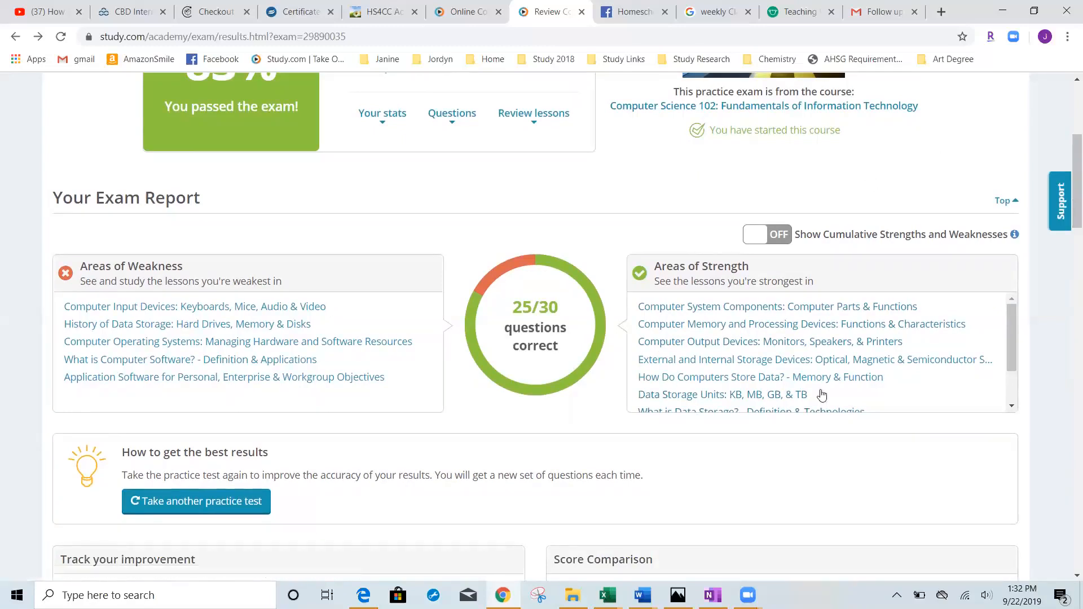
pyautogui.moveTo(742, 416)
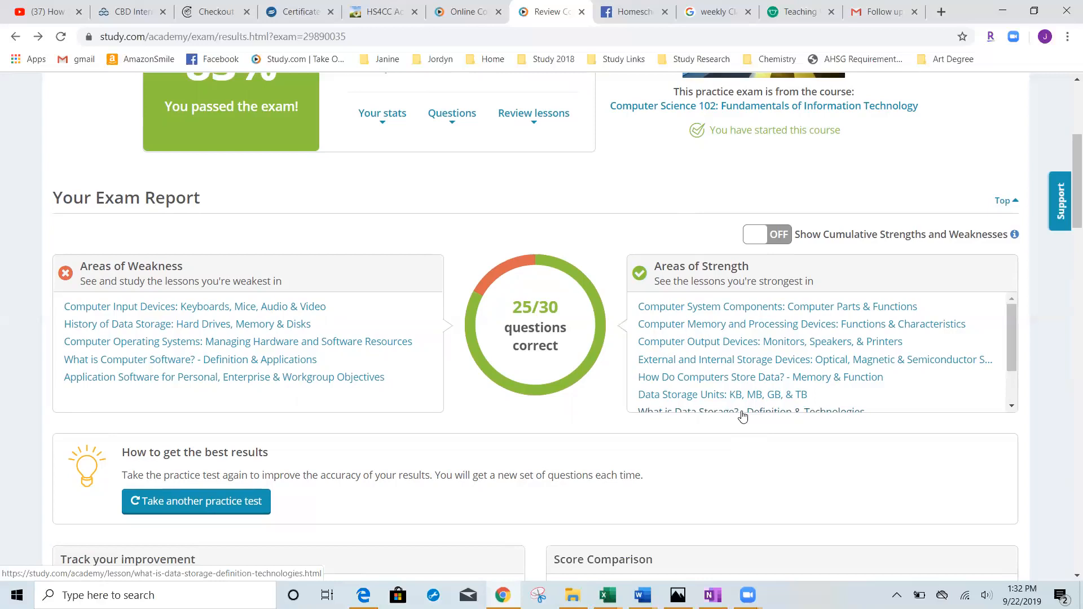
pyautogui.moveTo(724, 512)
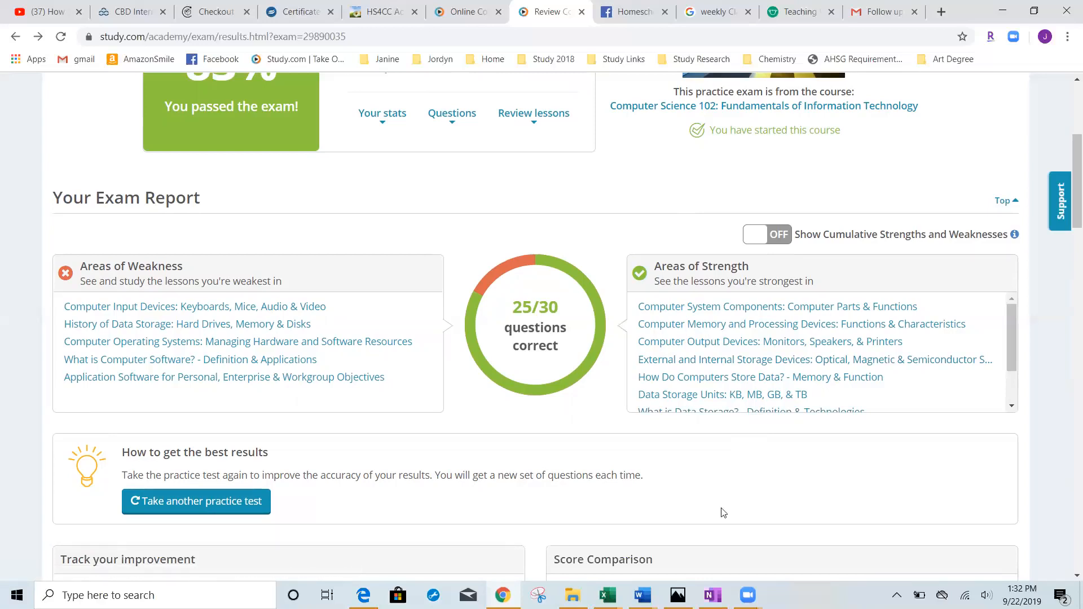
pyautogui.moveTo(327, 377)
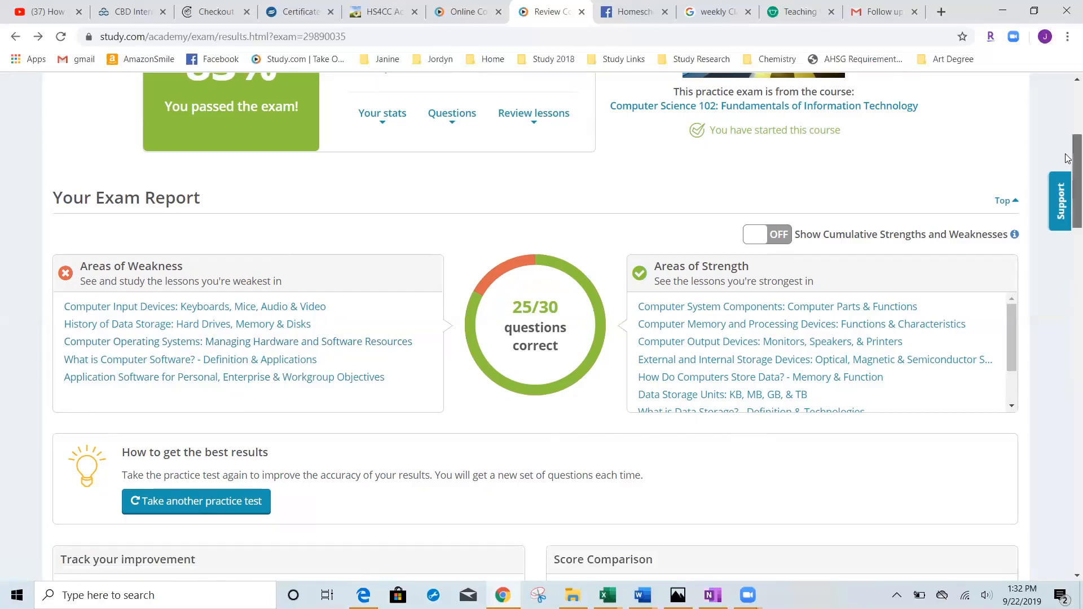
pyautogui.scroll(-3)
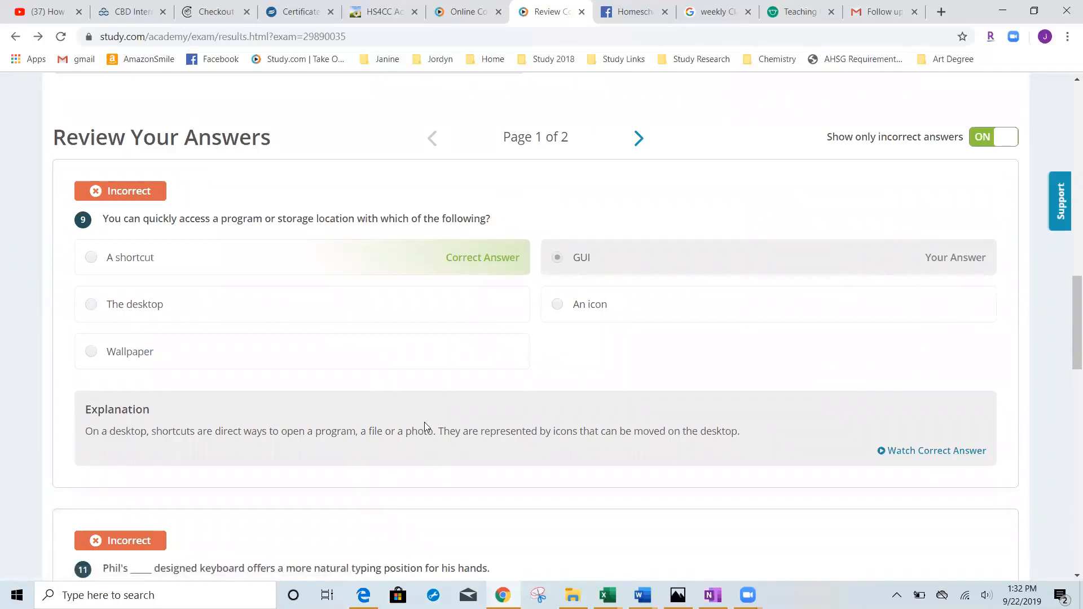
# Scroll back to the top of the exam results showing 83% with 25 correct and 5 missed.
pyautogui.scroll(3)
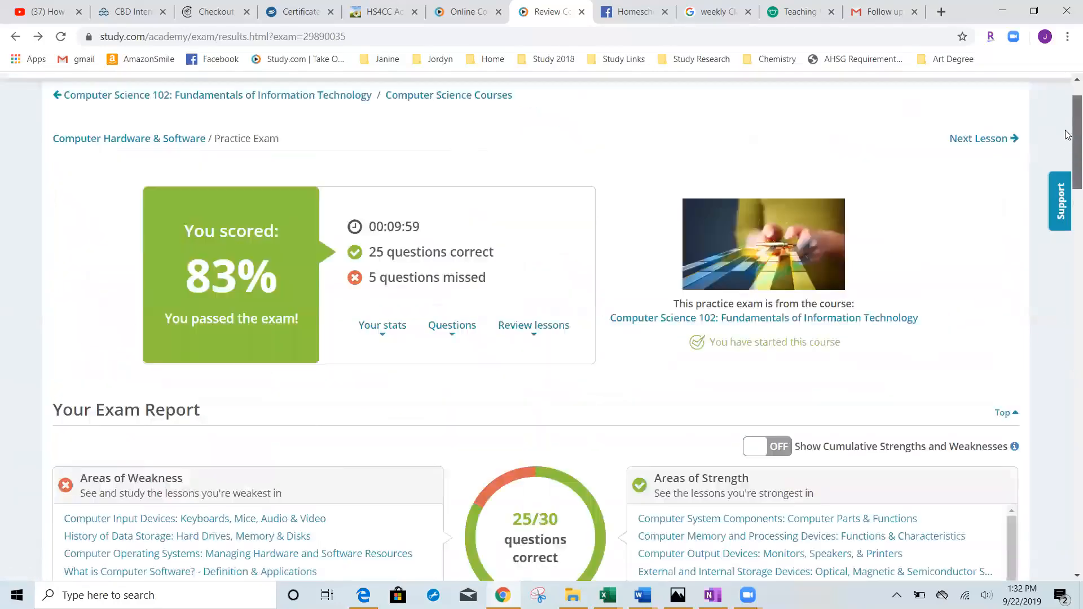
pyautogui.scroll(3)
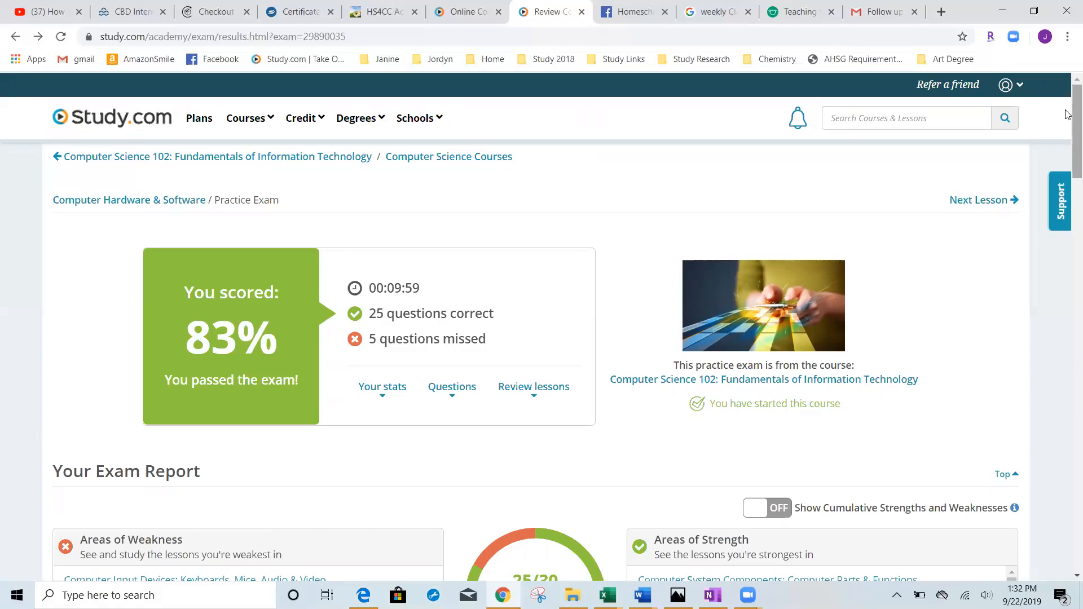
pyautogui.moveTo(521, 19)
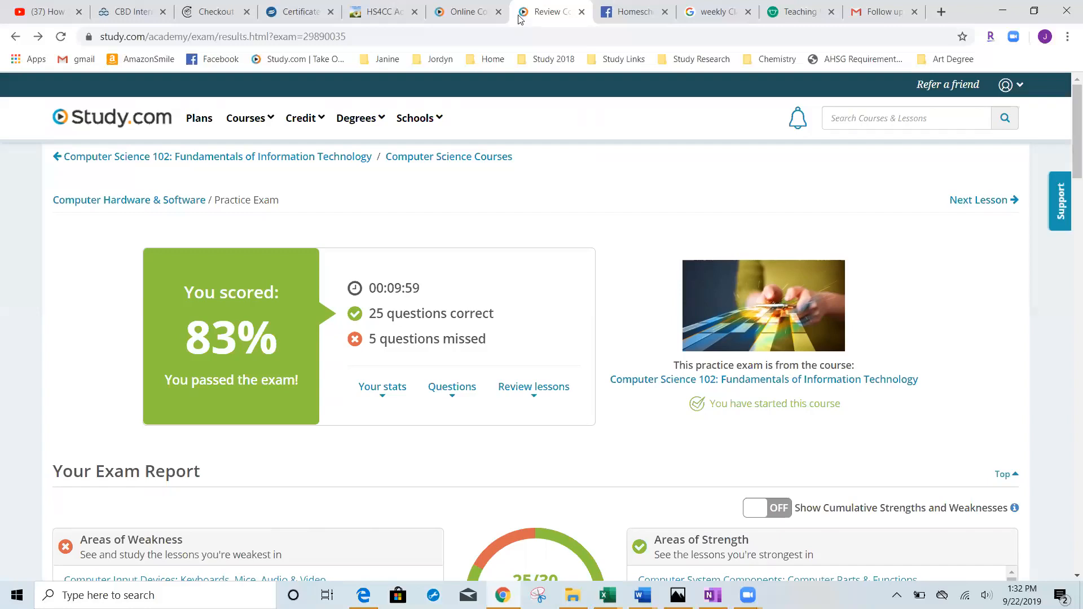